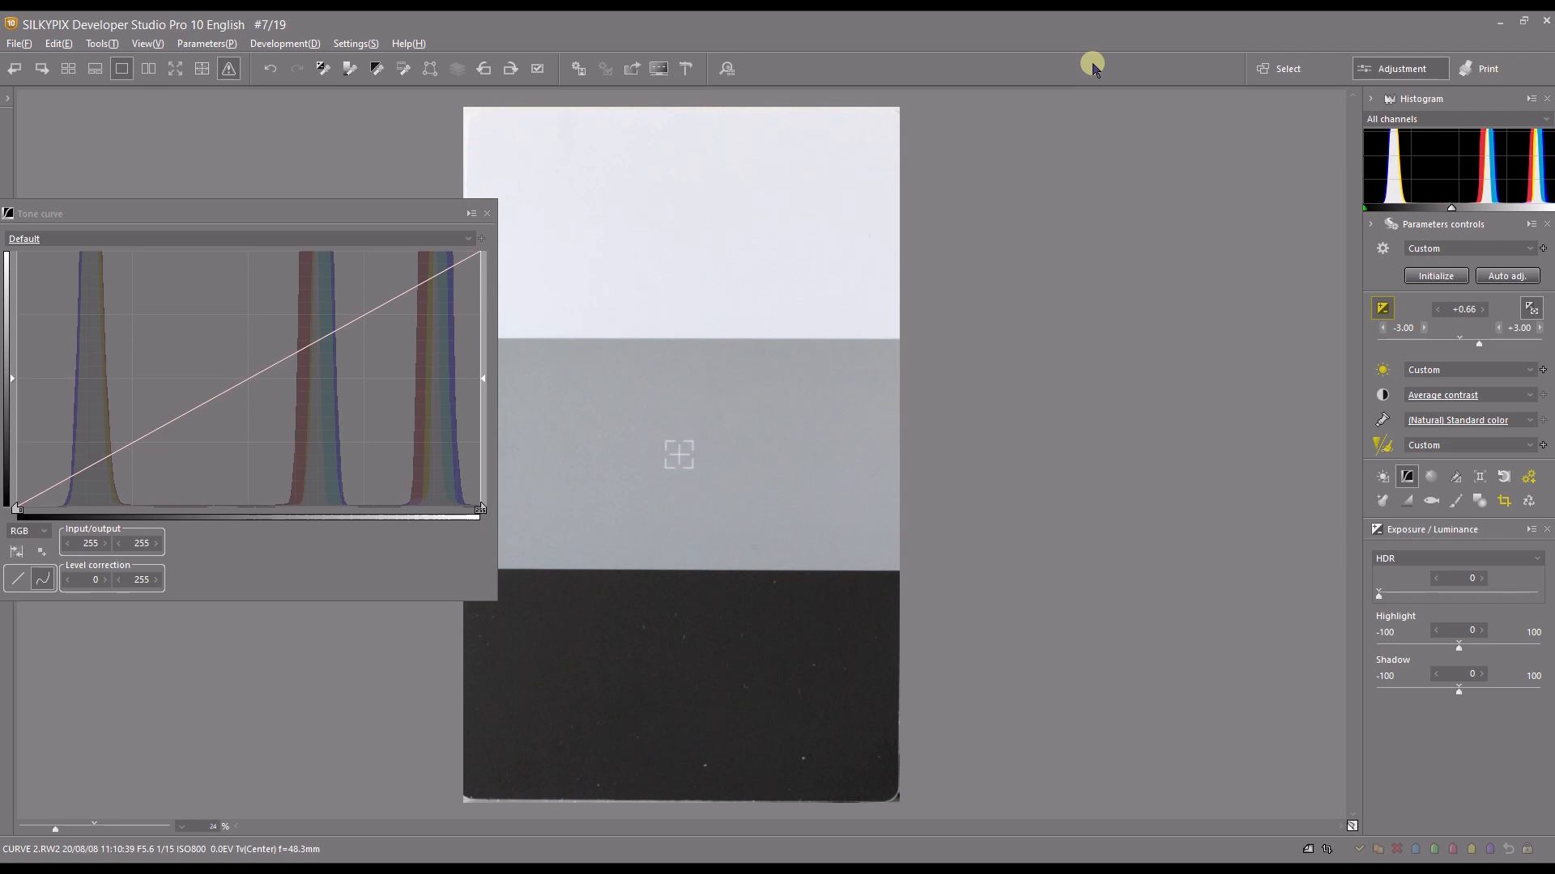
pyautogui.moveTo(101, 42)
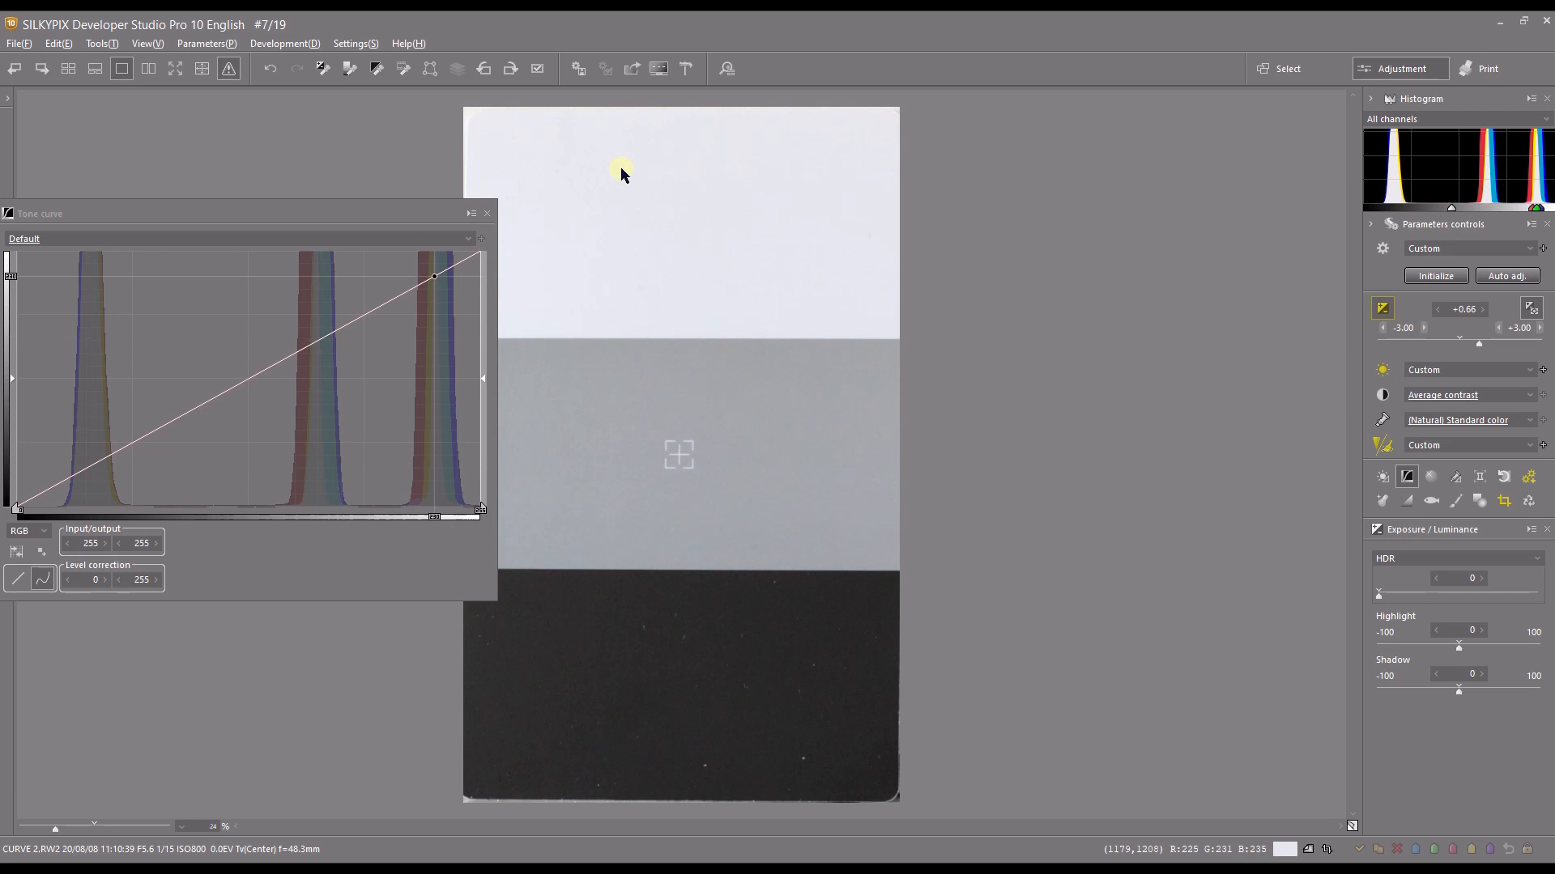
# Enlarge the Tone curve palette along the left side and check where the white patch sits on the curve.
pyautogui.moveTo(434, 276); pyautogui.dragTo(380, 306)
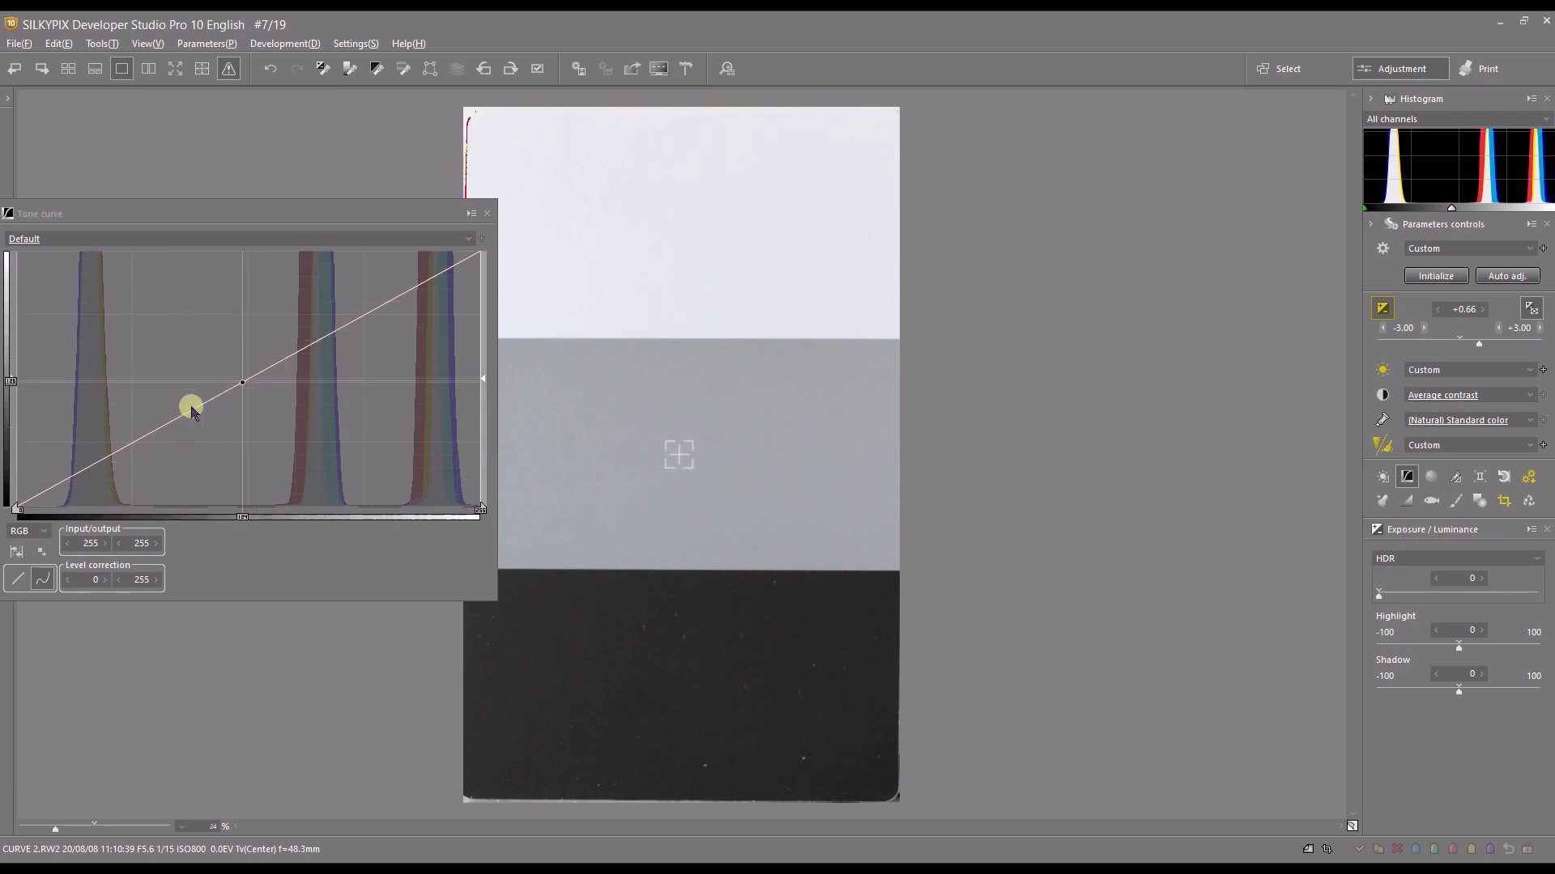
pyautogui.click(28, 531)
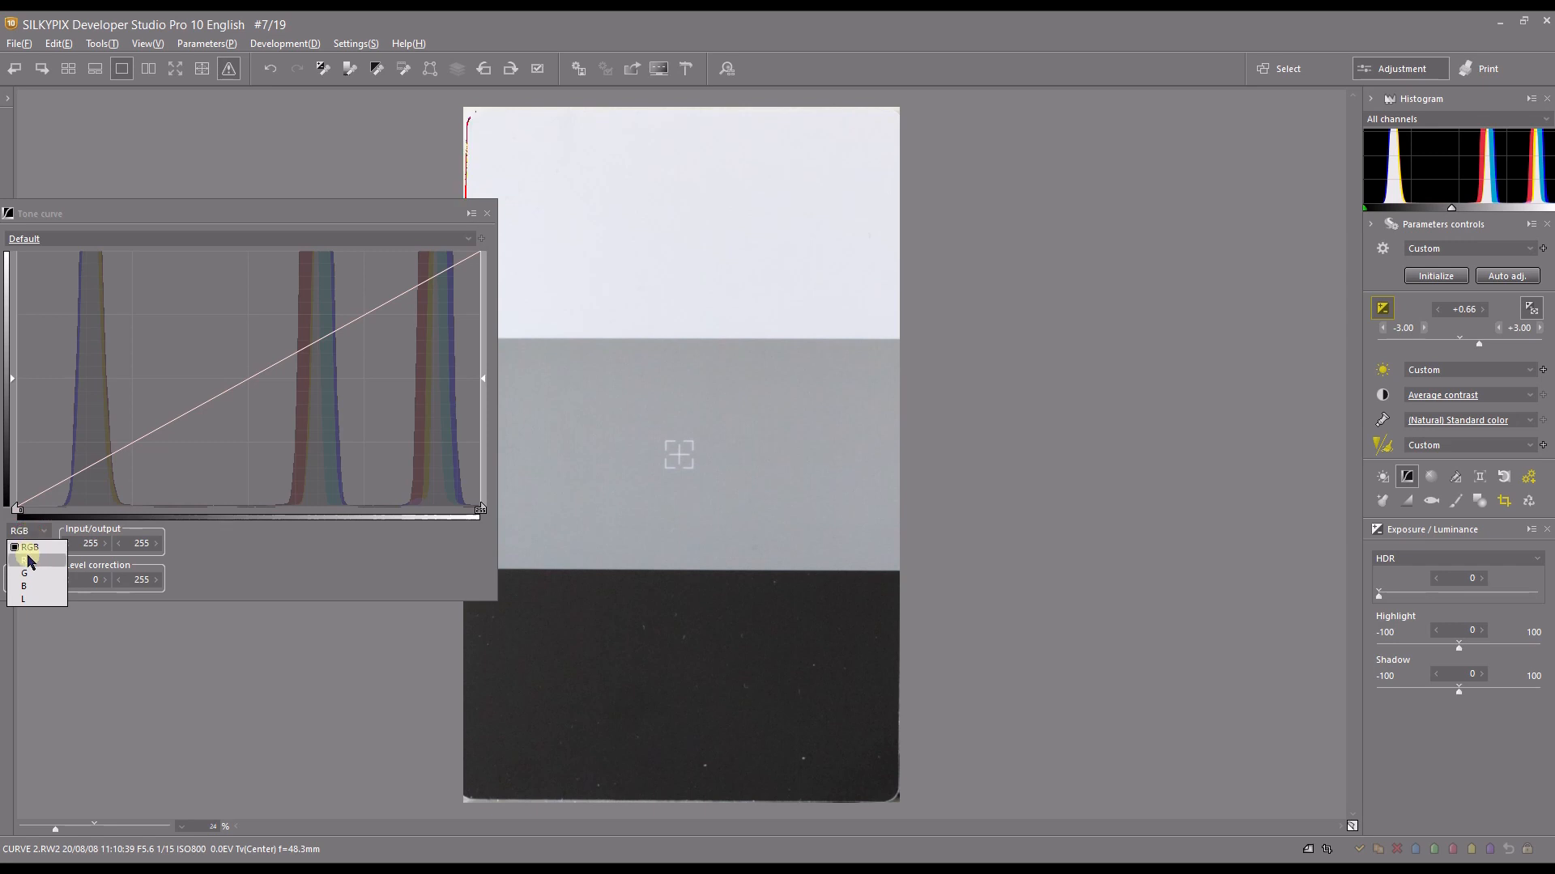
pyautogui.moveTo(29, 581)
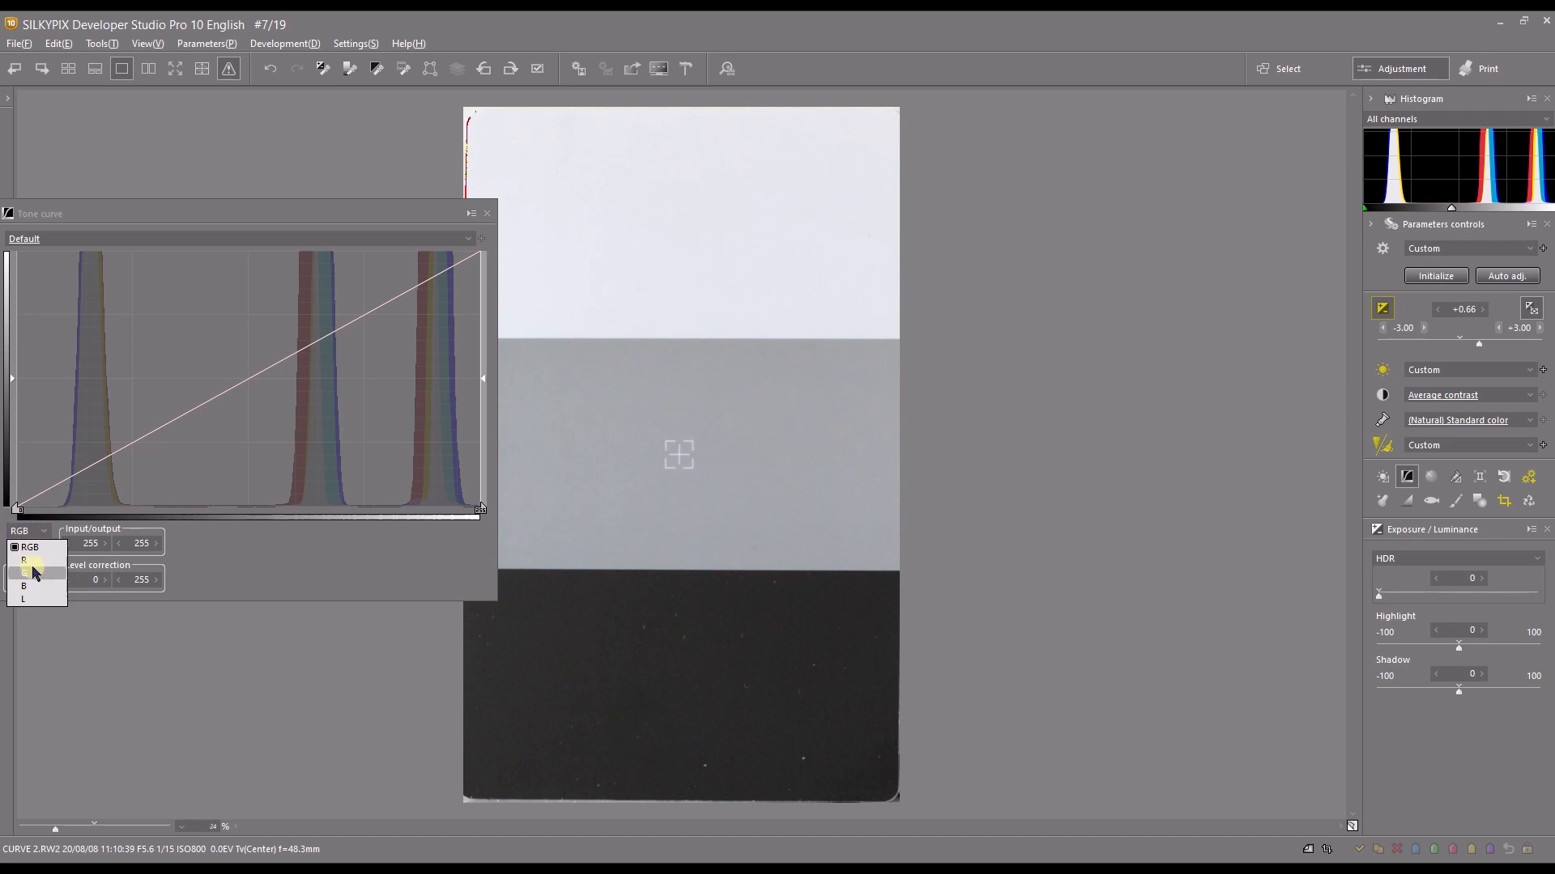
pyautogui.click(24, 531)
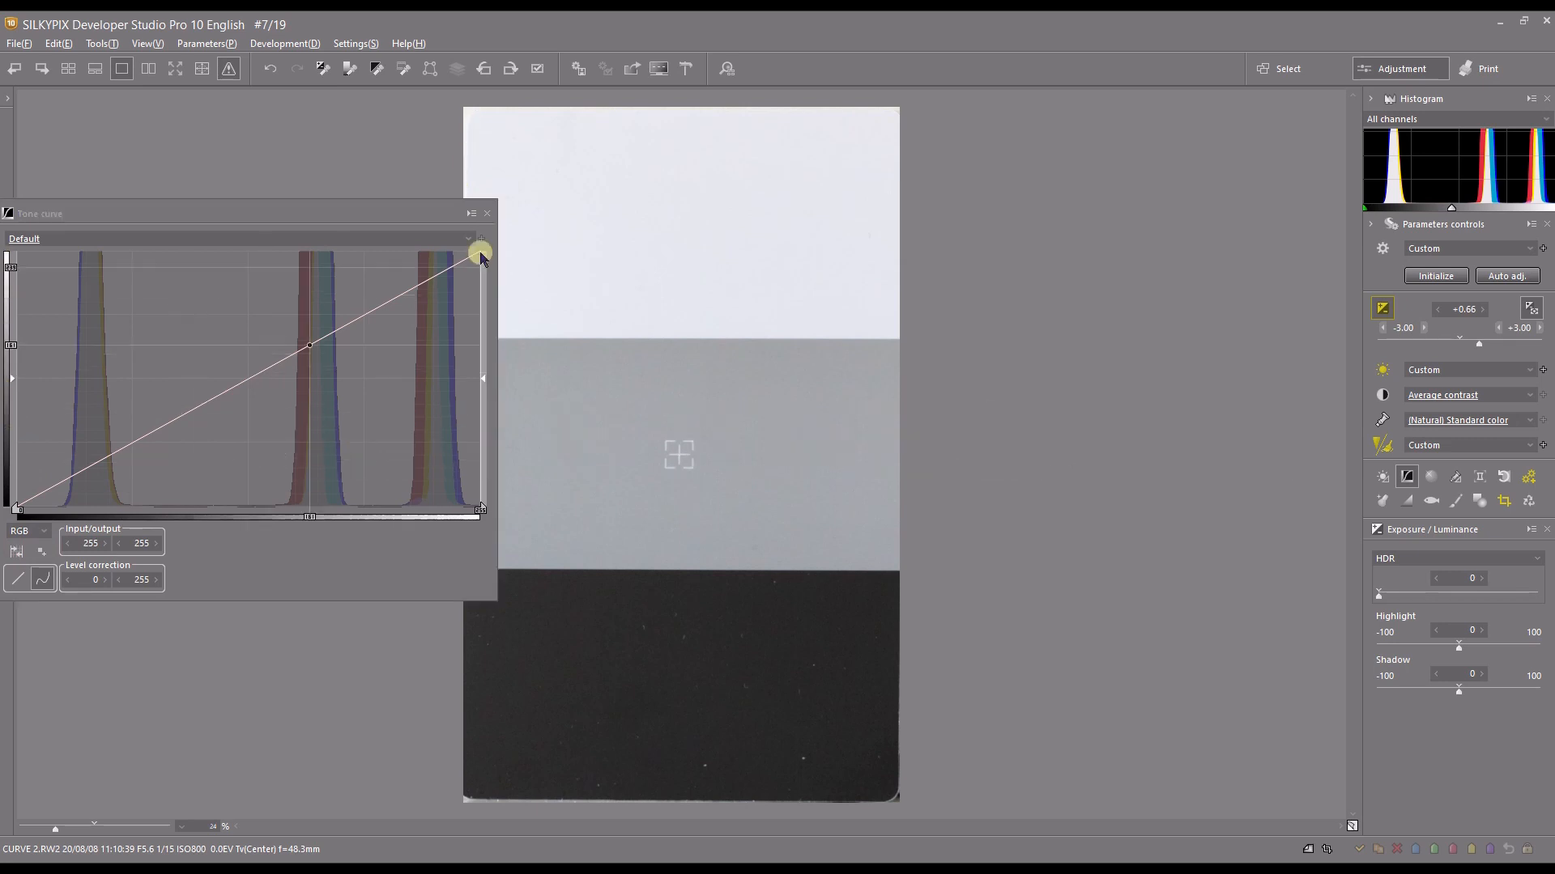
pyautogui.moveTo(480, 253); pyautogui.dragTo(240, 272)
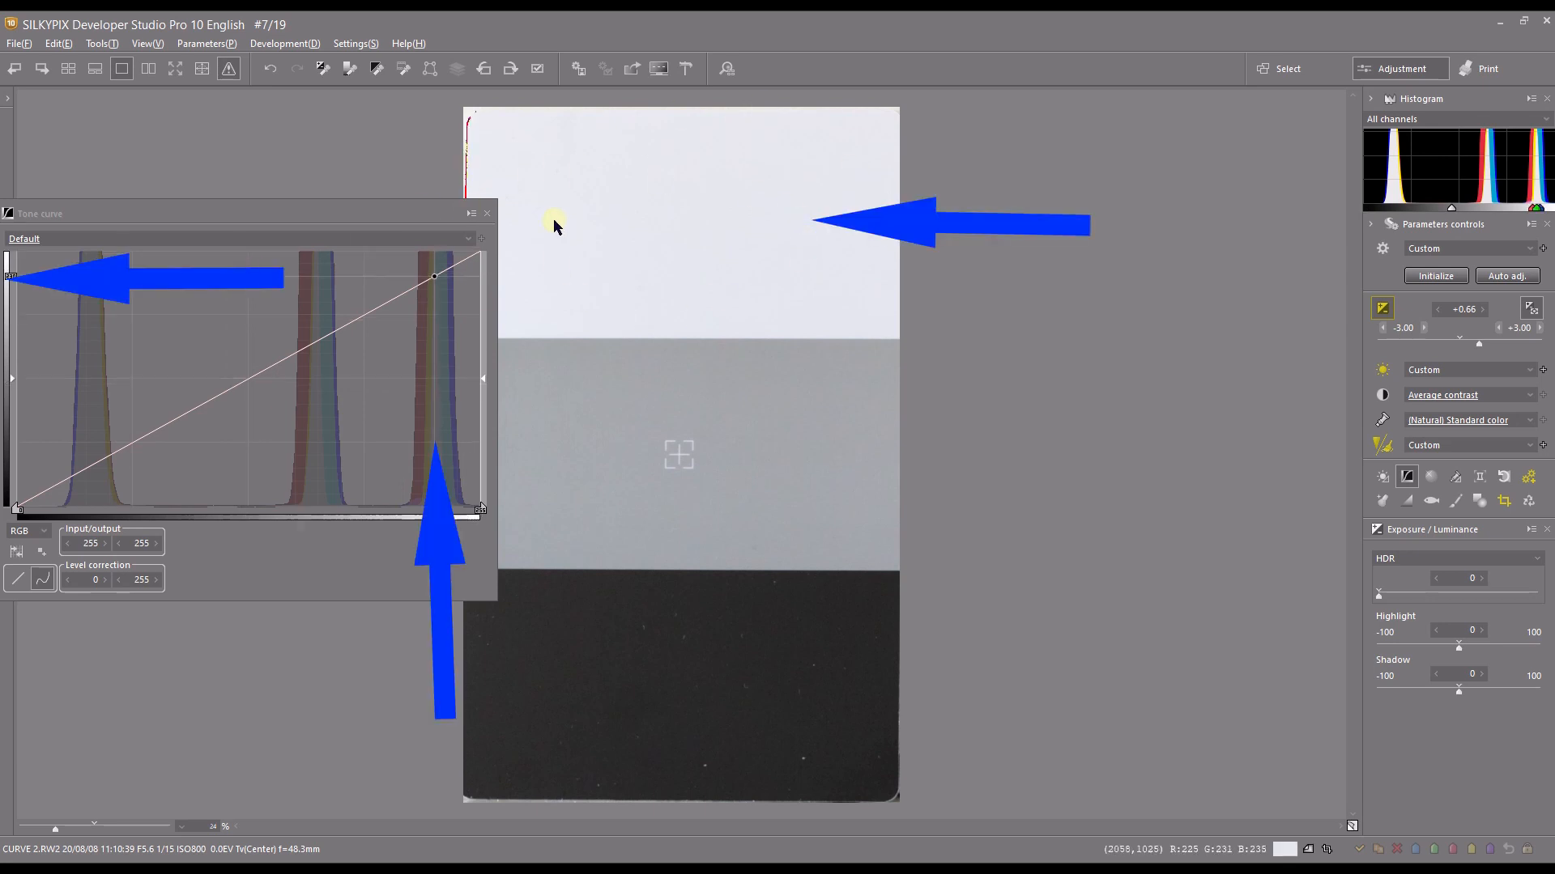
pyautogui.moveTo(434, 275); pyautogui.dragTo(319, 340)
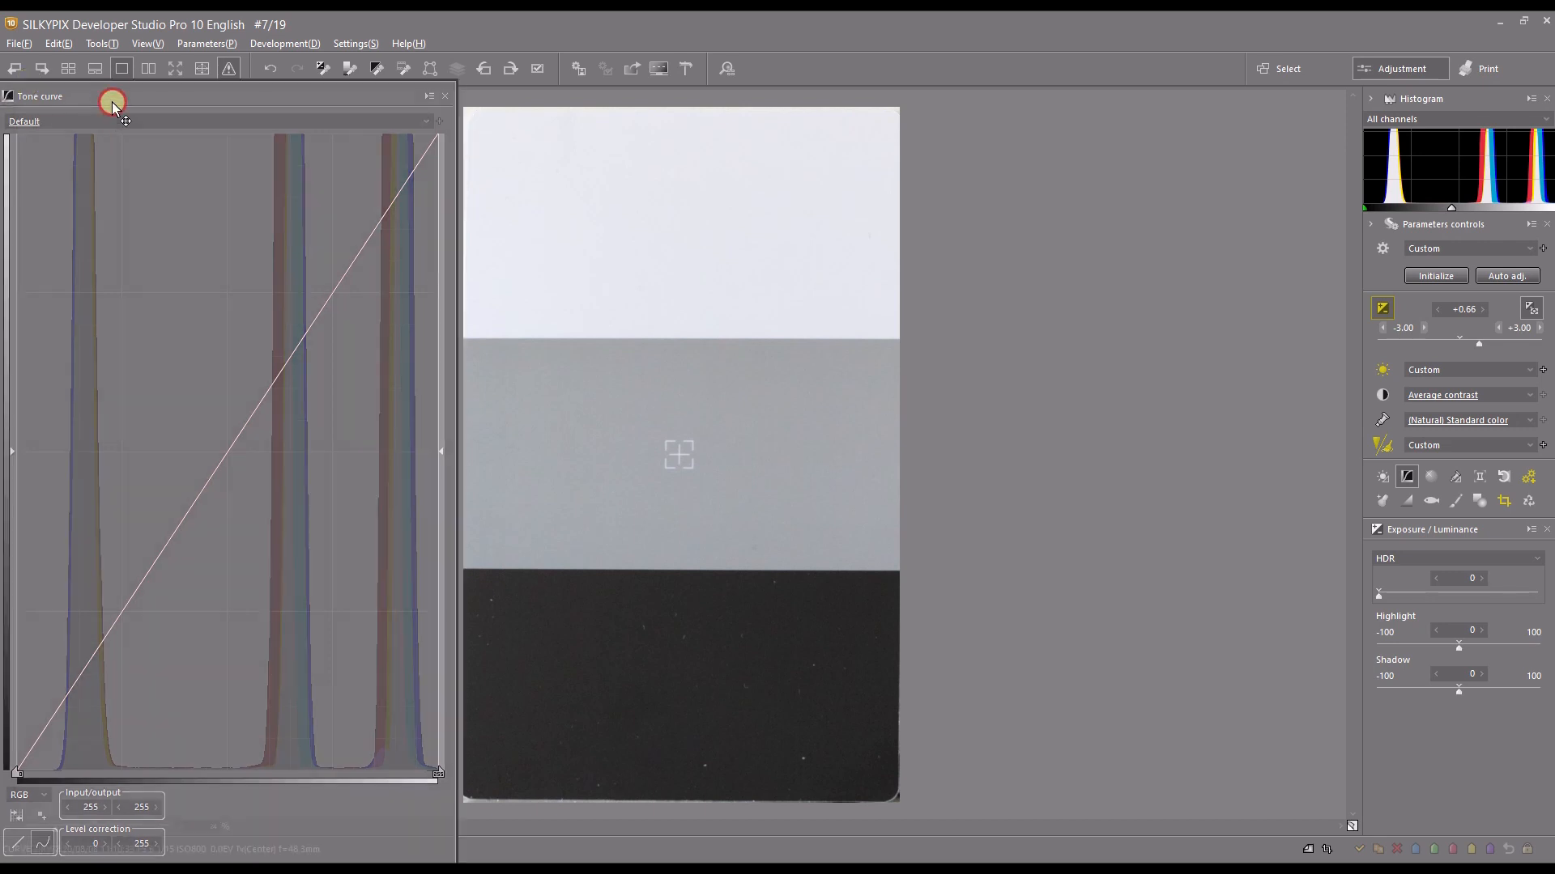
# Dock the tone curve display on the left and change the clipping warning setting from the toolbar dropdown.
pyautogui.moveTo(112, 104); pyautogui.dragTo(562, 125)
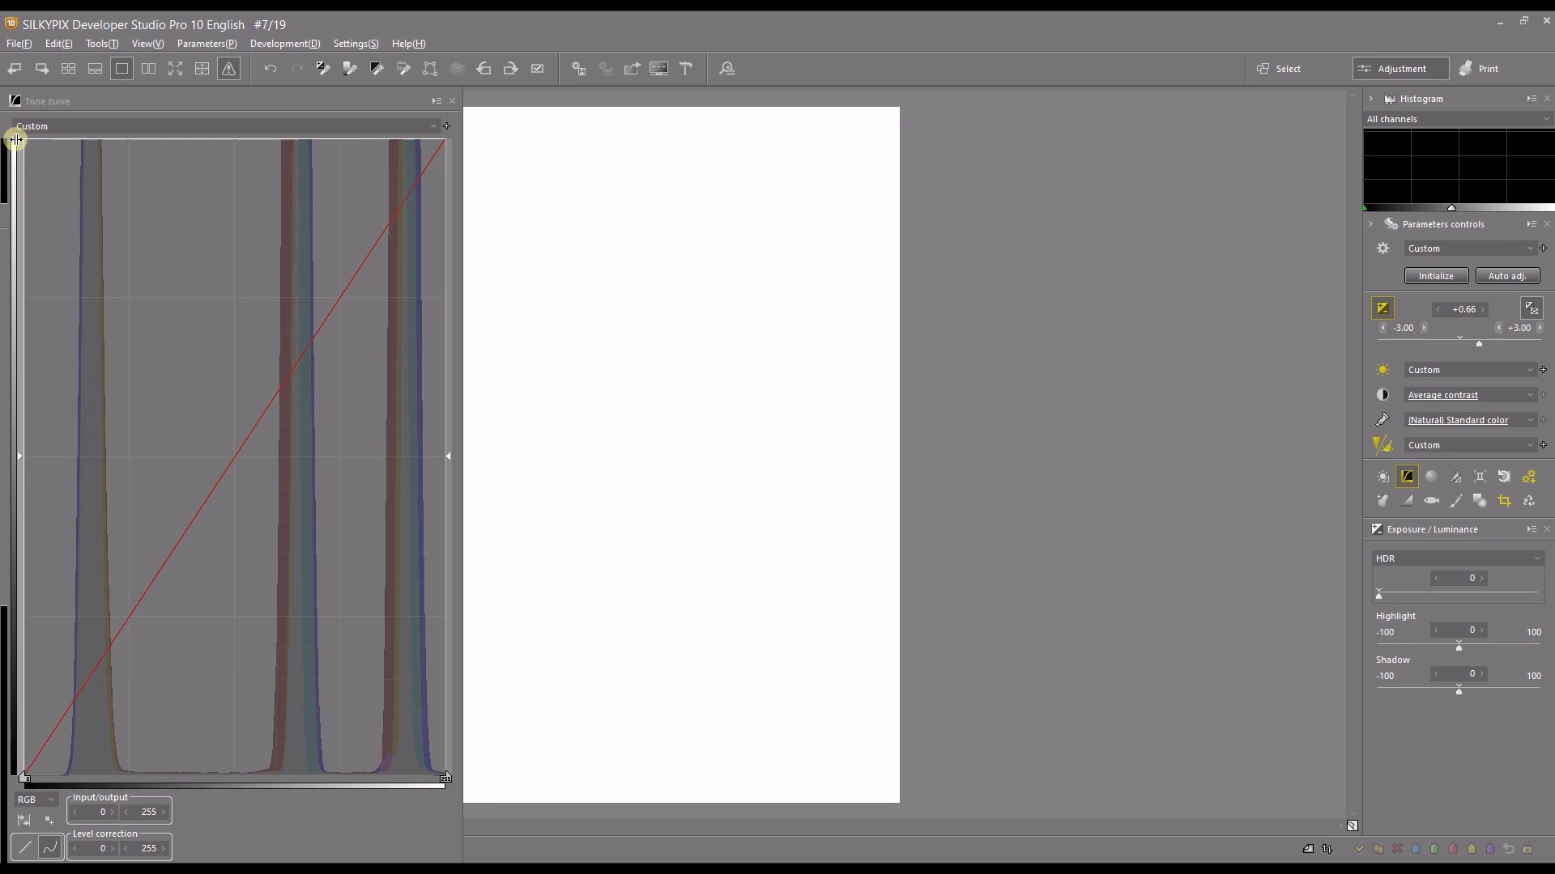
pyautogui.click(228, 68)
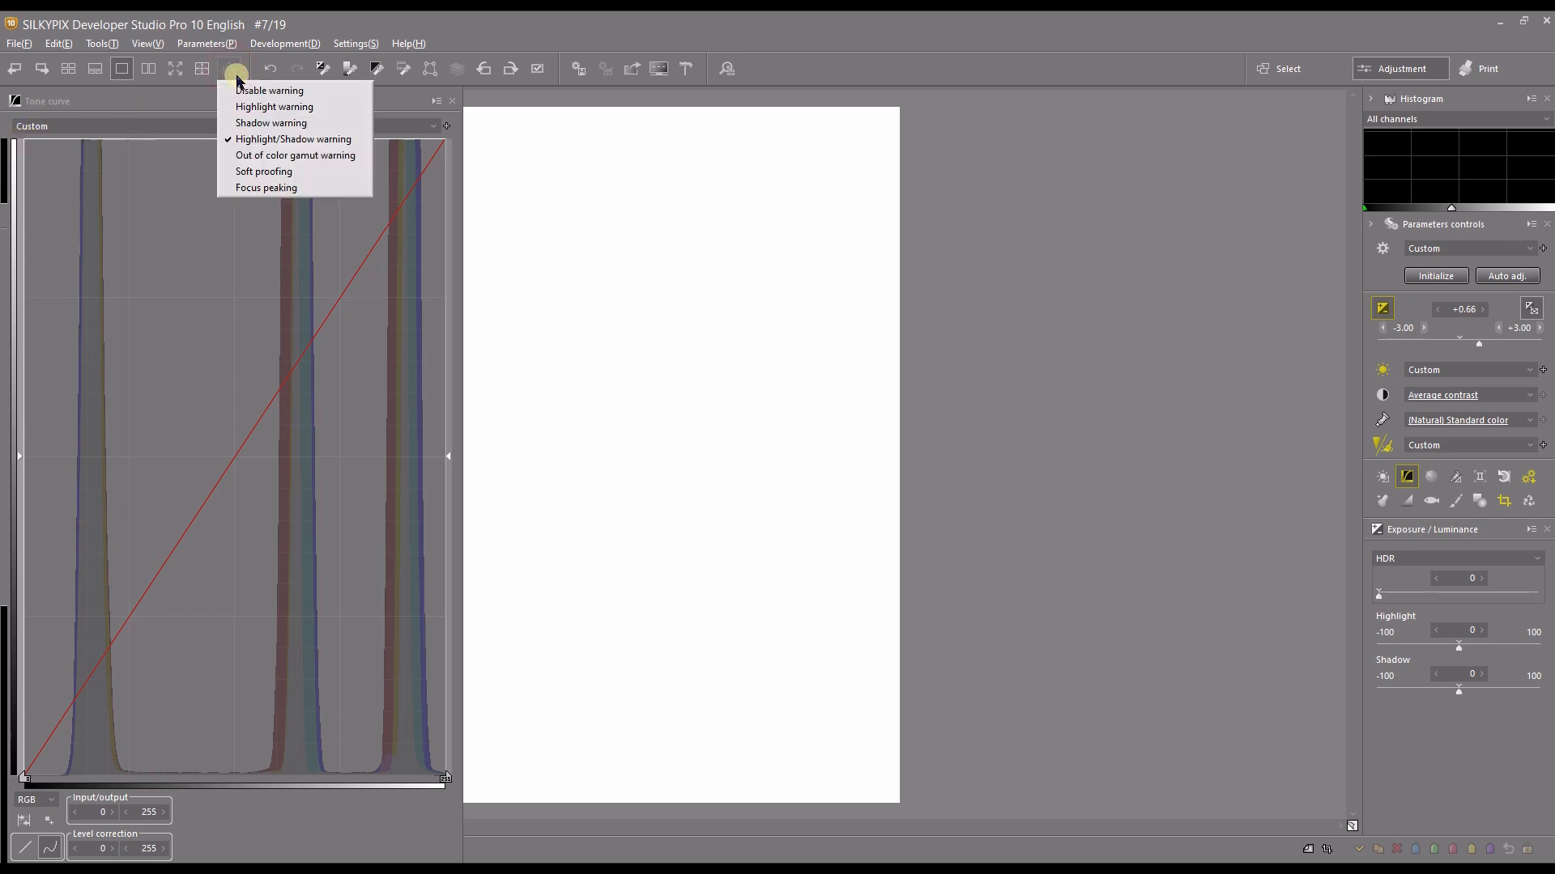
pyautogui.click(229, 68)
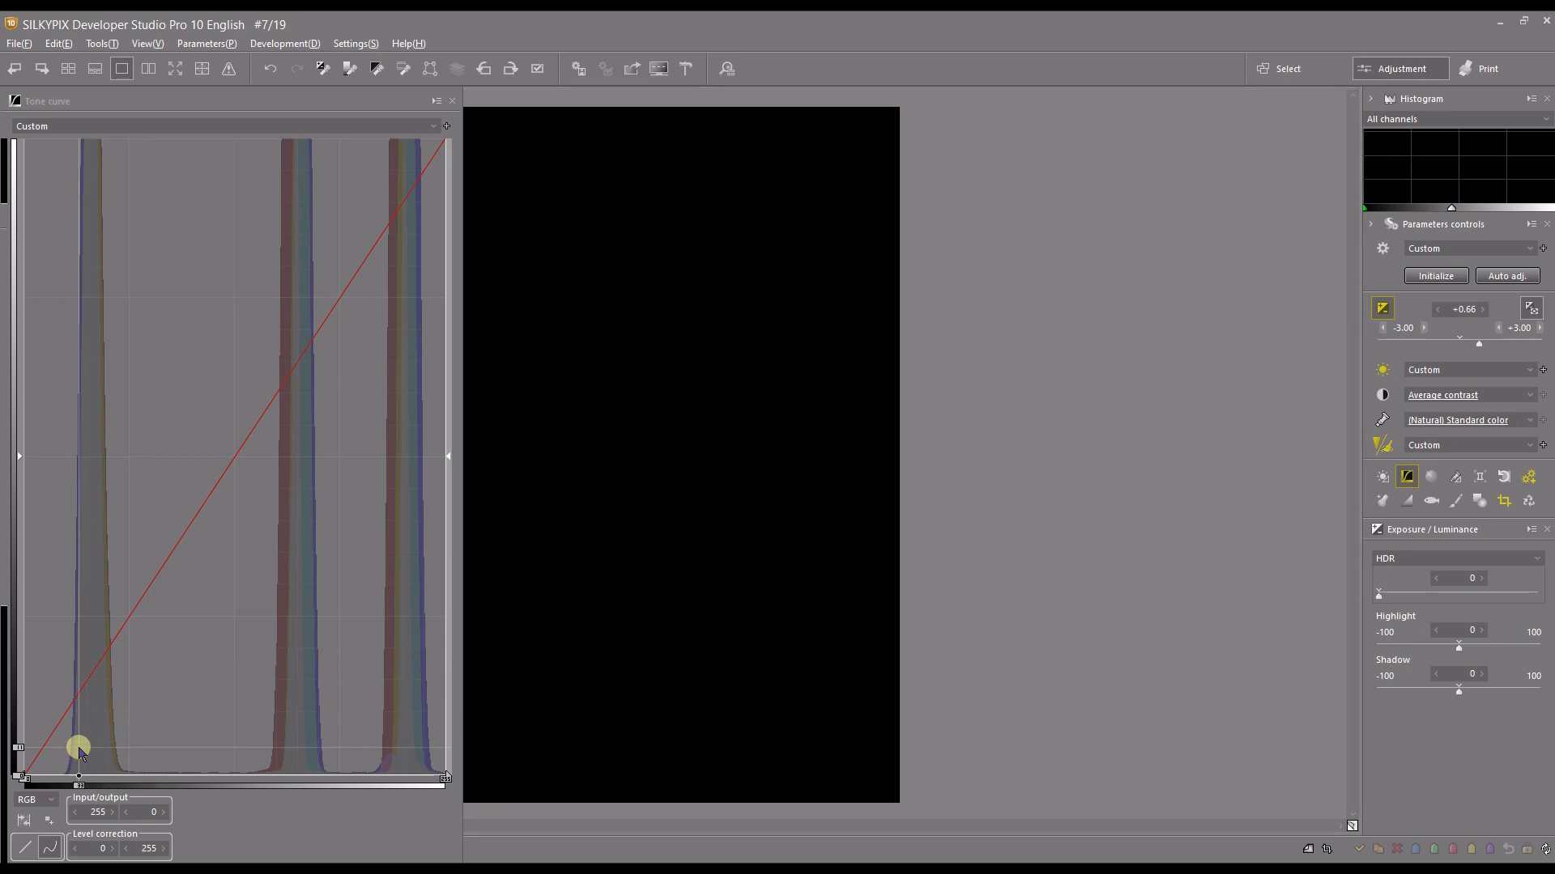
pyautogui.moveTo(562, 711)
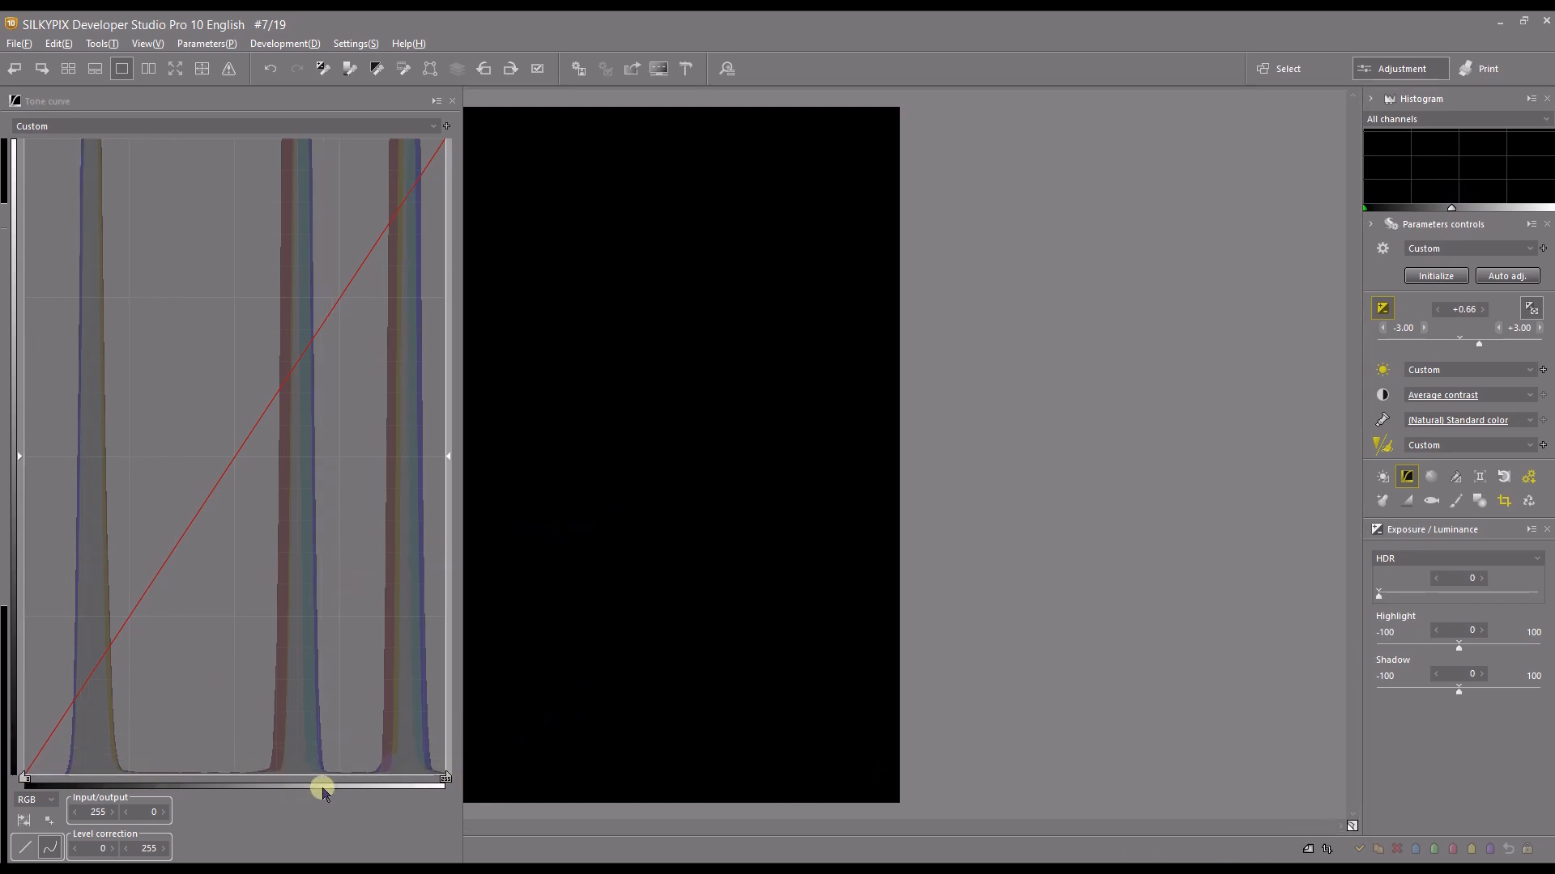
pyautogui.moveTo(846, 633)
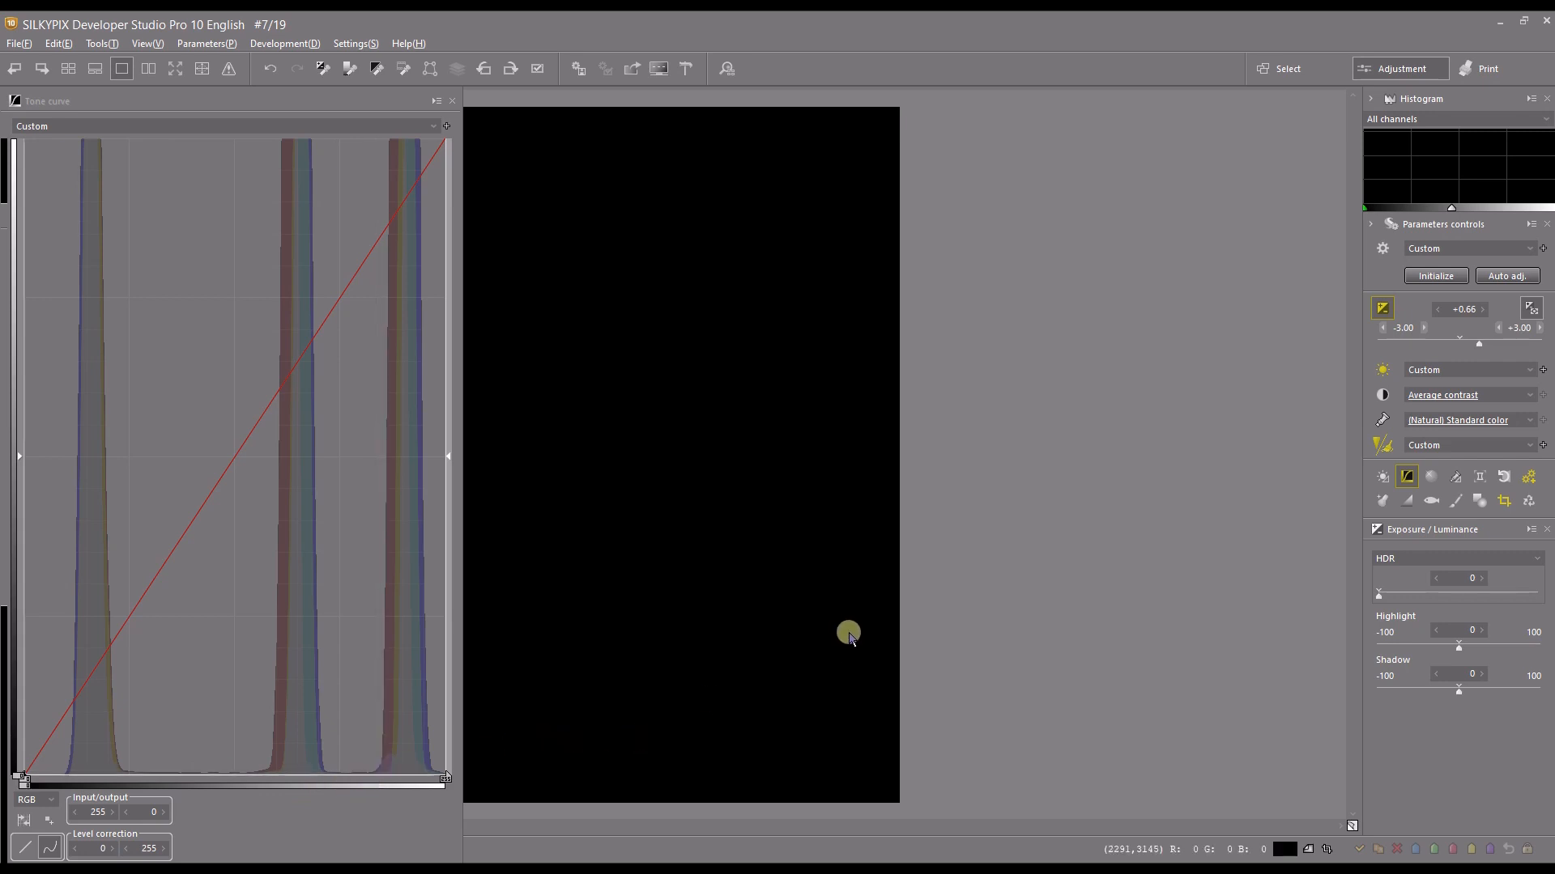
pyautogui.moveTo(575, 361)
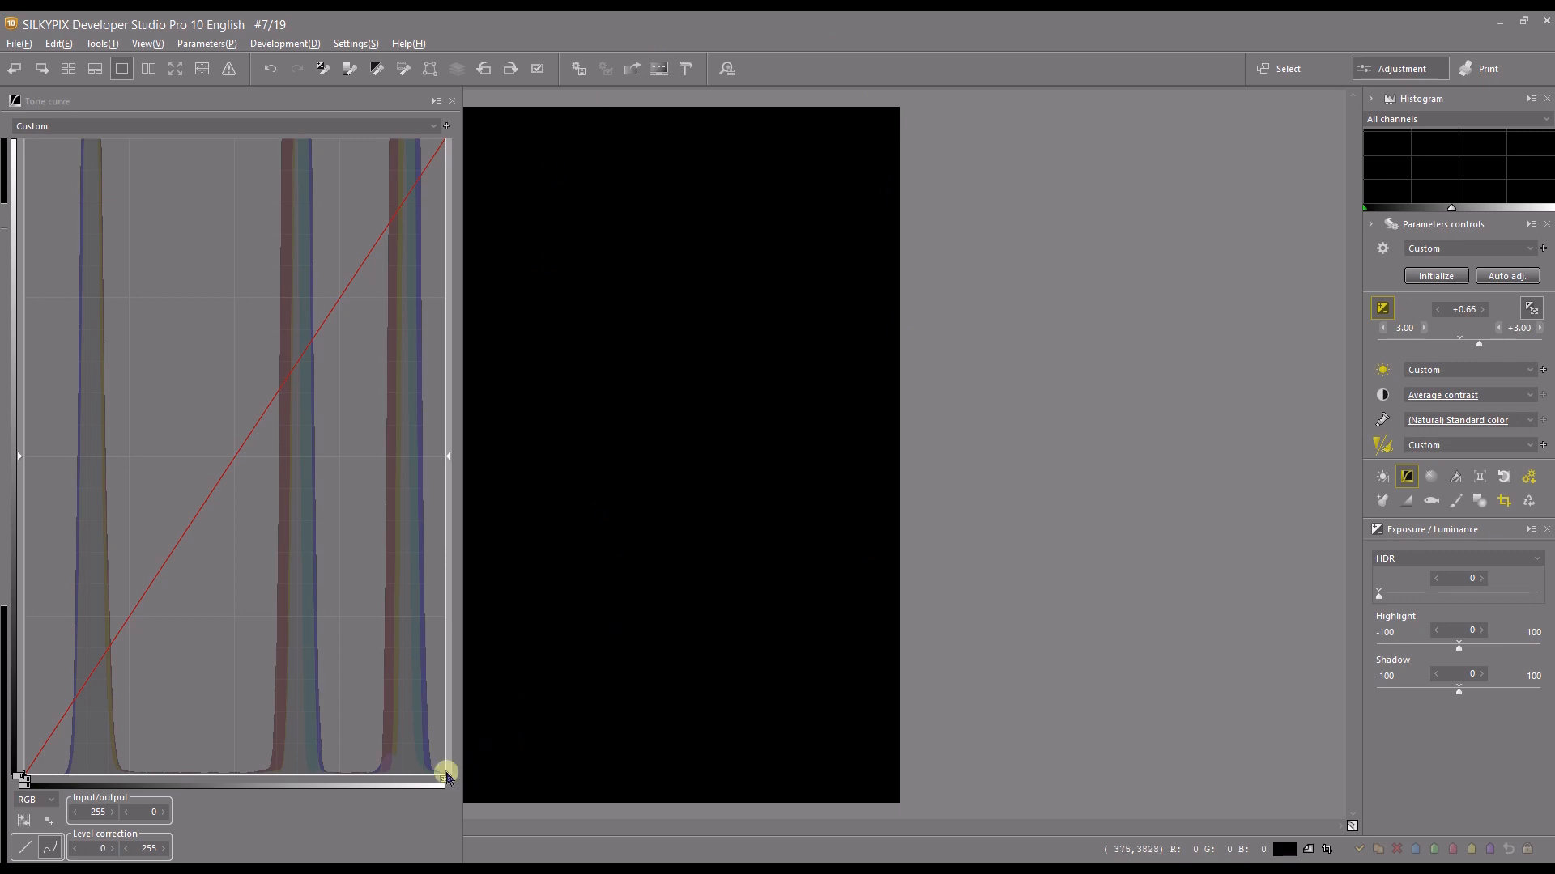
pyautogui.moveTo(683, 724)
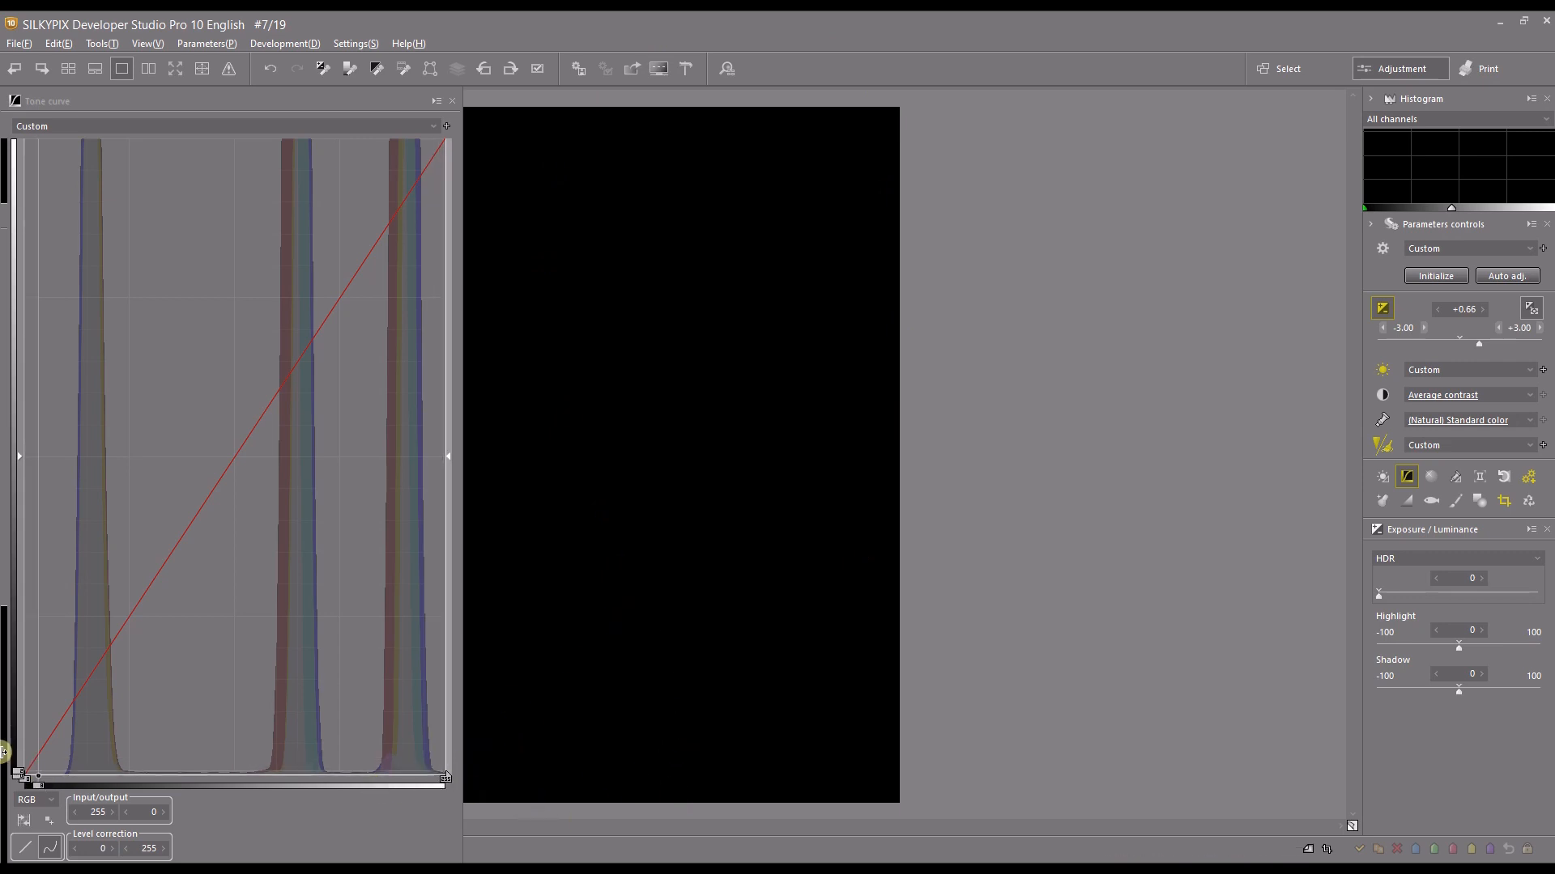
pyautogui.moveTo(700, 744)
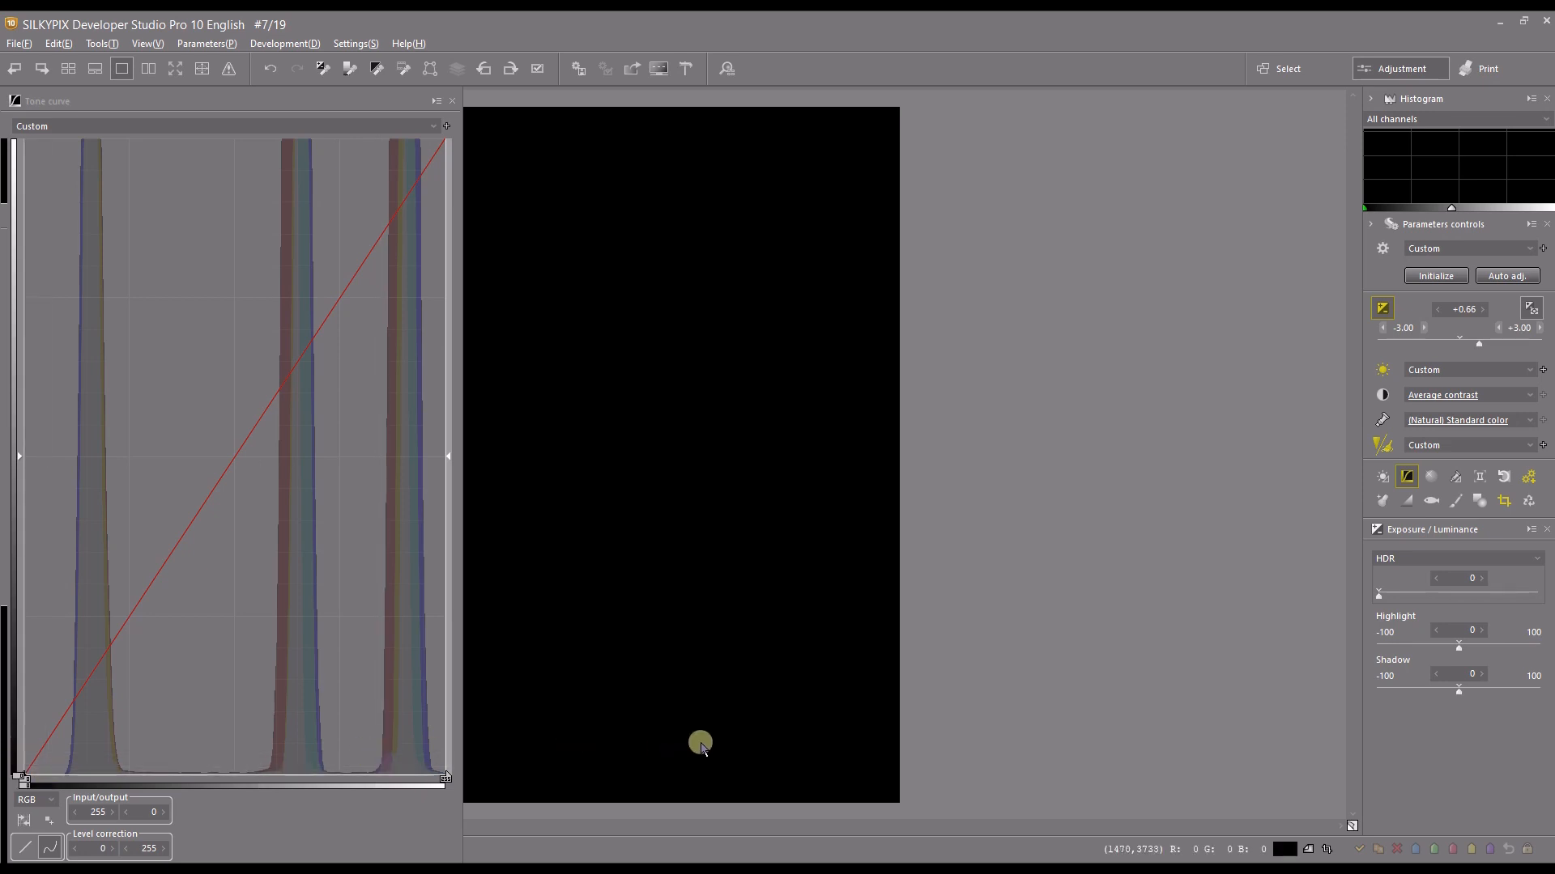
pyautogui.moveTo(117, 188)
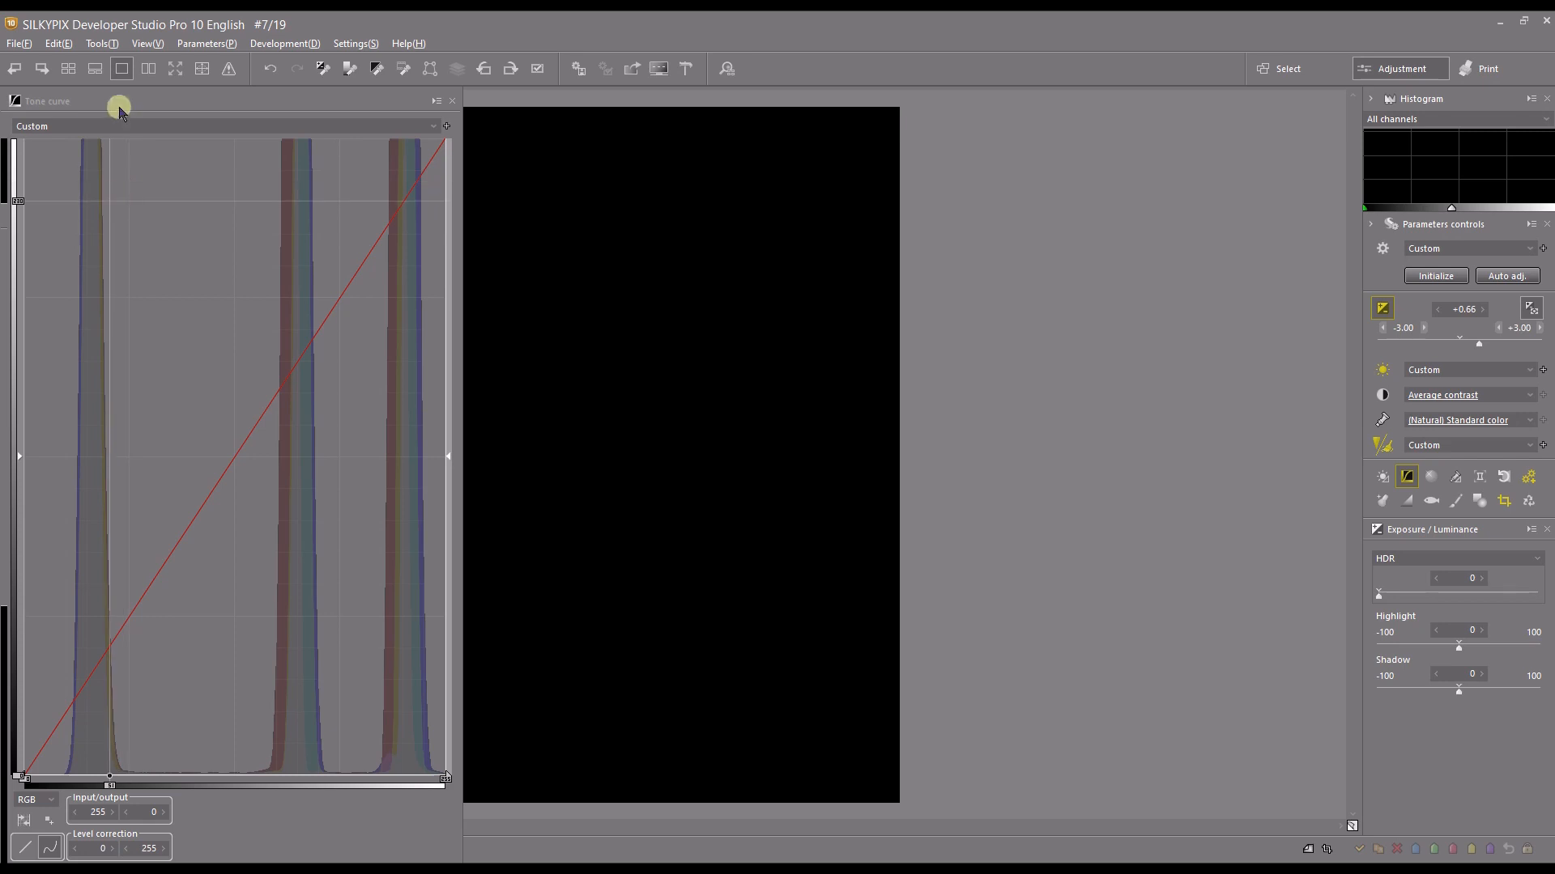
pyautogui.moveTo(750, 244)
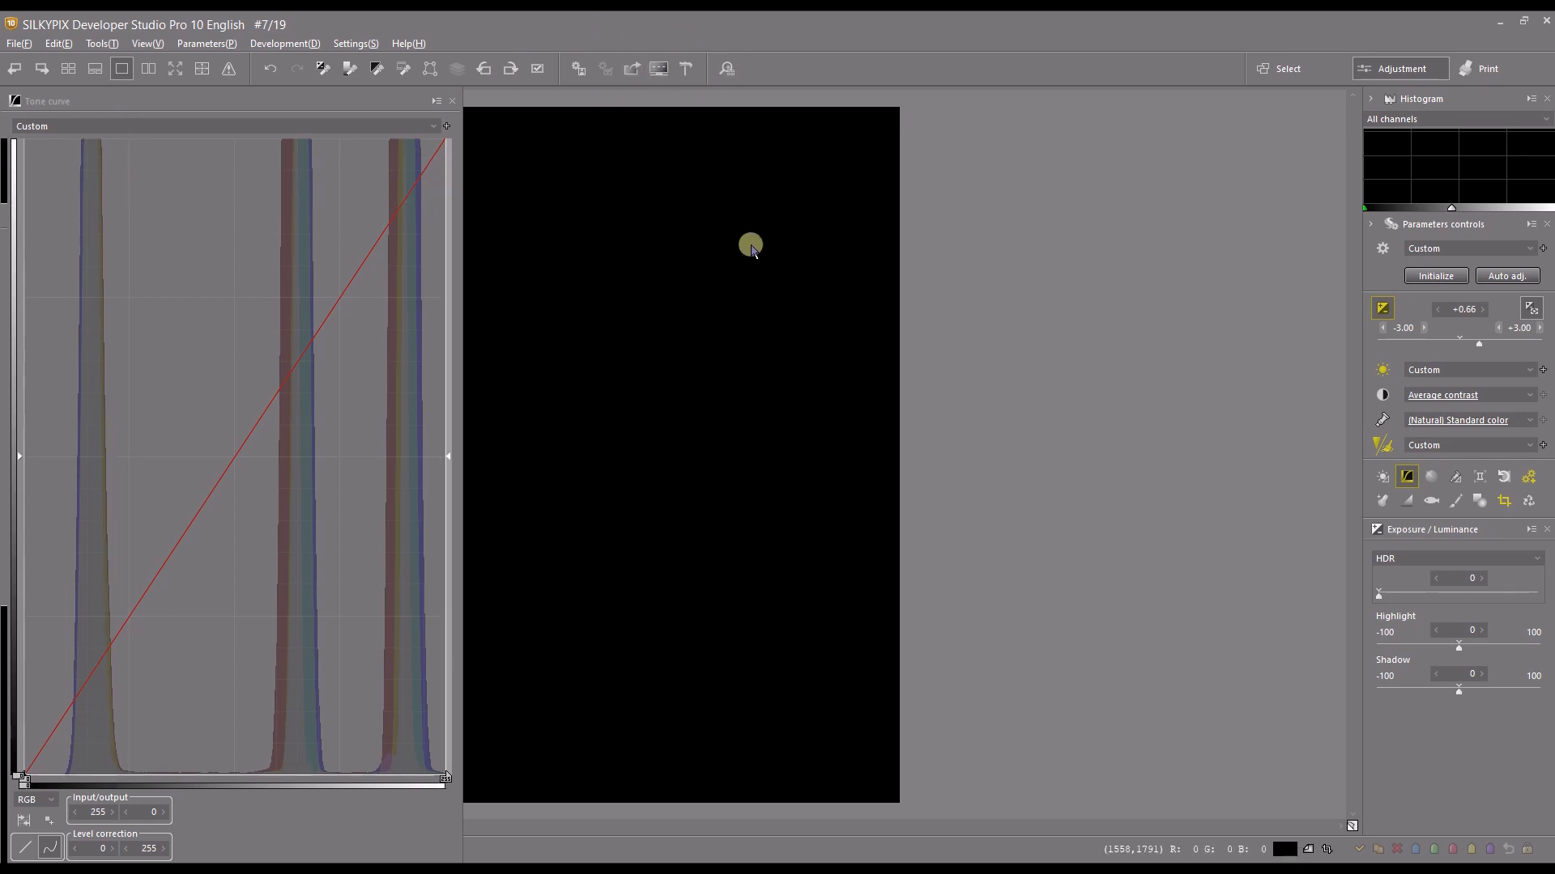
pyautogui.moveTo(443, 773)
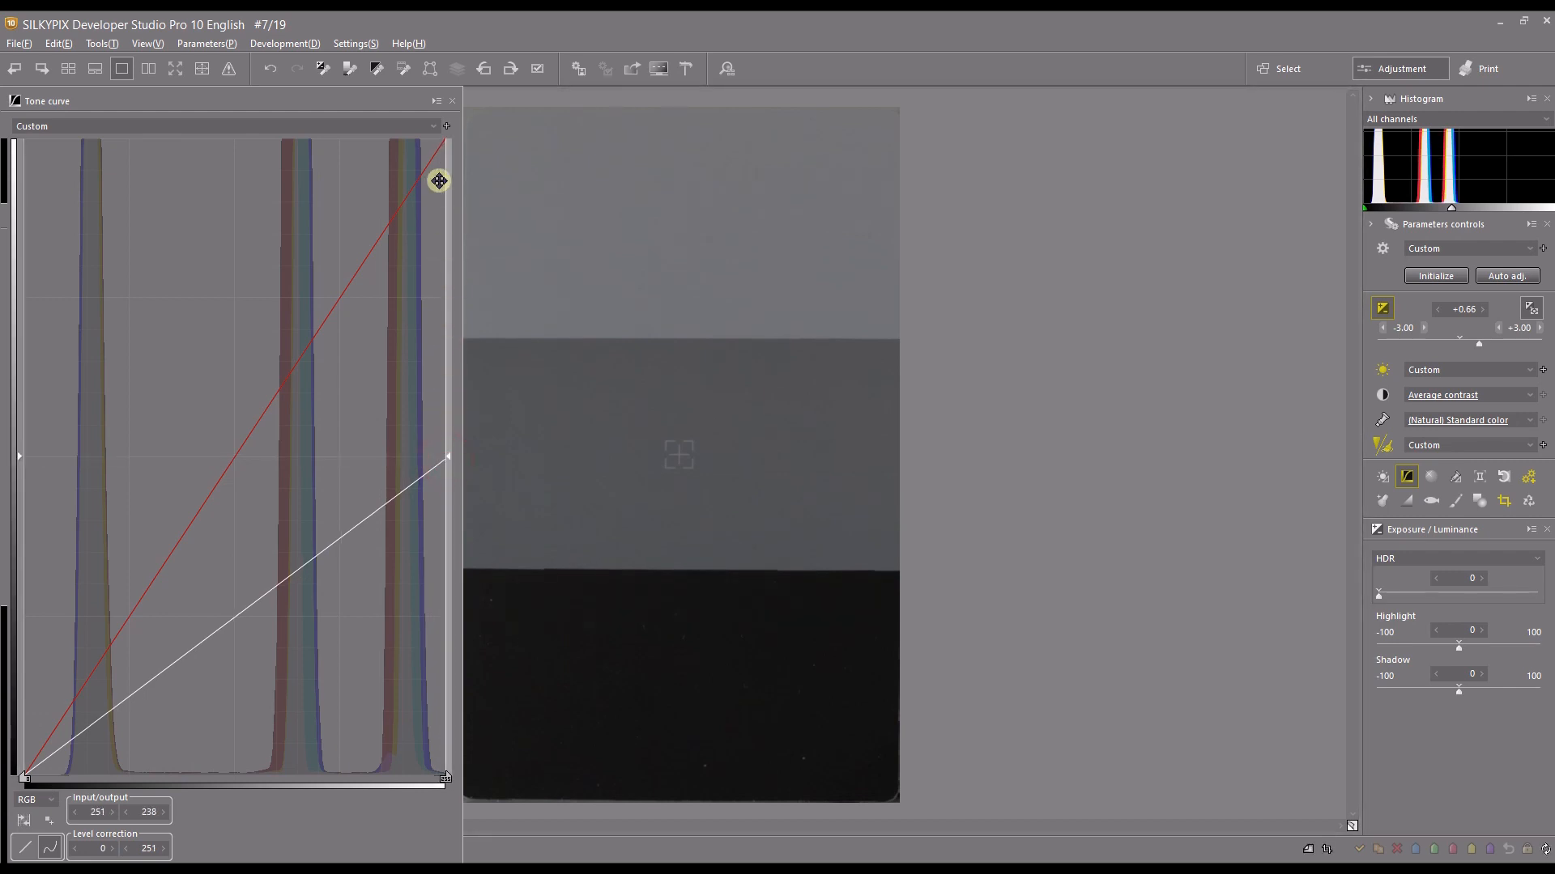
# Drag the curve's top endpoint to lower the highlight end and darken the card.
pyautogui.moveTo(439, 181); pyautogui.dragTo(457, 140)
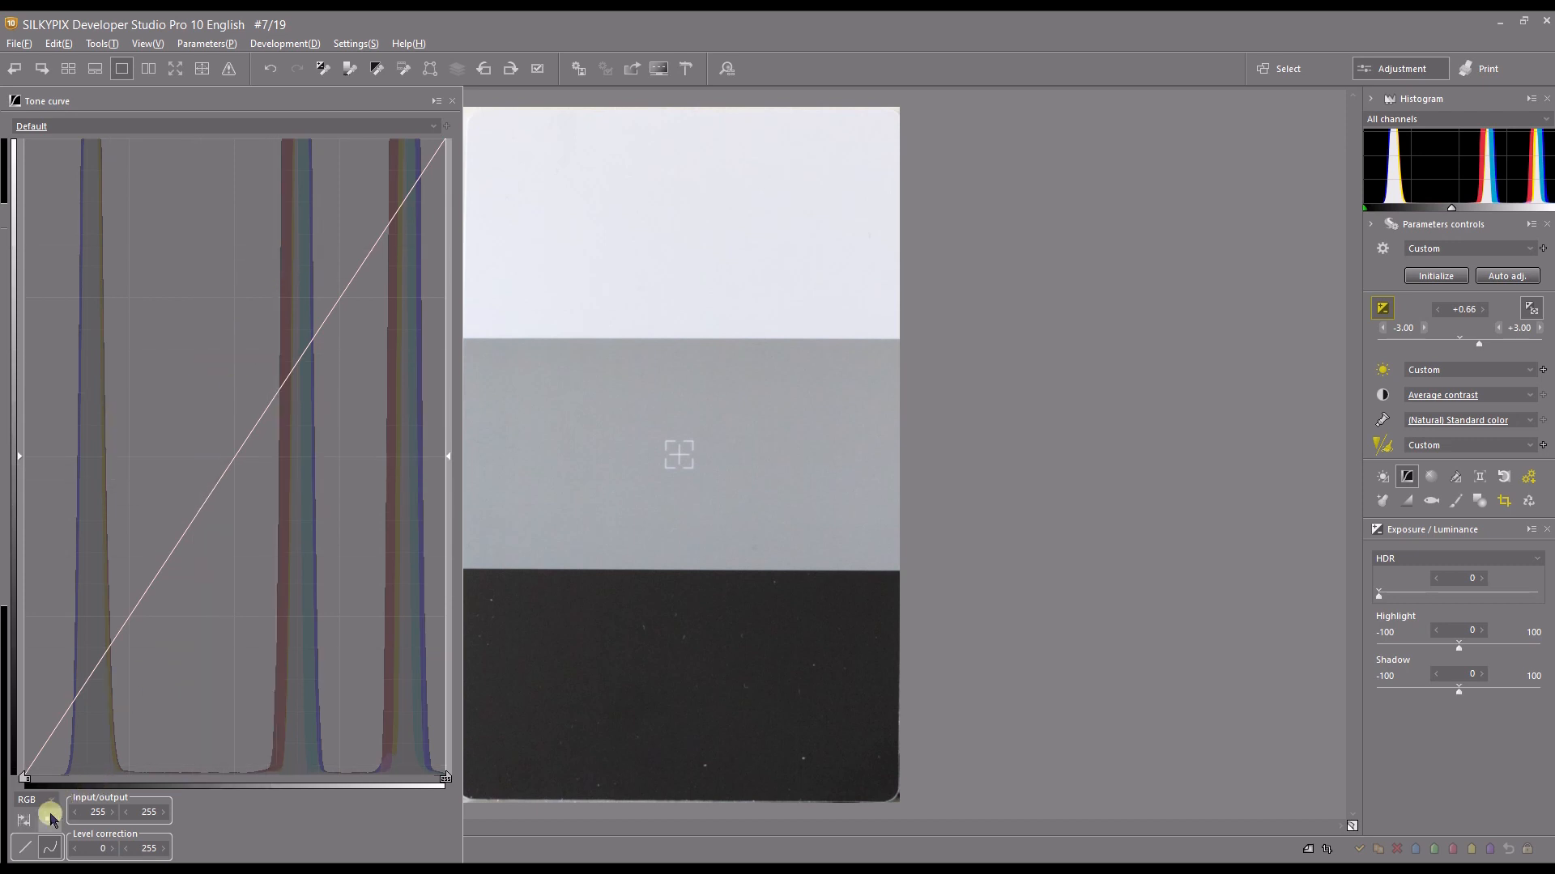
pyautogui.moveTo(51, 823)
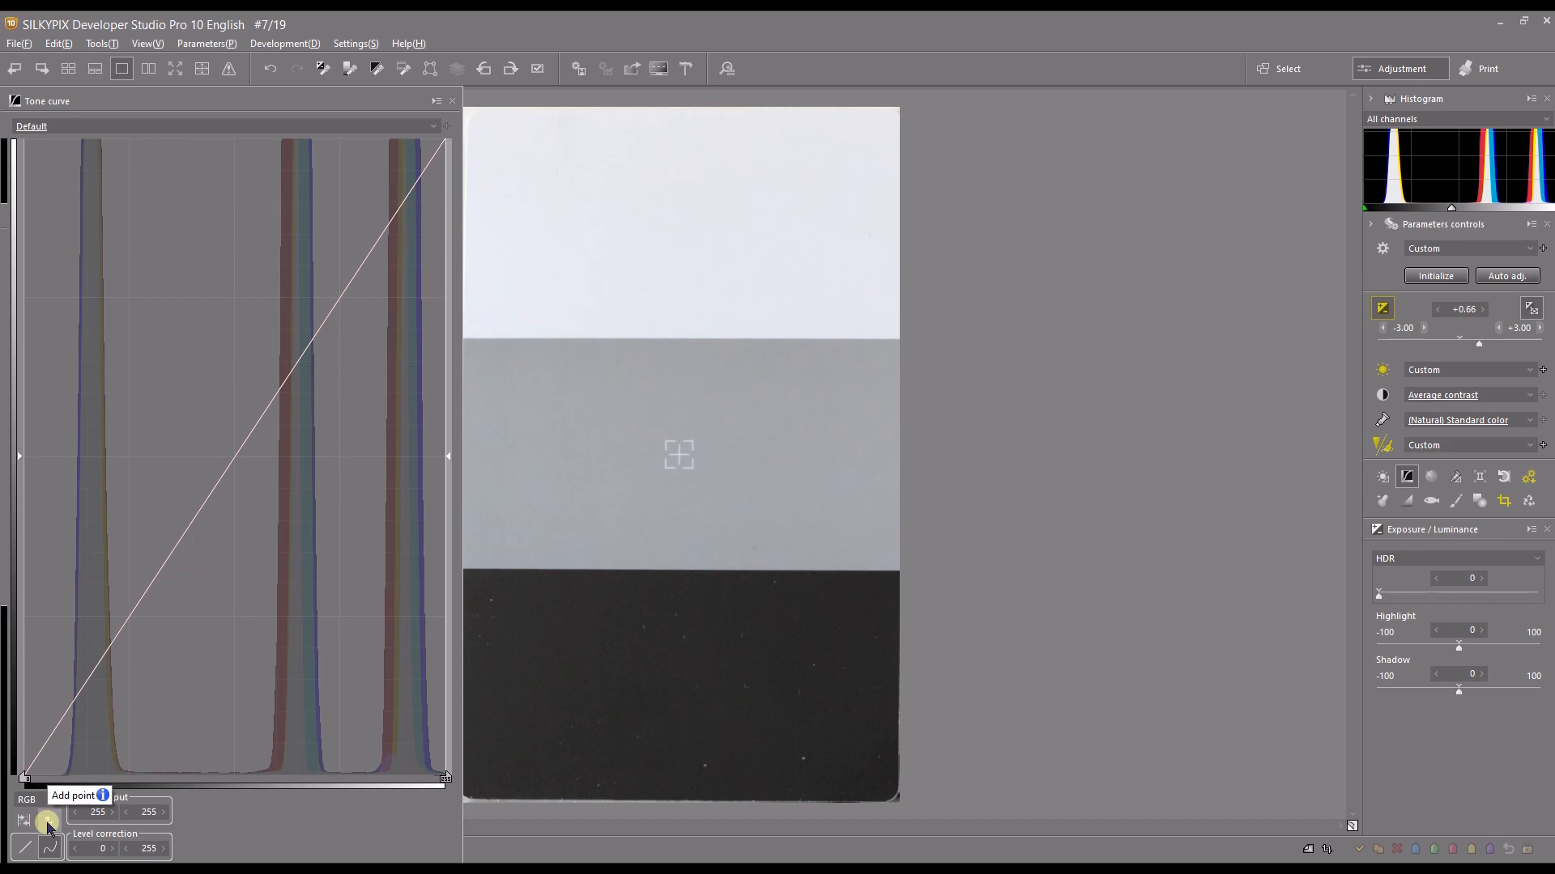
pyautogui.moveTo(333, 831)
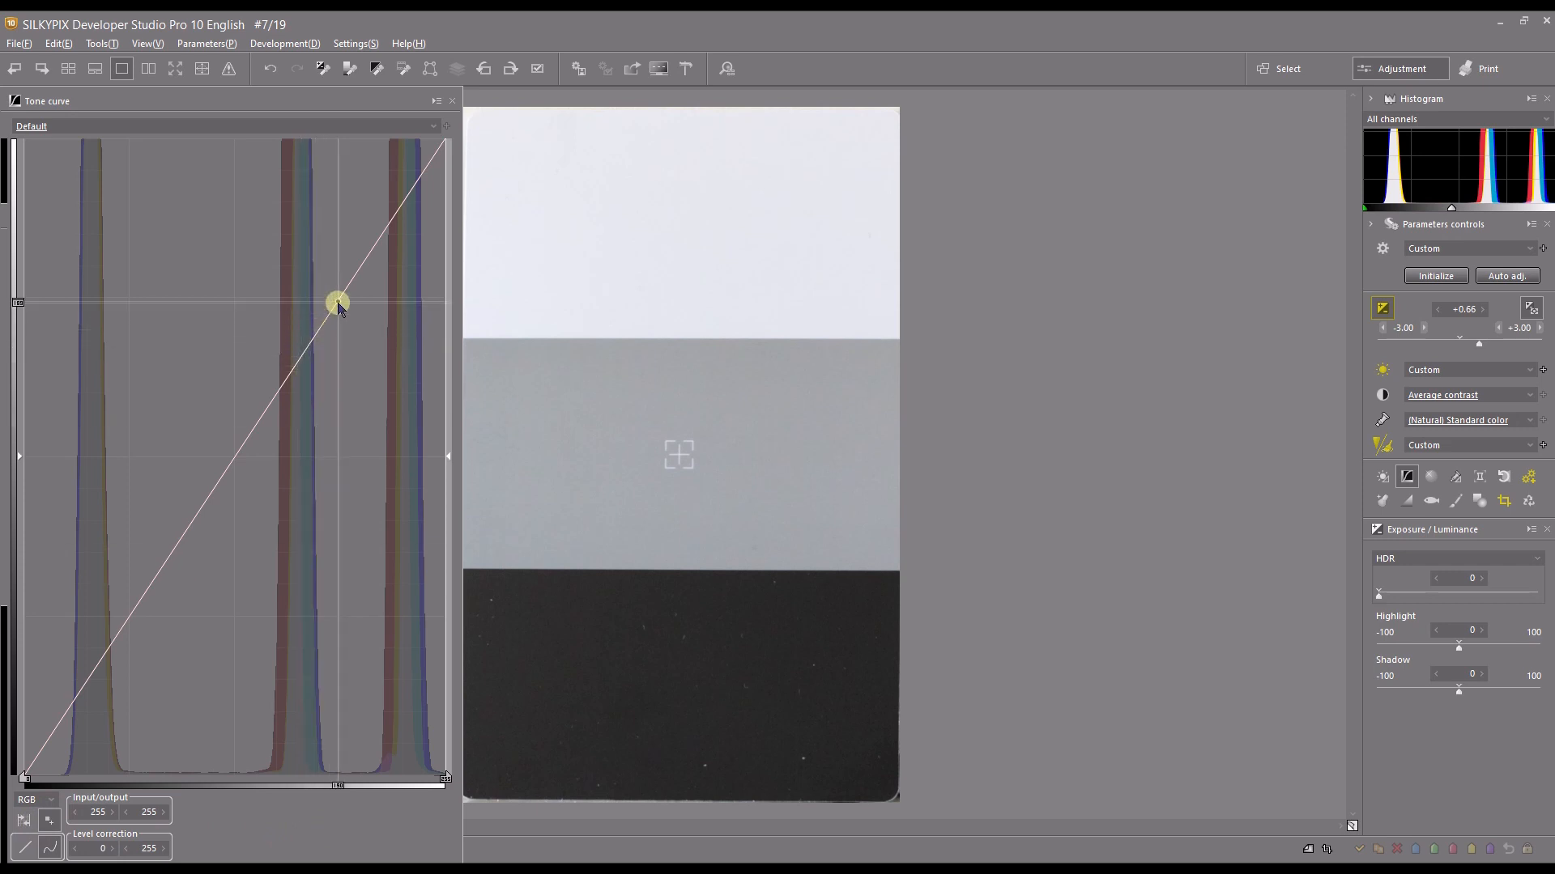
# Place a control point on the upper luminance curve near input 190, output 191, keeping the line straight.
pyautogui.moveTo(337, 303); pyautogui.dragTo(434, 165)
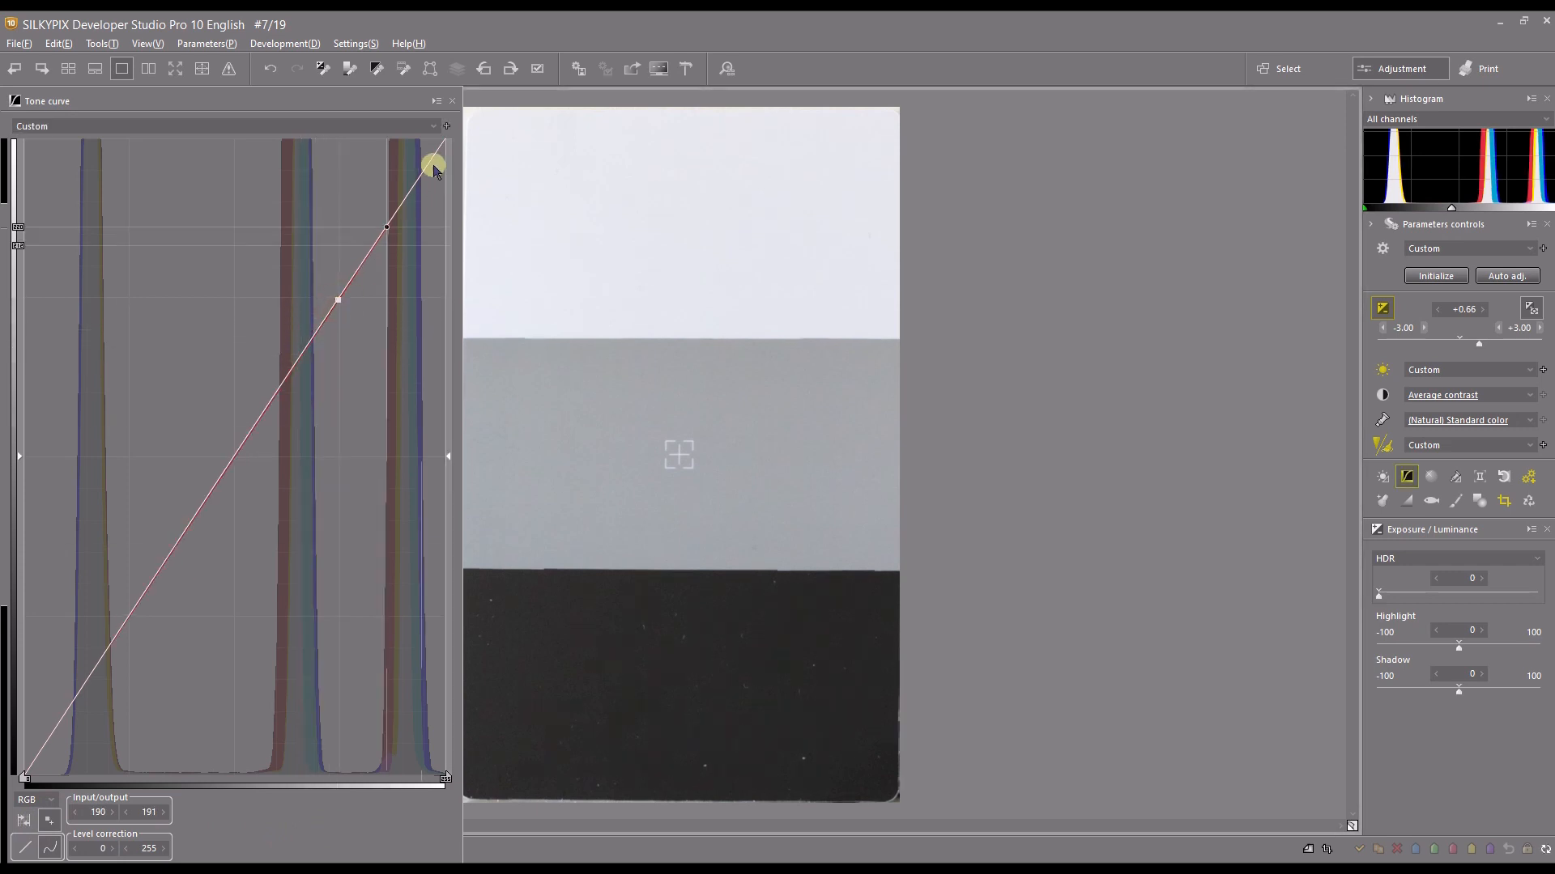
pyautogui.moveTo(434, 164); pyautogui.dragTo(372, 262)
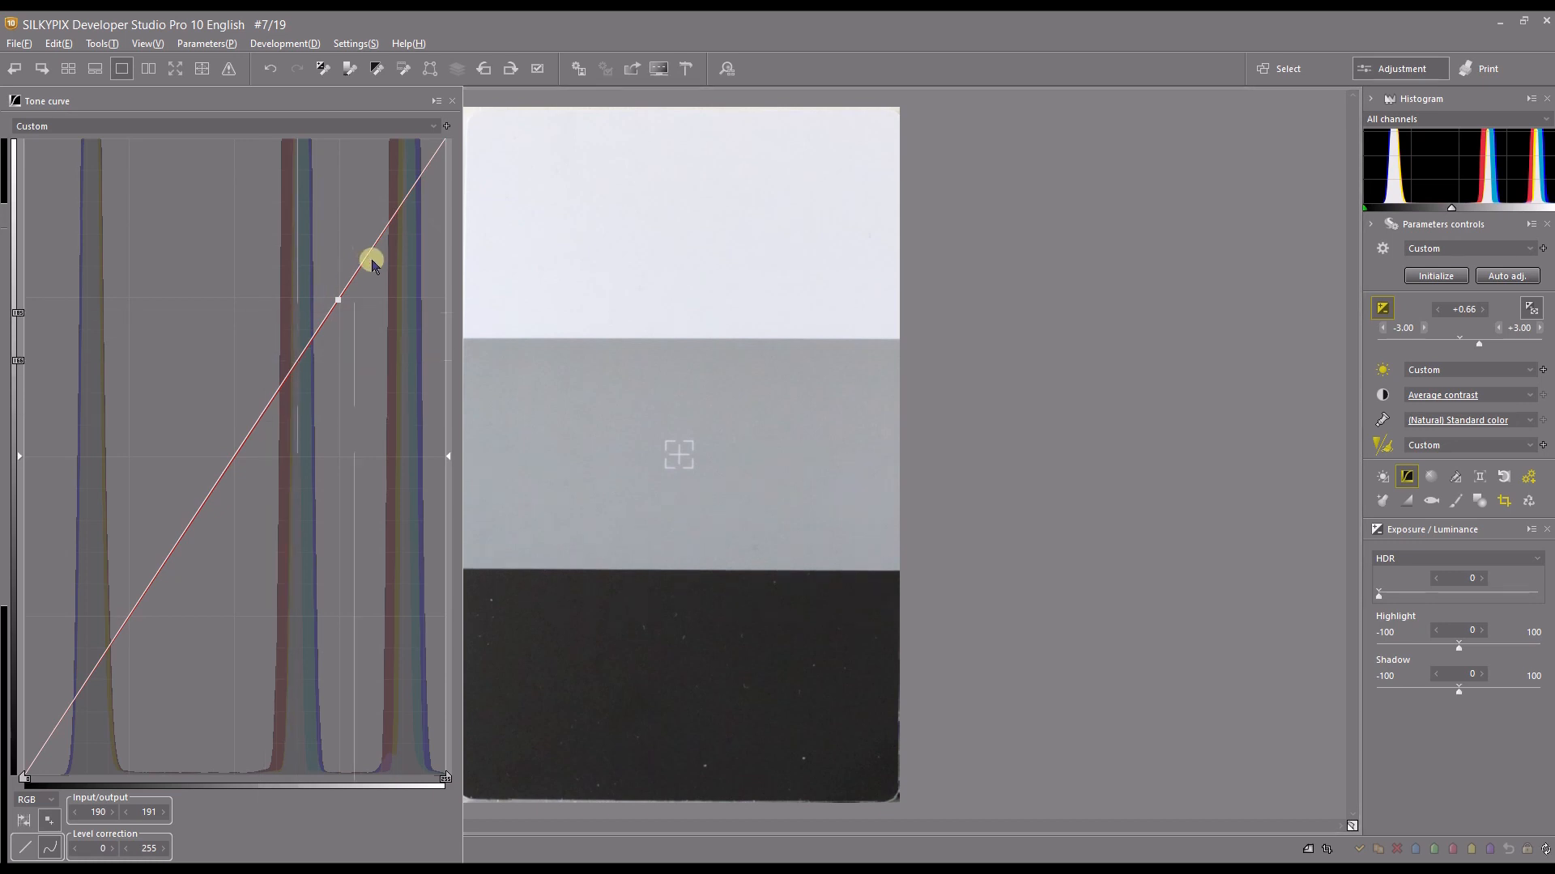
pyautogui.moveTo(370, 259); pyautogui.dragTo(408, 181)
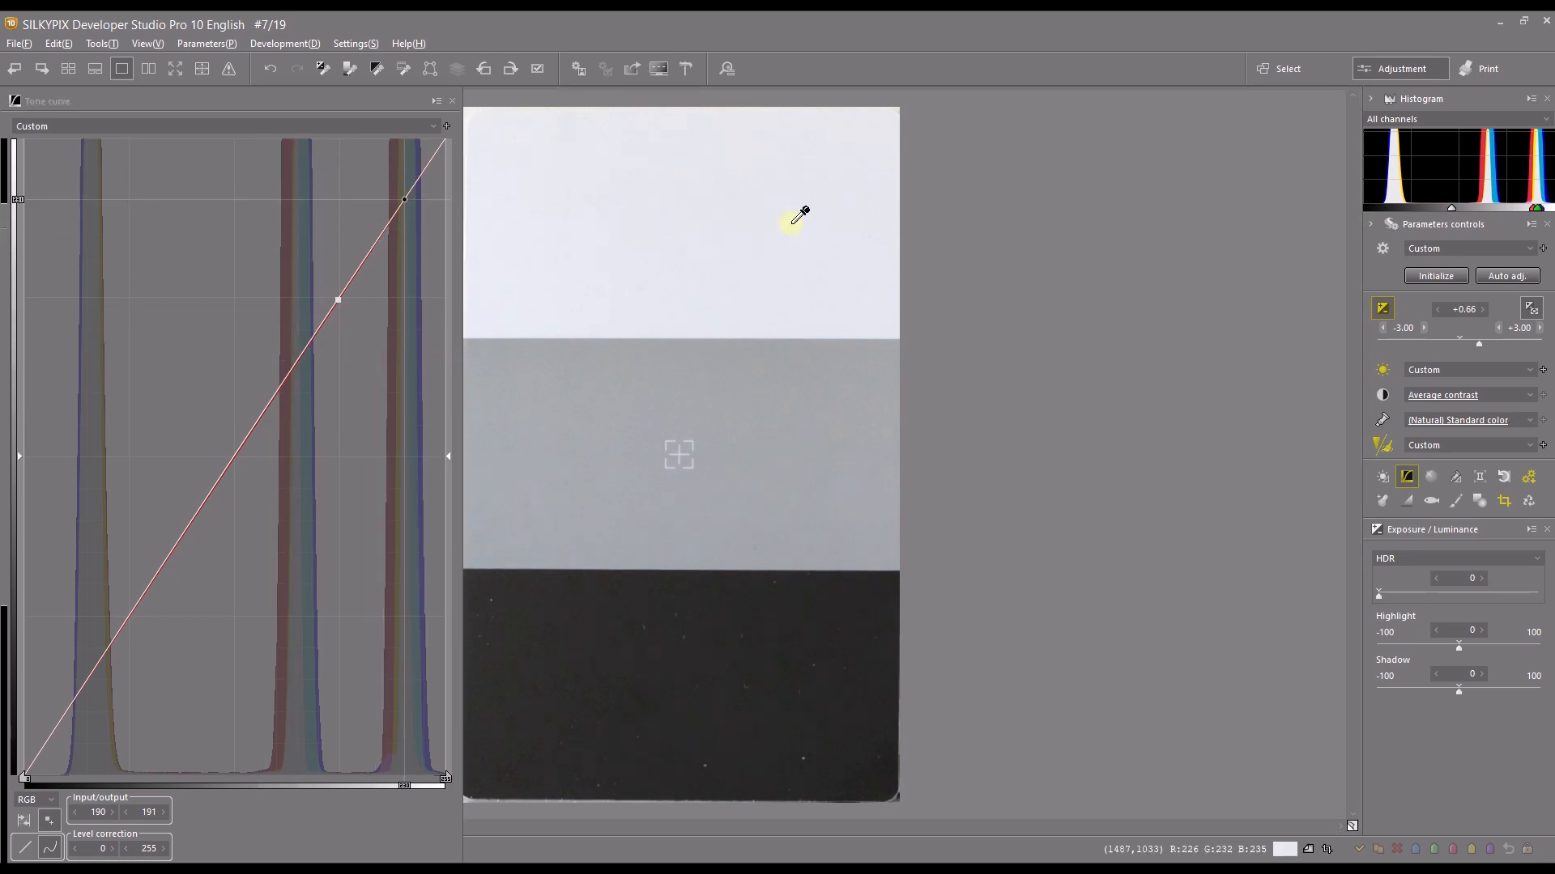
pyautogui.moveTo(481, 282)
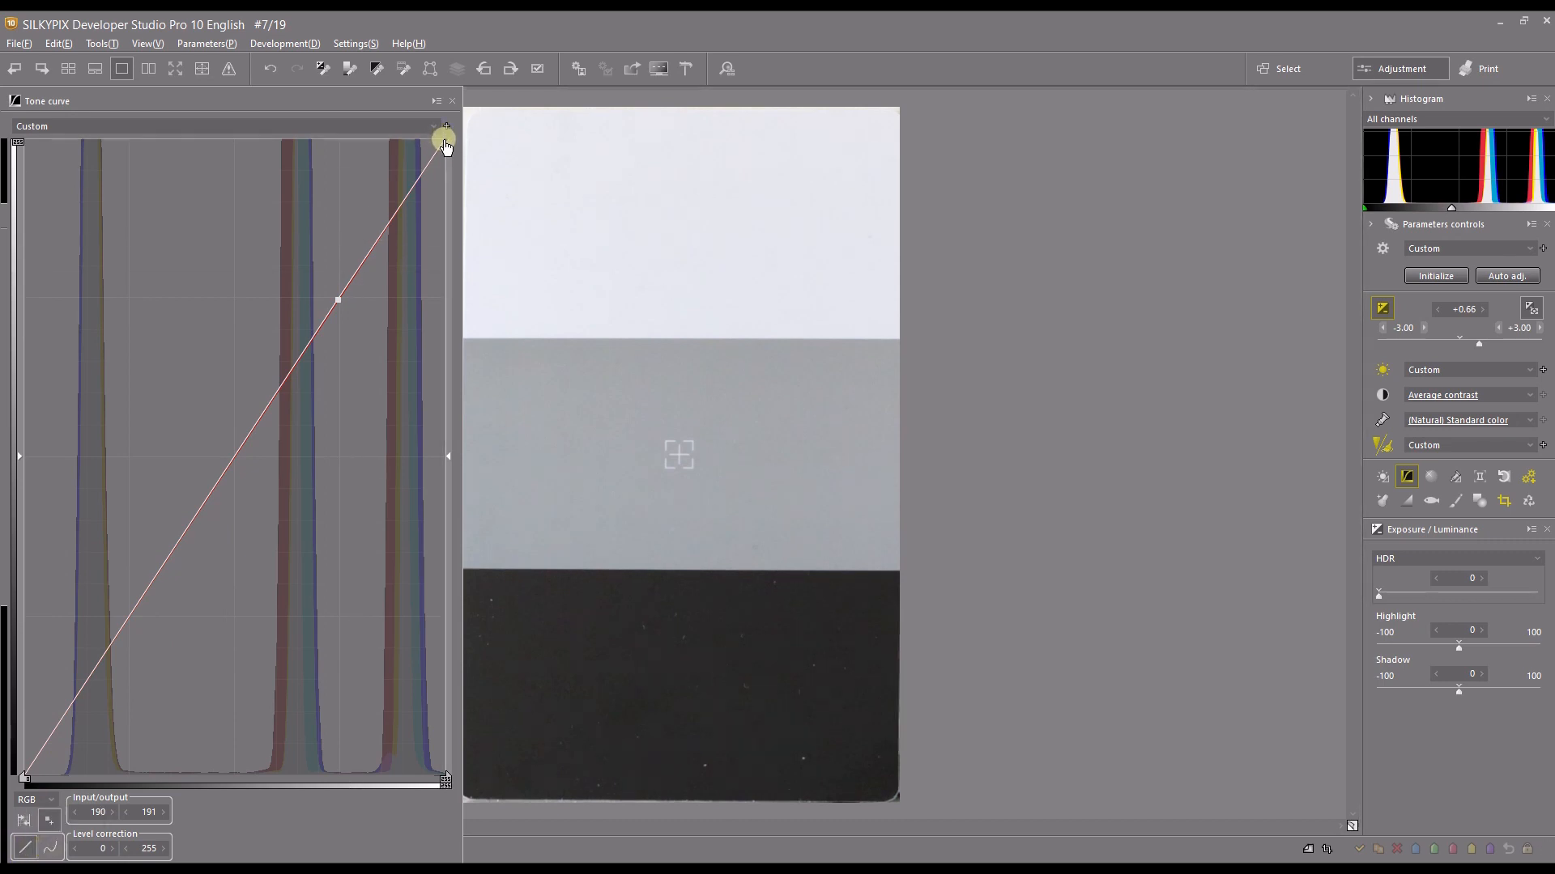
# Drag the curve's white endpoint down to output 189, then adjust the upper point and highlight end.
pyautogui.moveTo(443, 146); pyautogui.dragTo(449, 140)
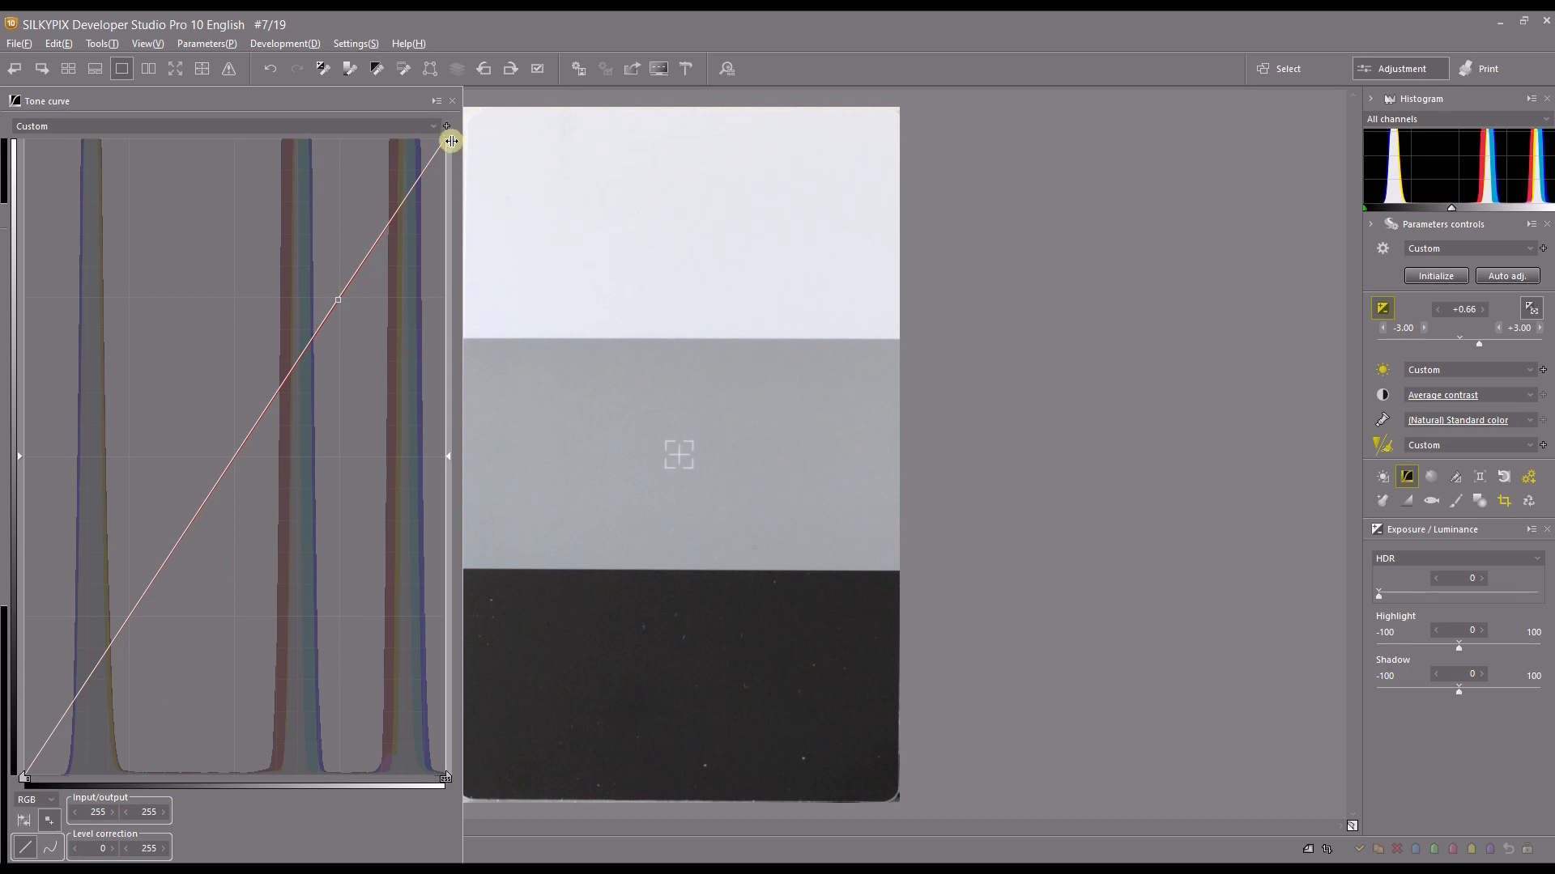
pyautogui.moveTo(449, 141); pyautogui.dragTo(458, 204)
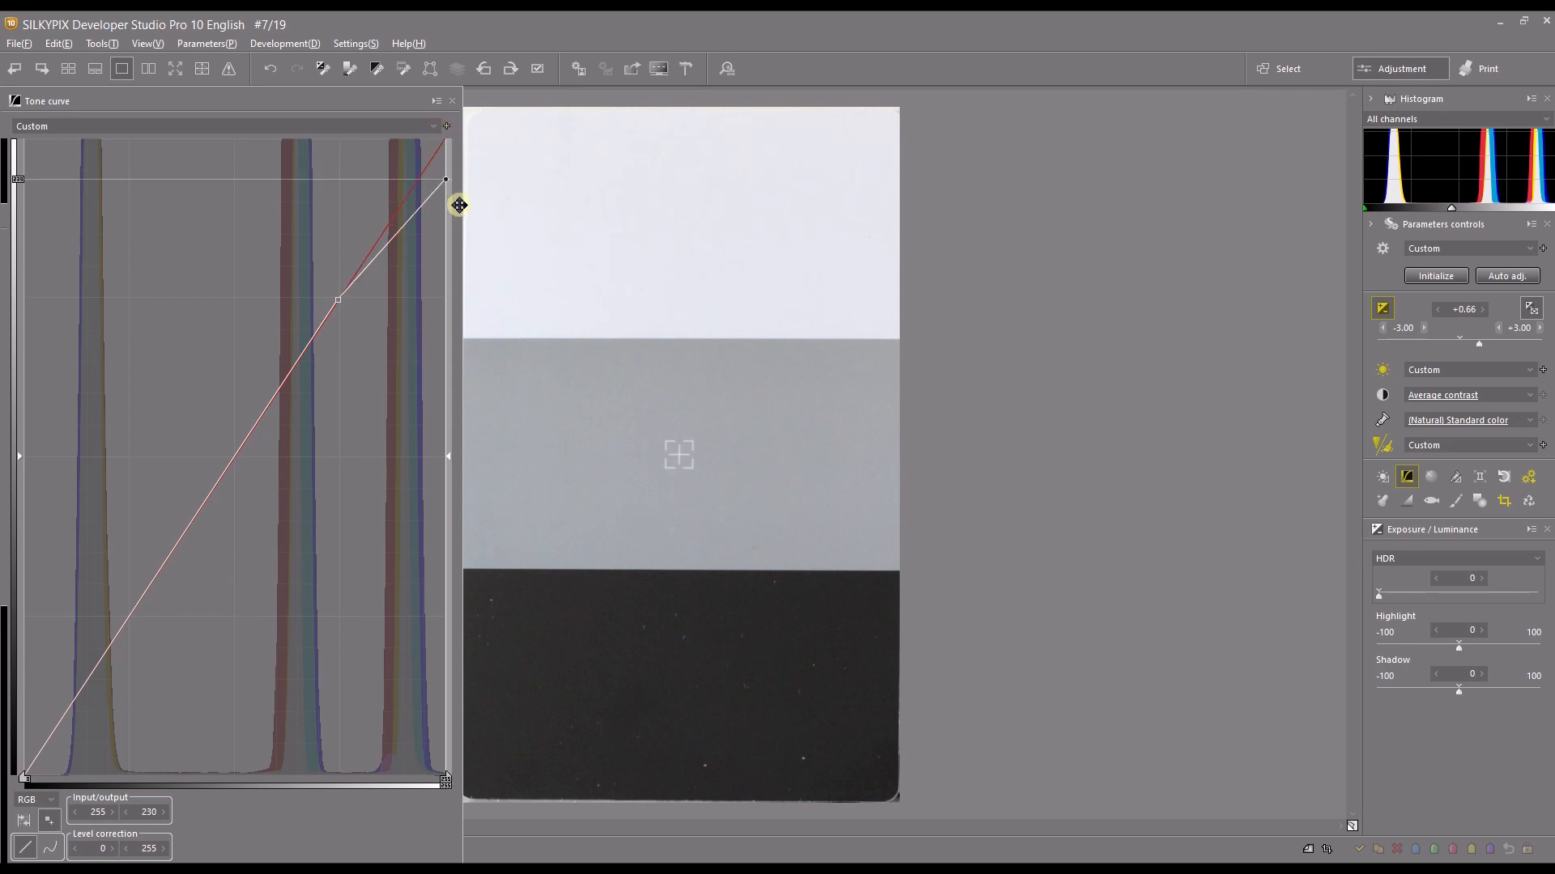
pyautogui.moveTo(458, 204); pyautogui.dragTo(460, 306)
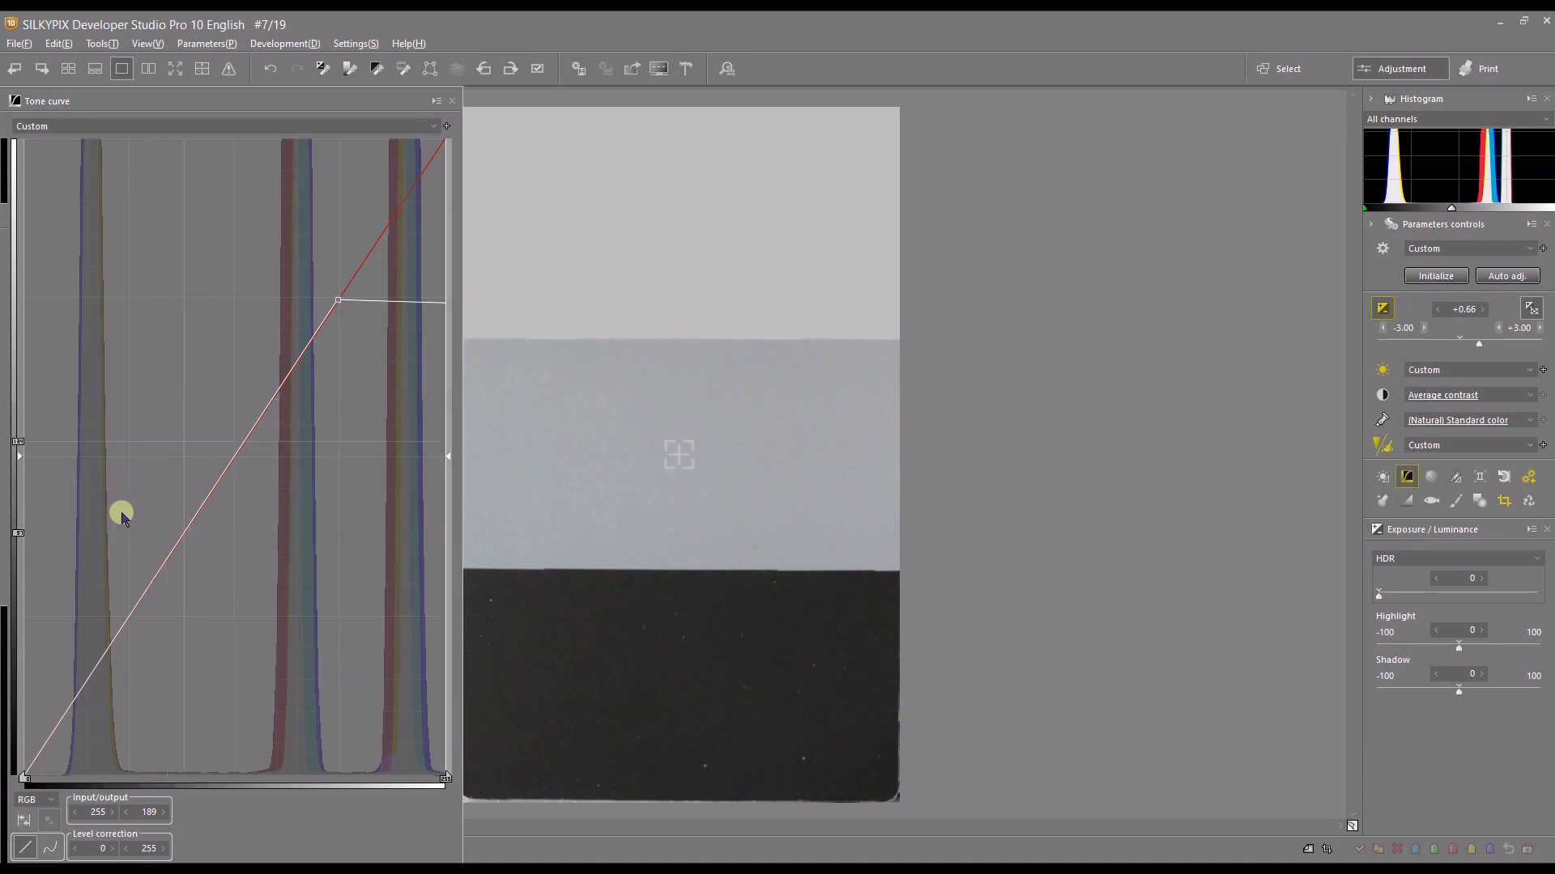
pyautogui.moveTo(687, 227)
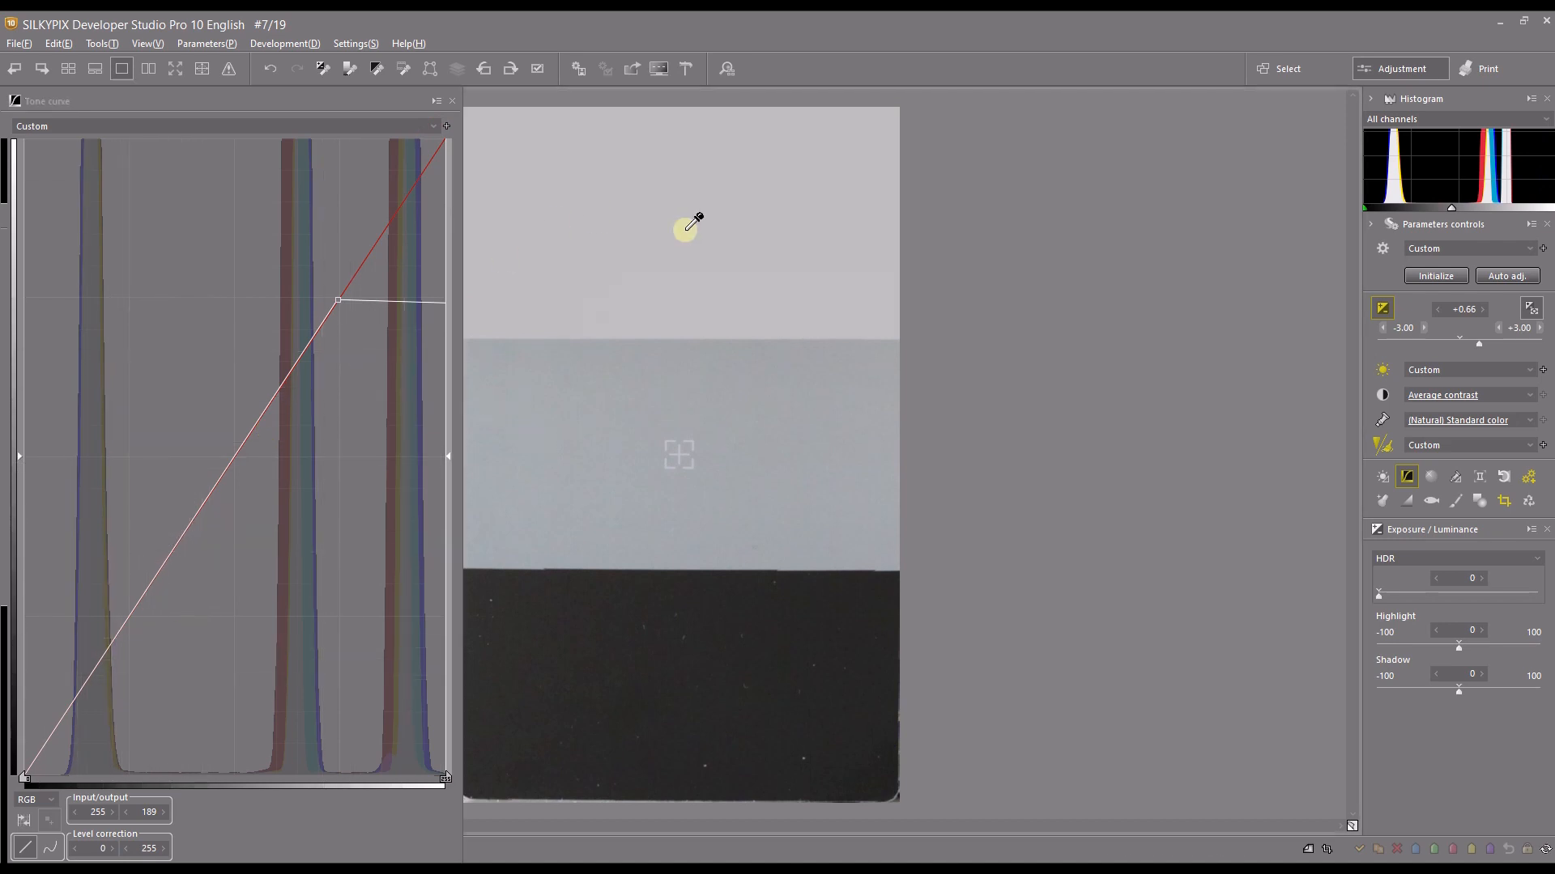
pyautogui.moveTo(687, 259)
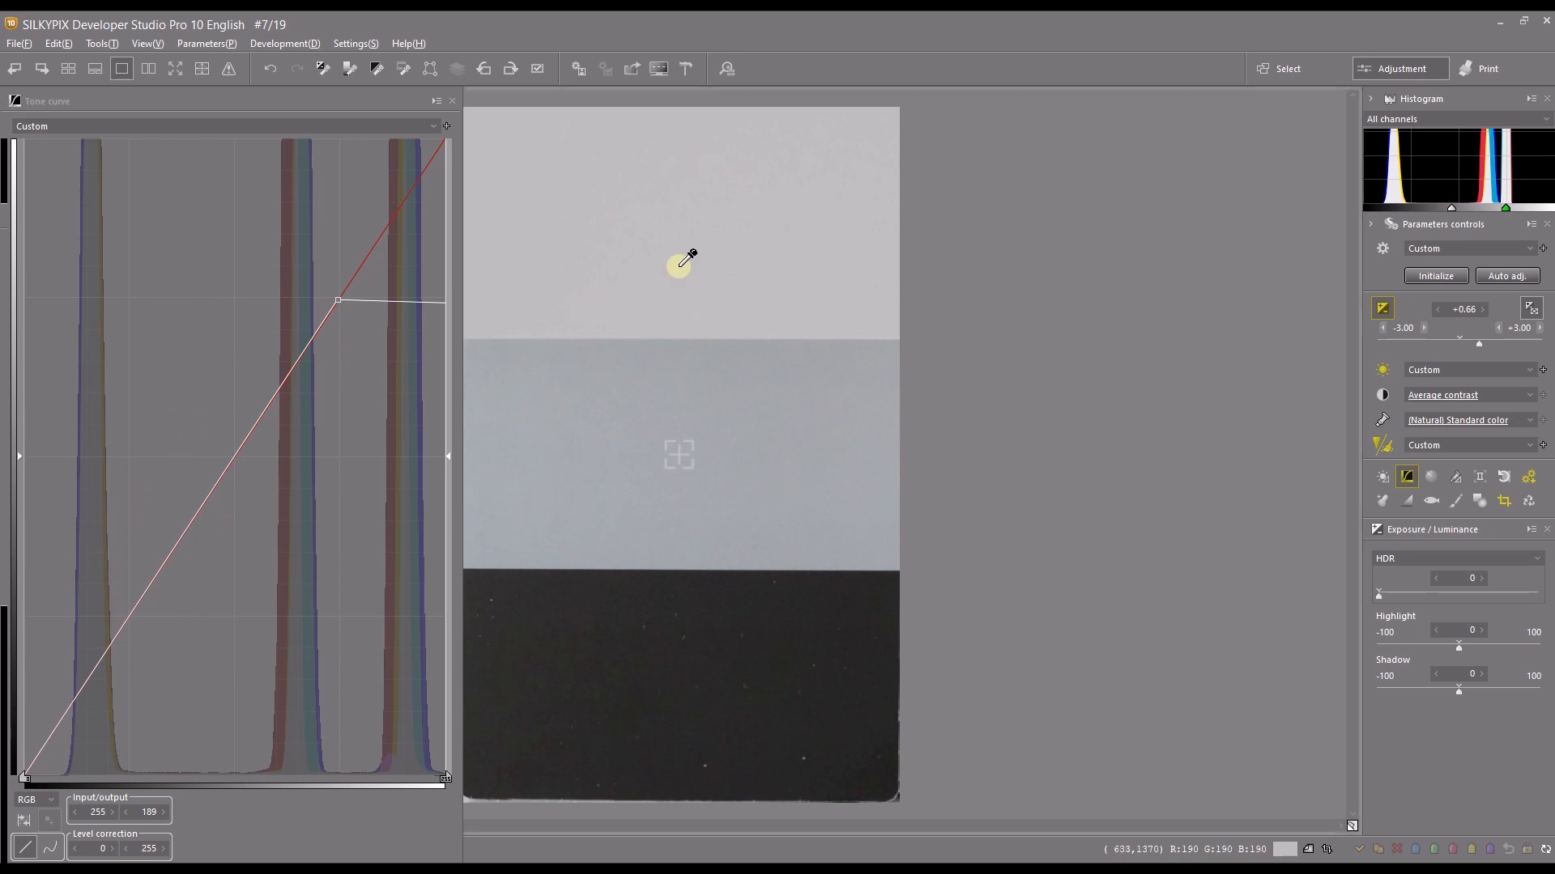
pyautogui.moveTo(594, 277)
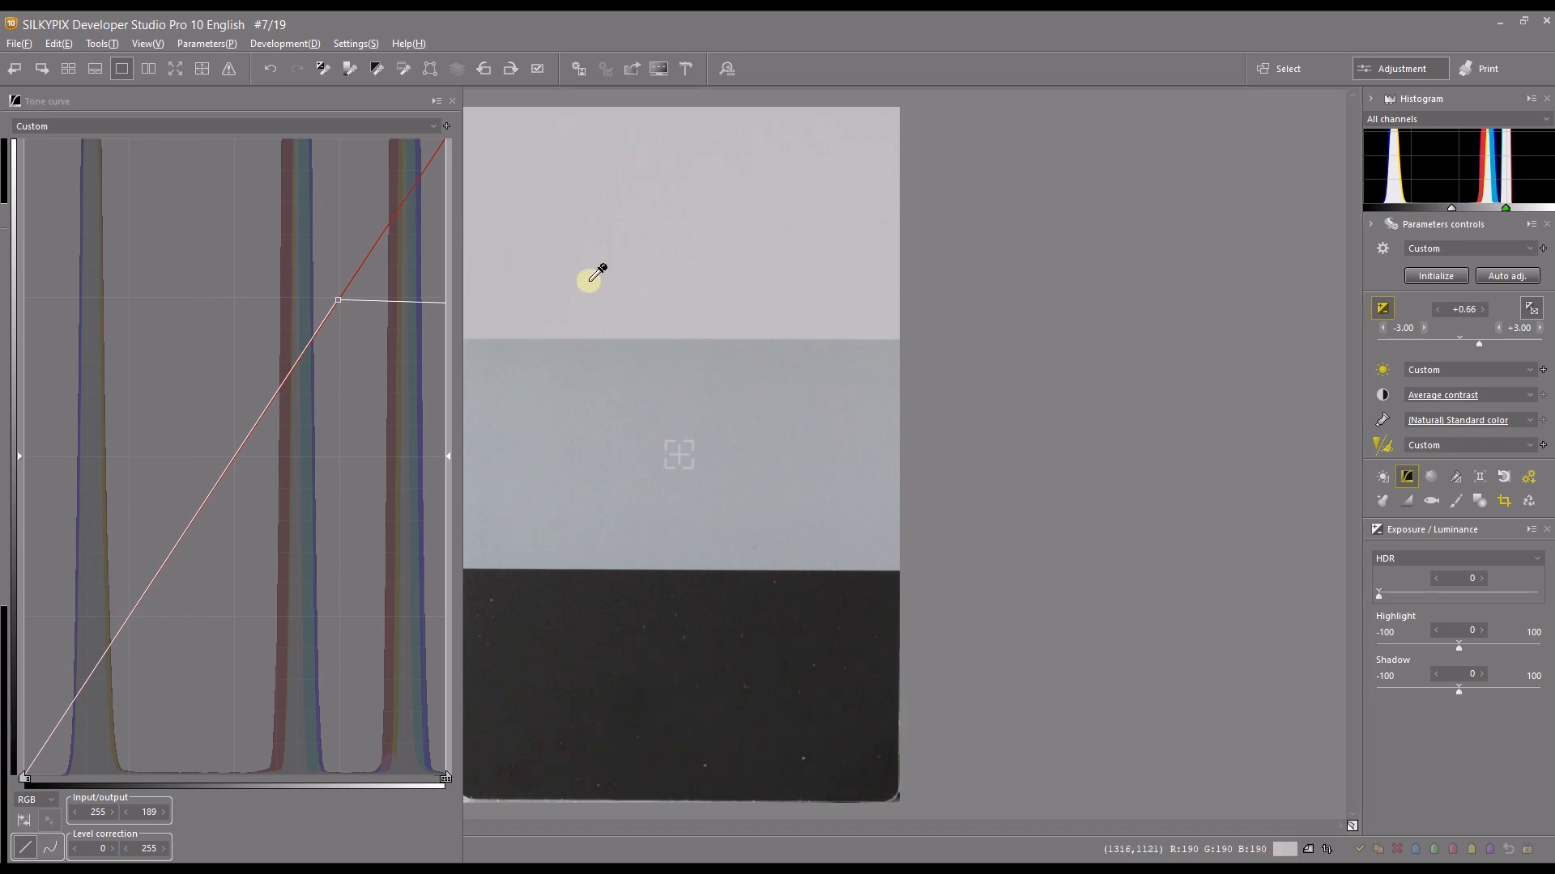
pyautogui.moveTo(590, 280)
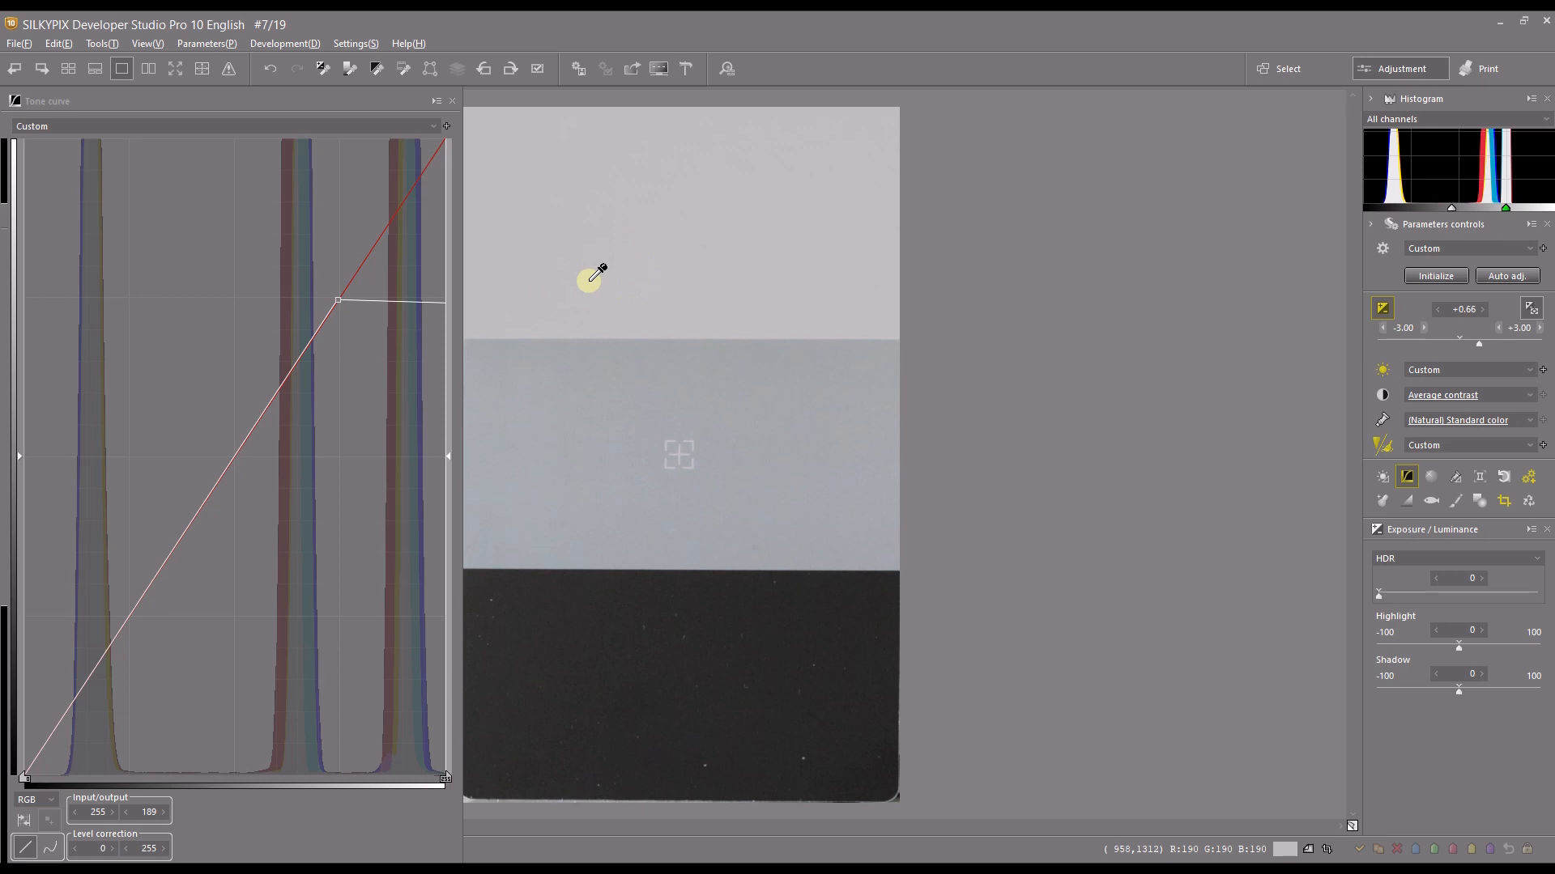
pyautogui.moveTo(153, 515)
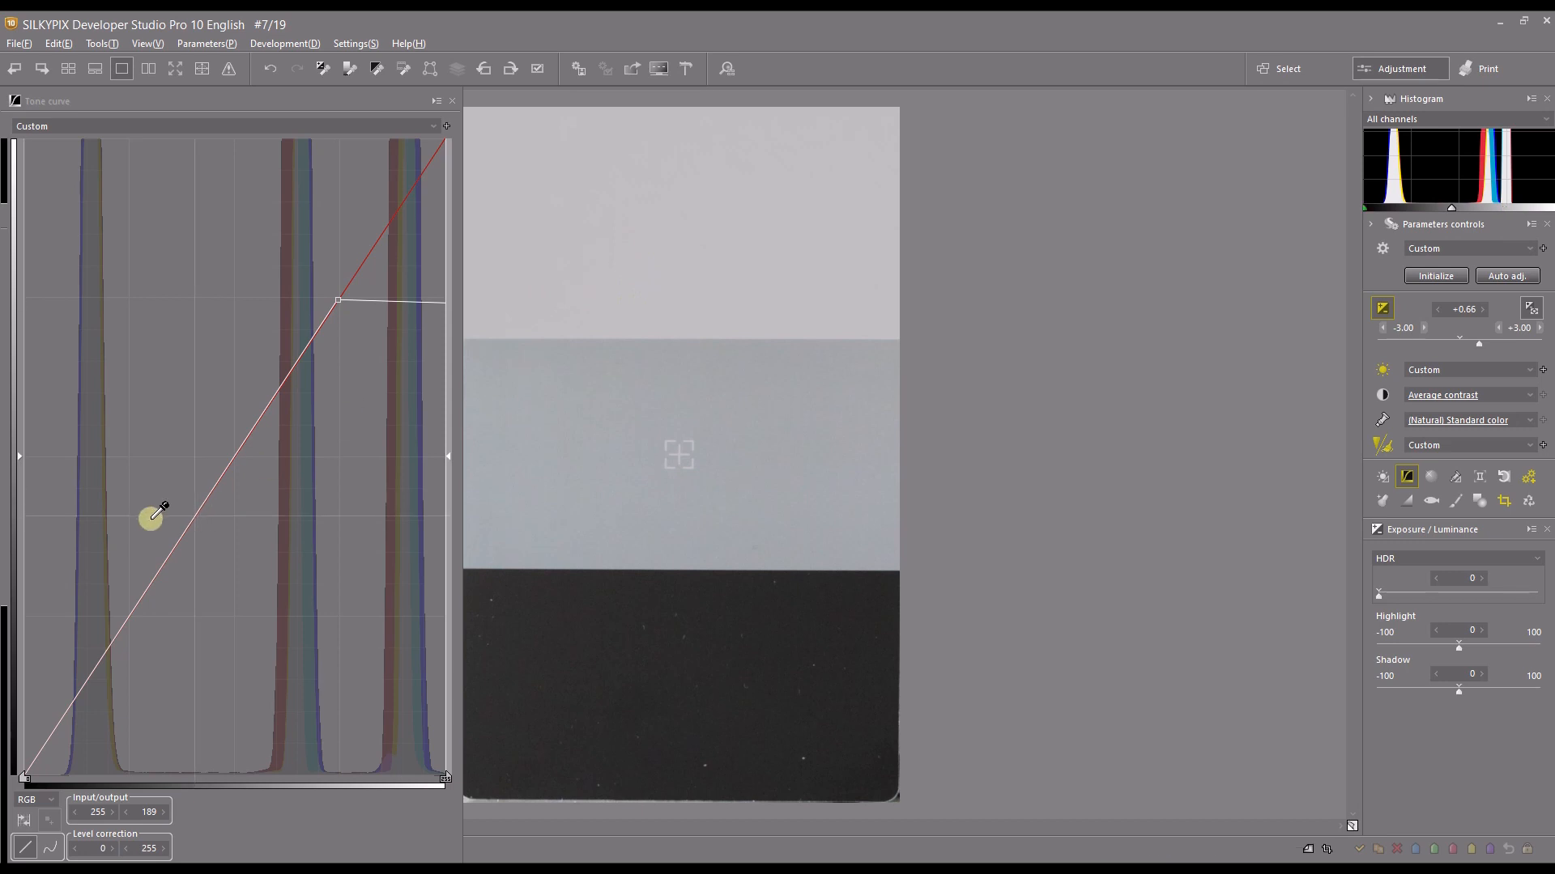
pyautogui.moveTo(1112, 377)
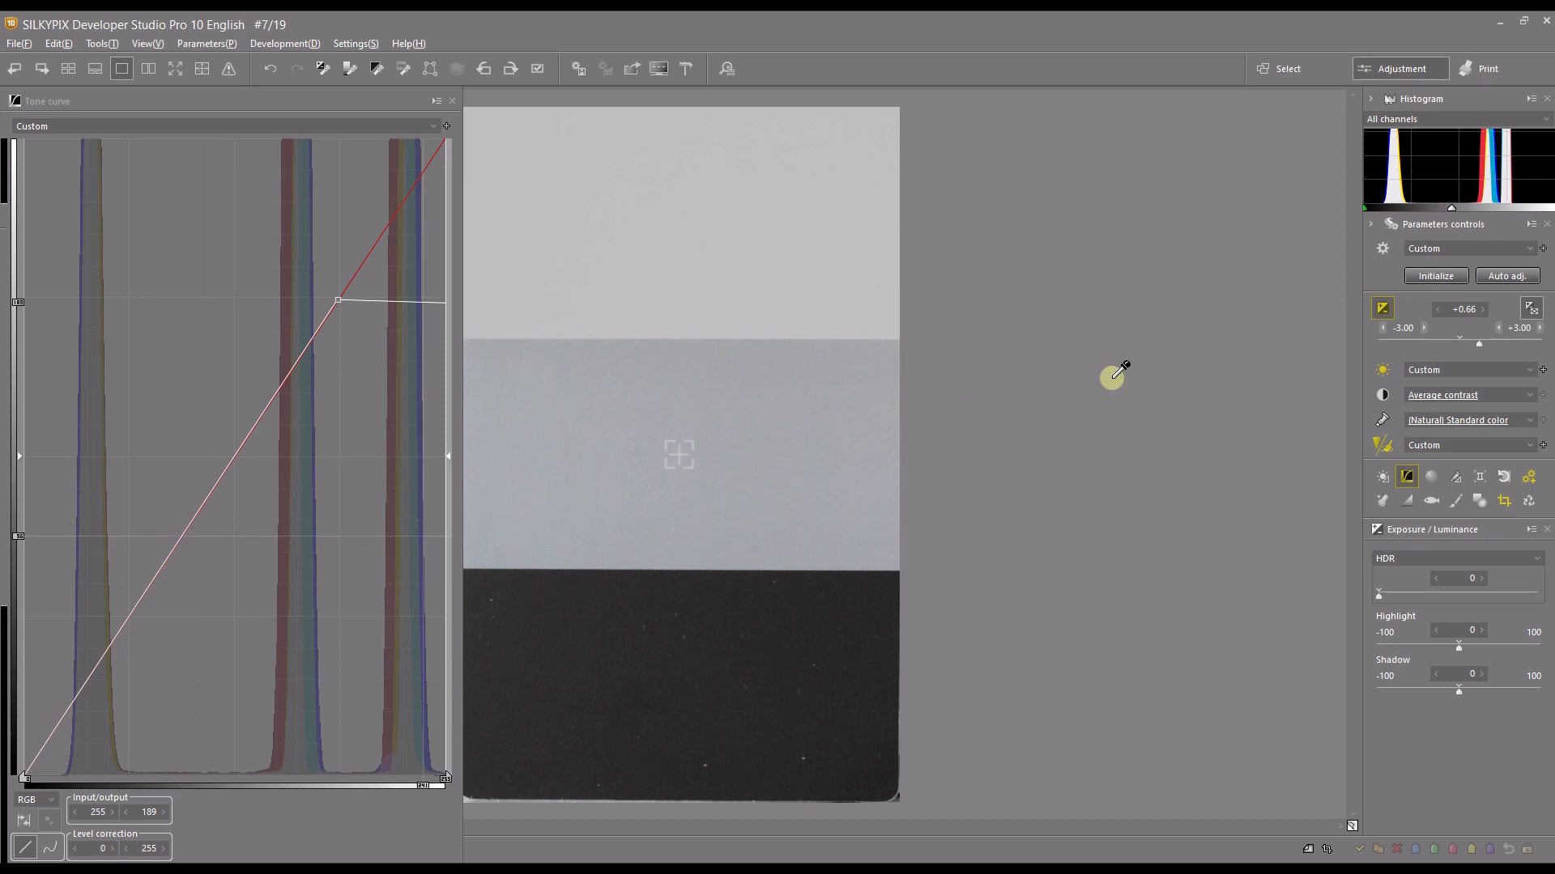
pyautogui.moveTo(1418, 149)
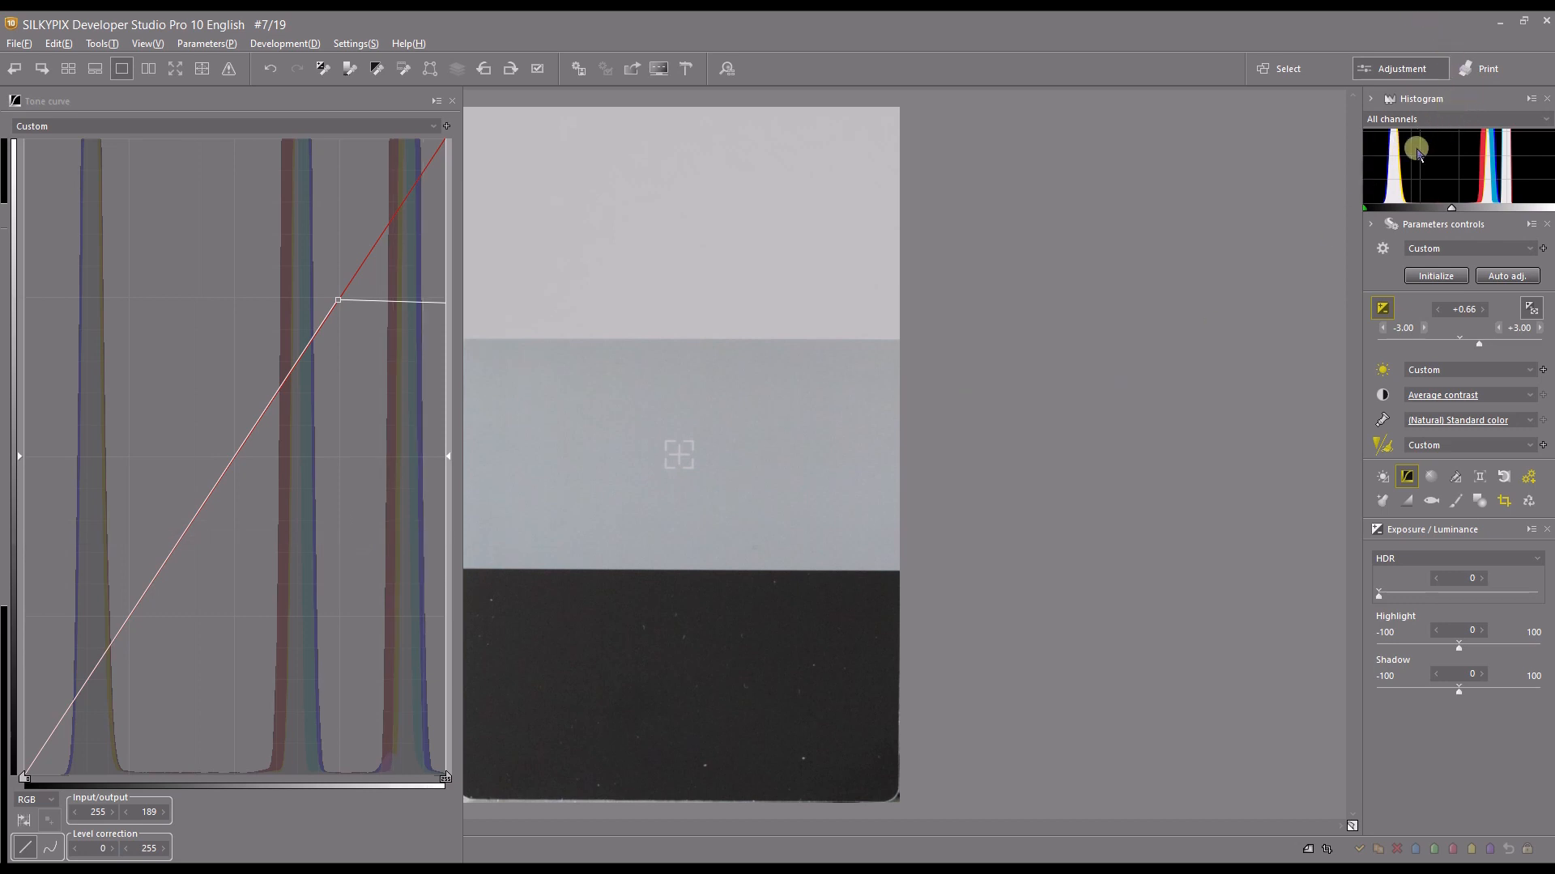
pyautogui.moveTo(1394, 165)
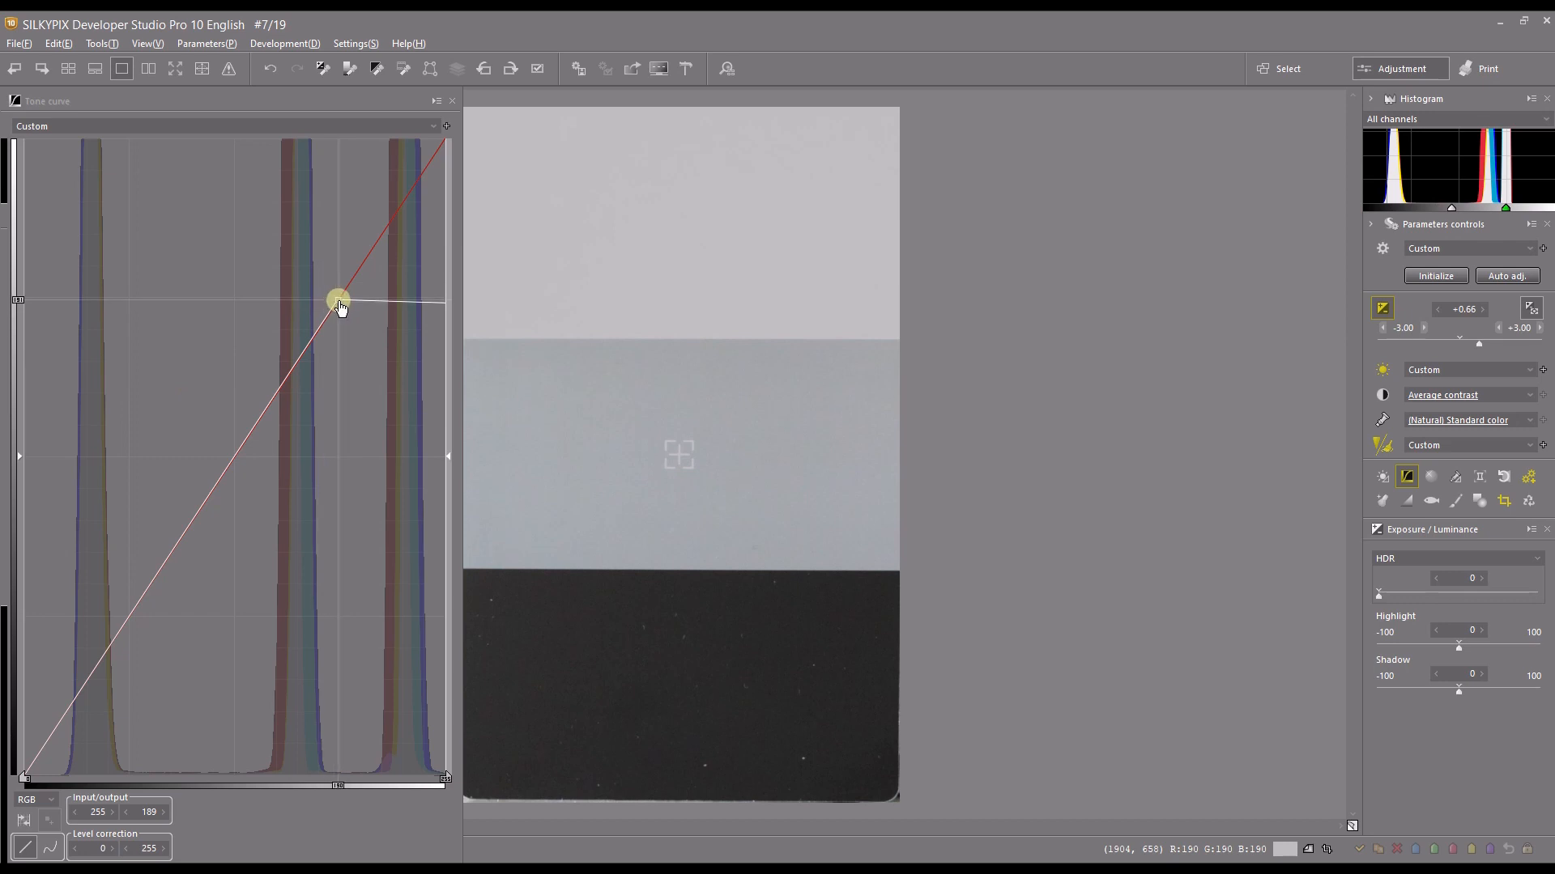
pyautogui.moveTo(337, 301); pyautogui.dragTo(395, 301)
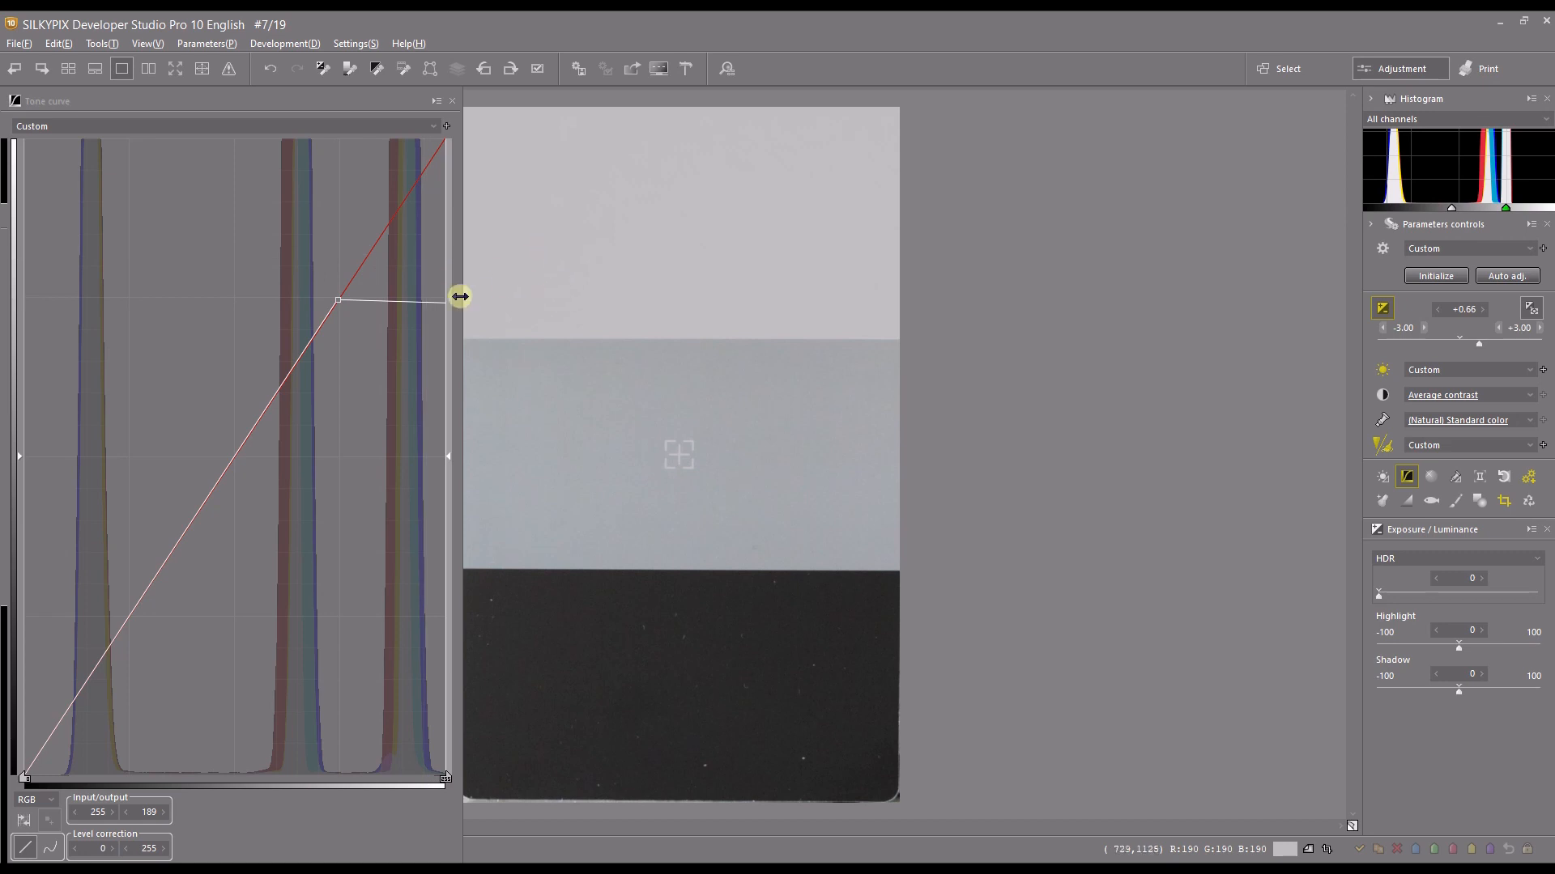
pyautogui.moveTo(458, 296); pyautogui.dragTo(443, 324)
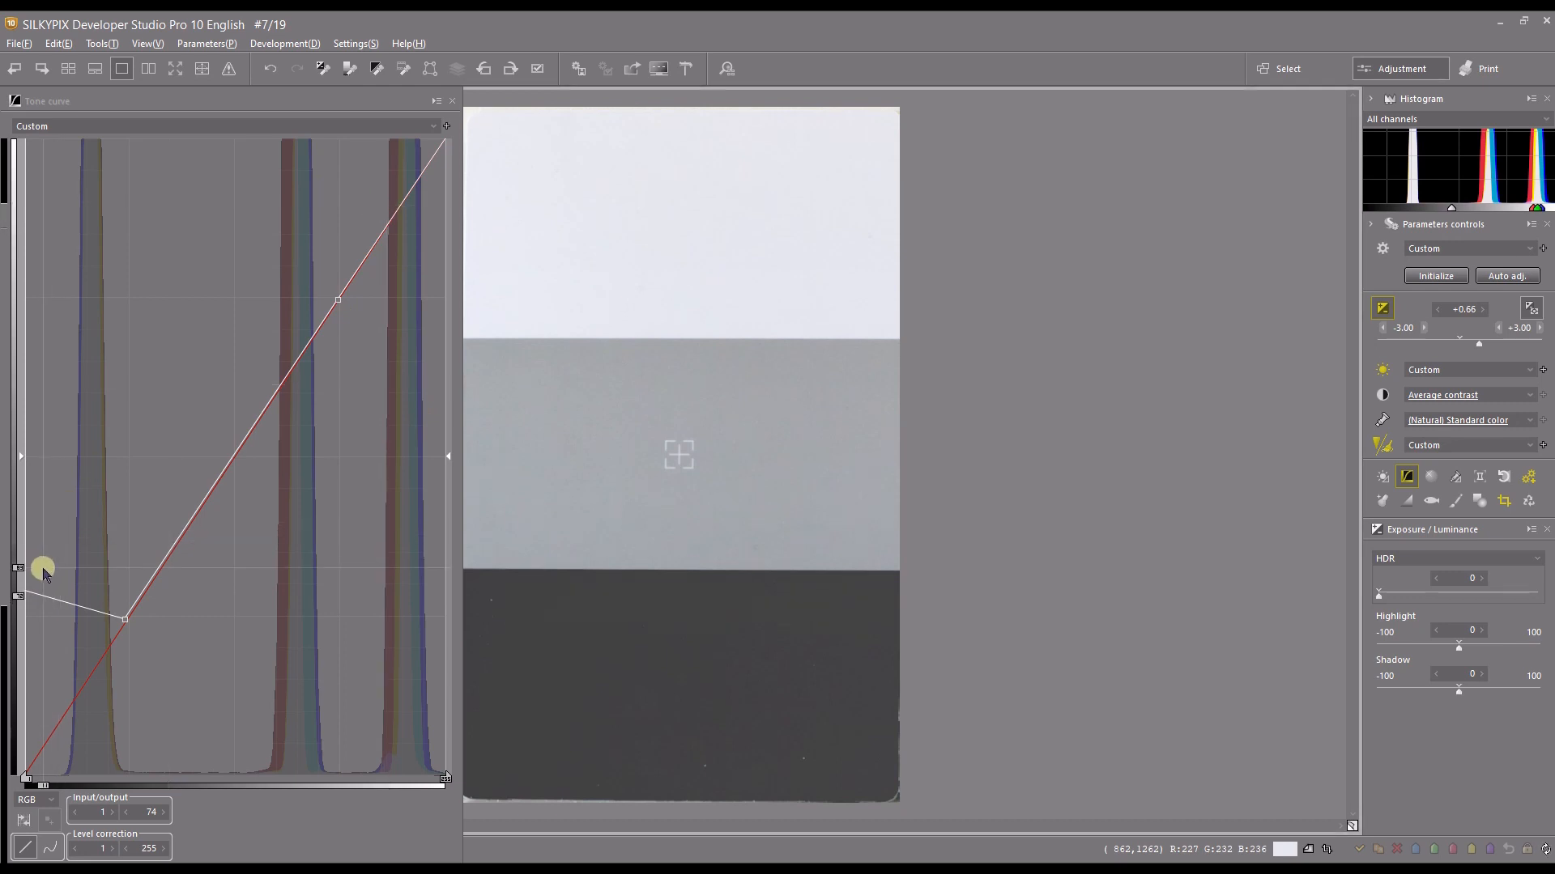
pyautogui.moveTo(24, 590)
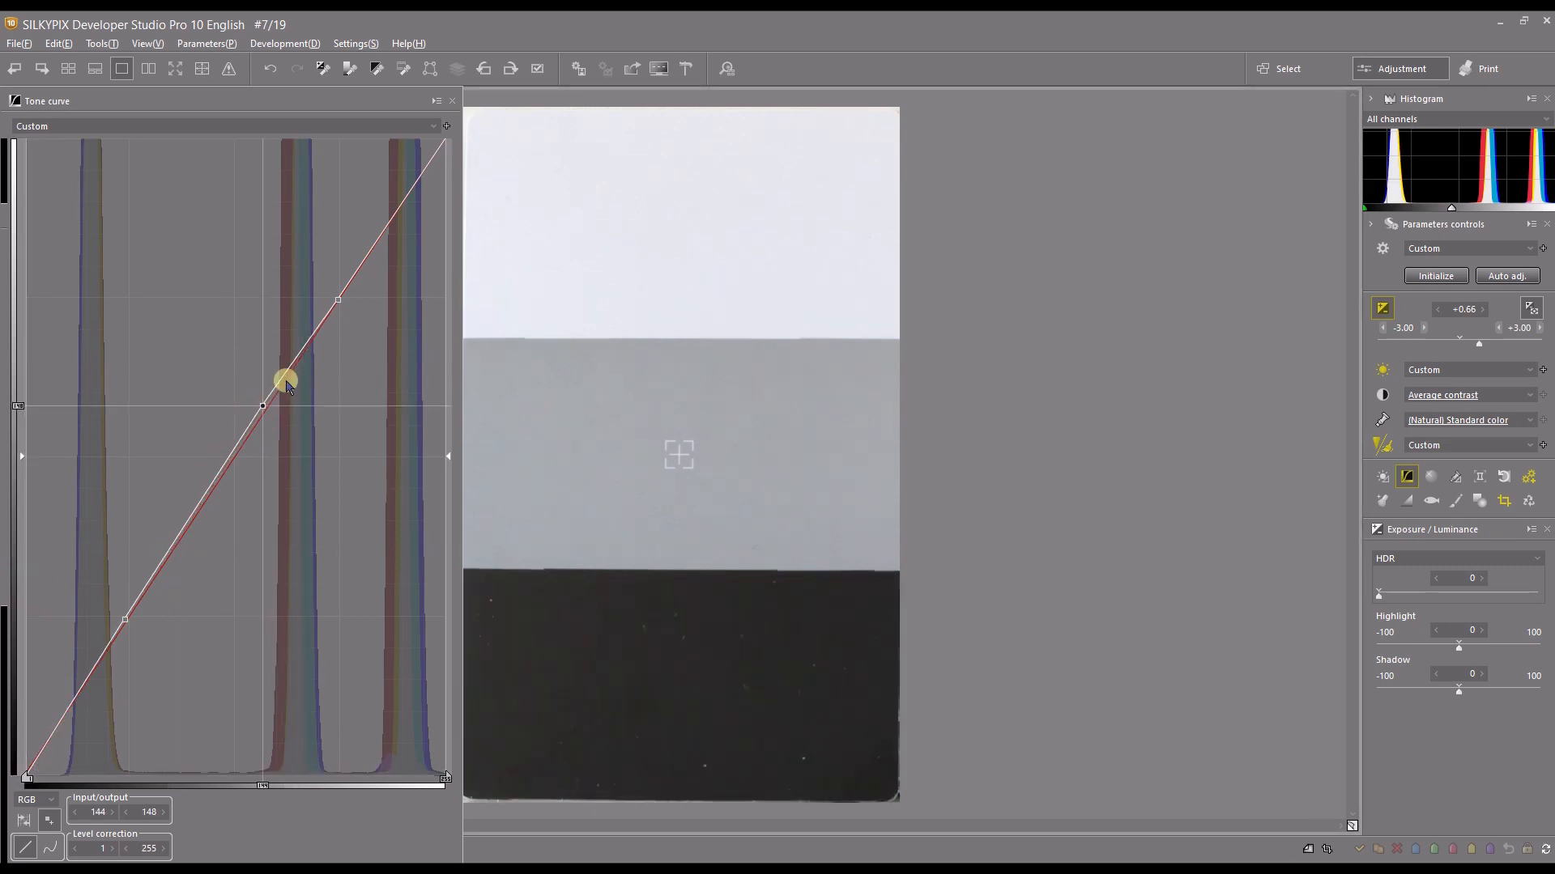
# Add a midtone point on the curve and push it far above the diagonal to distort the grey patch.
pyautogui.moveTo(285, 379); pyautogui.dragTo(296, 329)
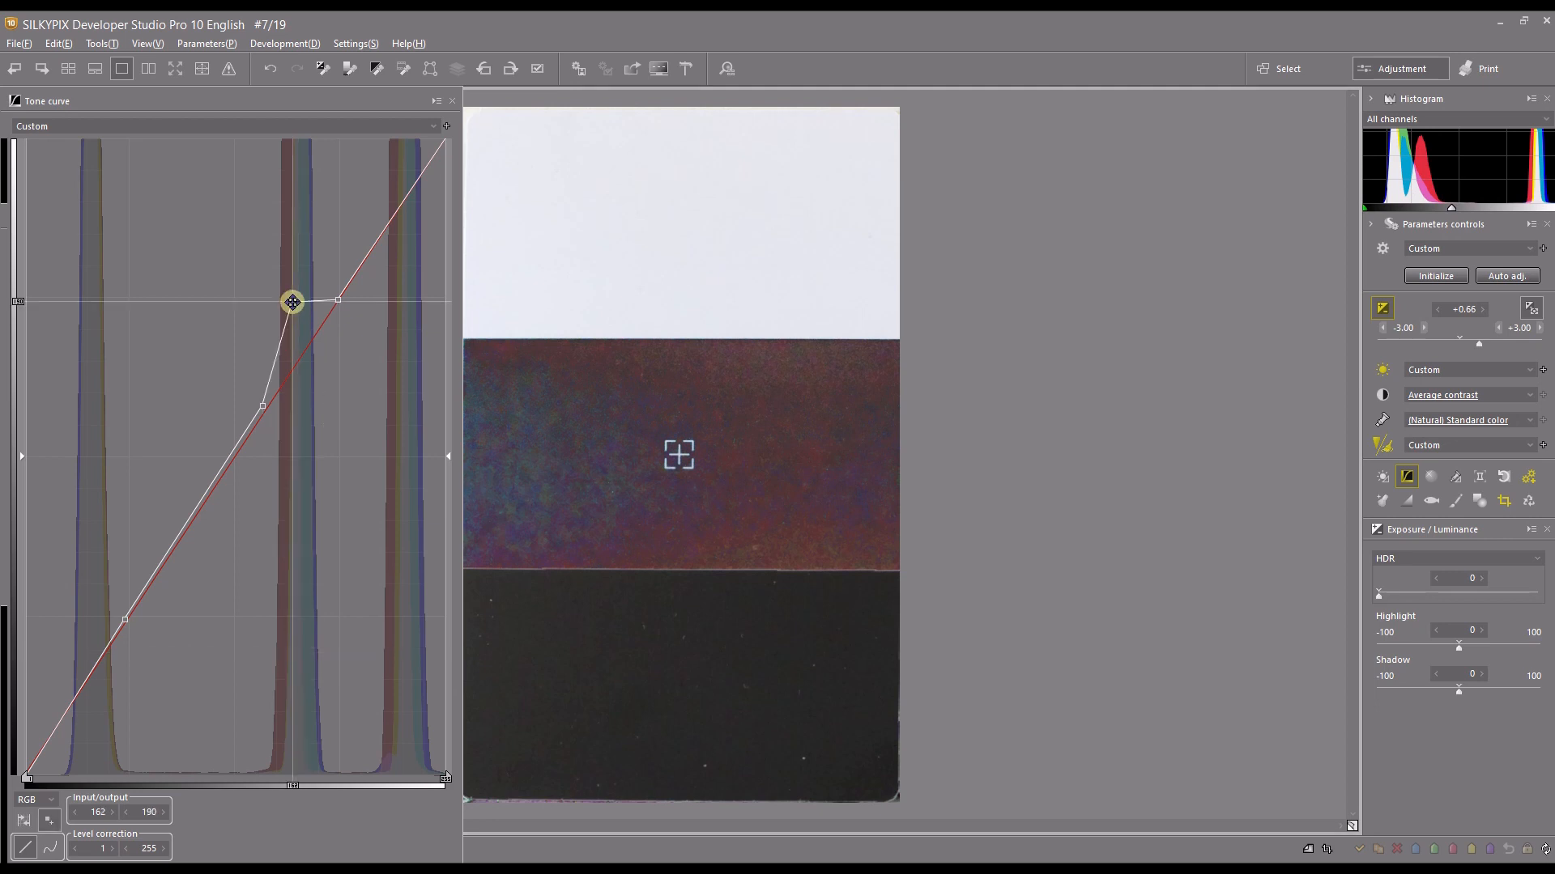
pyautogui.moveTo(293, 301); pyautogui.dragTo(303, 242)
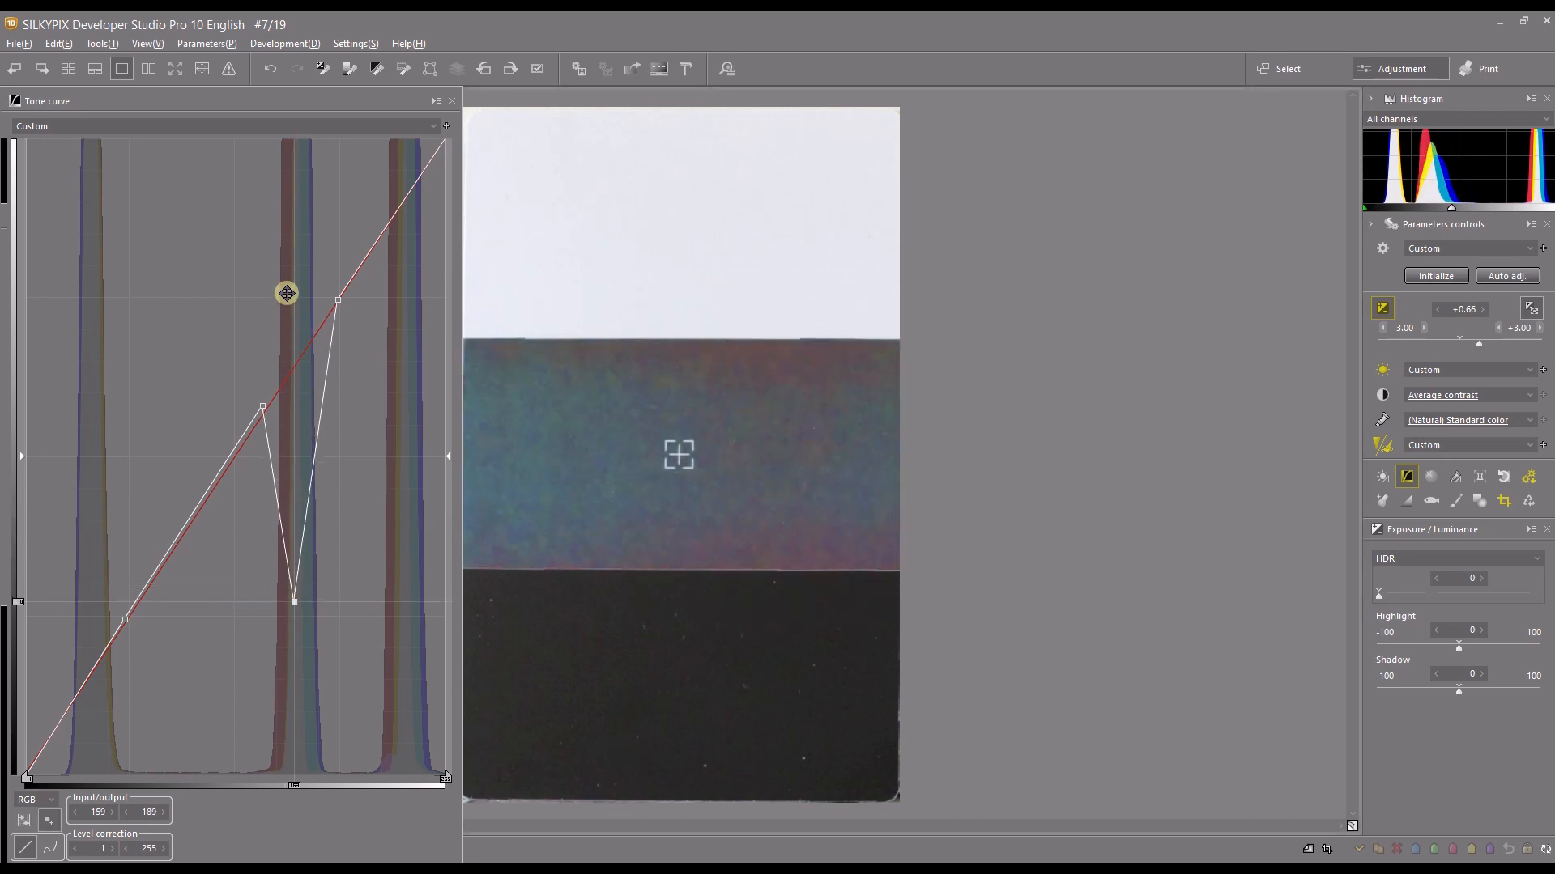
# Drag the midtone points back onto the diagonal so the curve is straight and the grey patch neutral.
pyautogui.moveTo(287, 293); pyautogui.dragTo(298, 367)
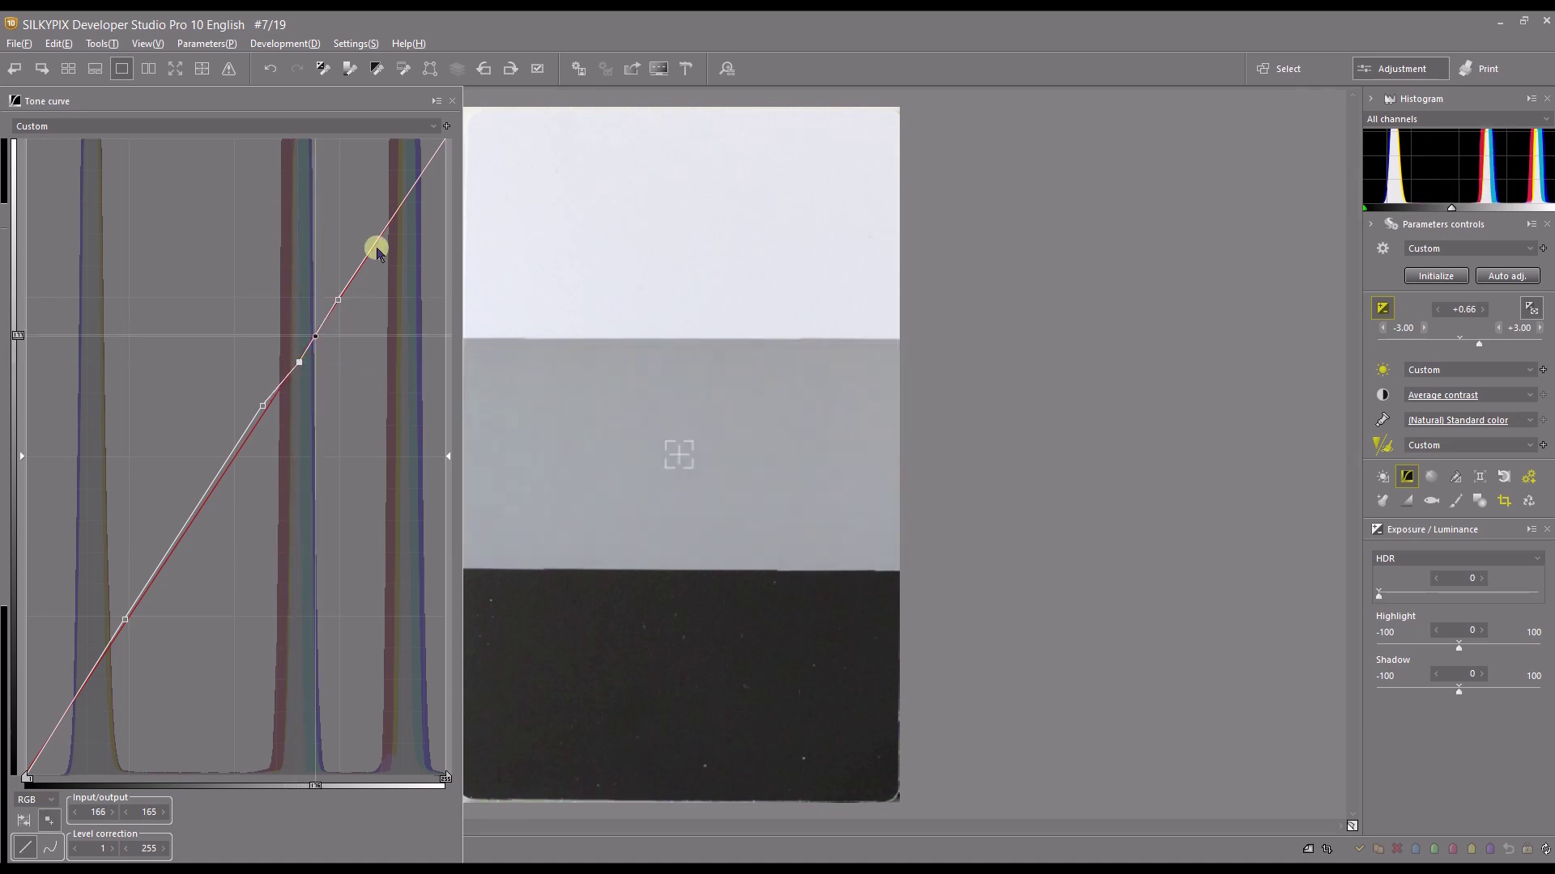
pyautogui.moveTo(374, 247); pyautogui.dragTo(409, 192)
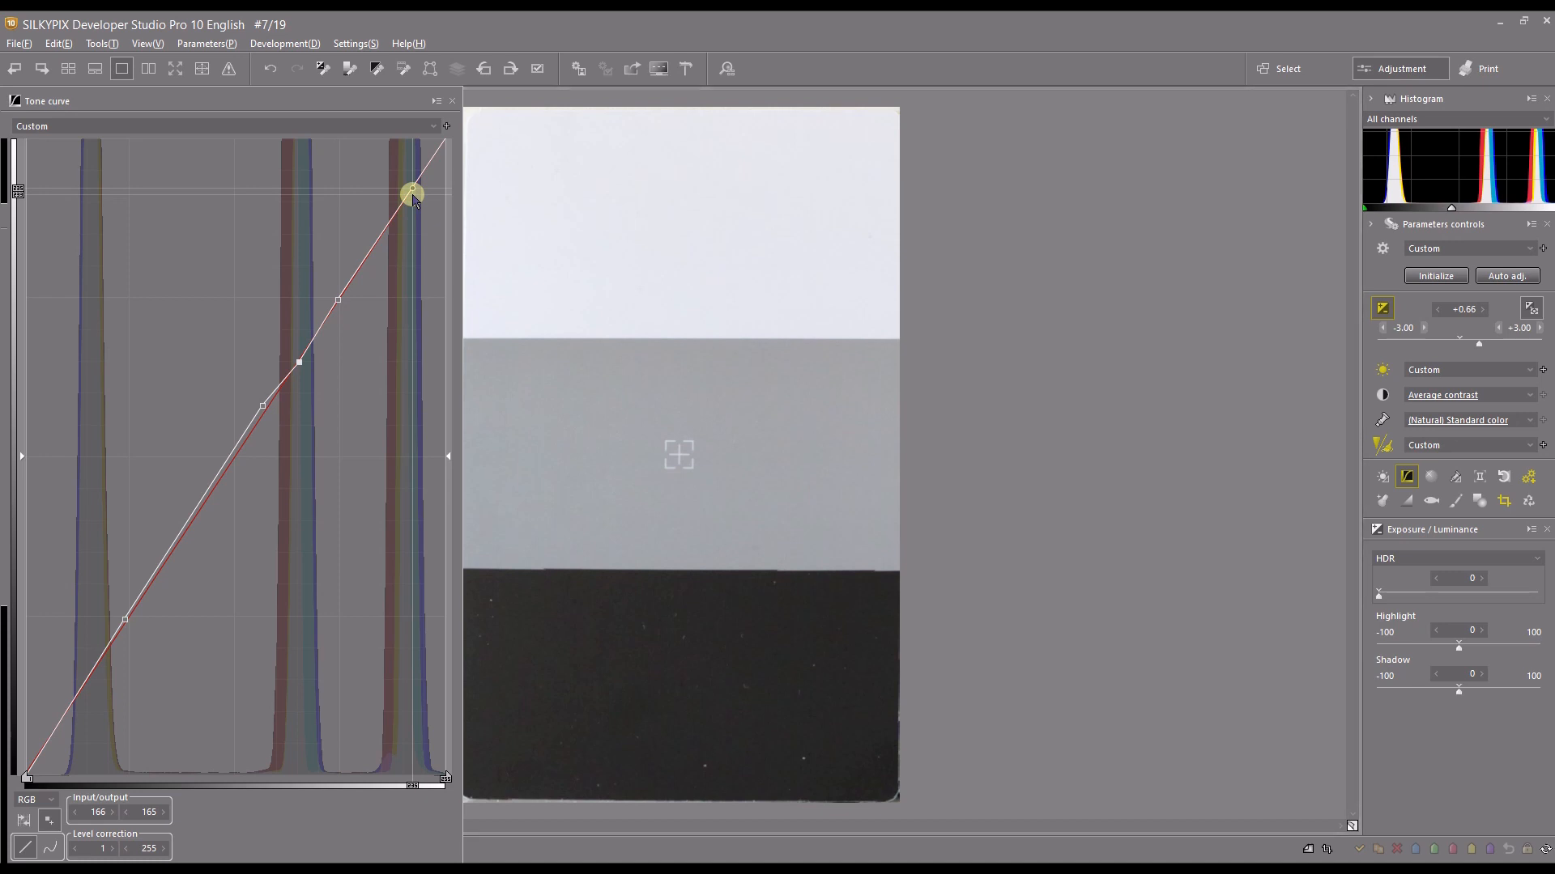
pyautogui.moveTo(411, 193); pyautogui.dragTo(288, 364)
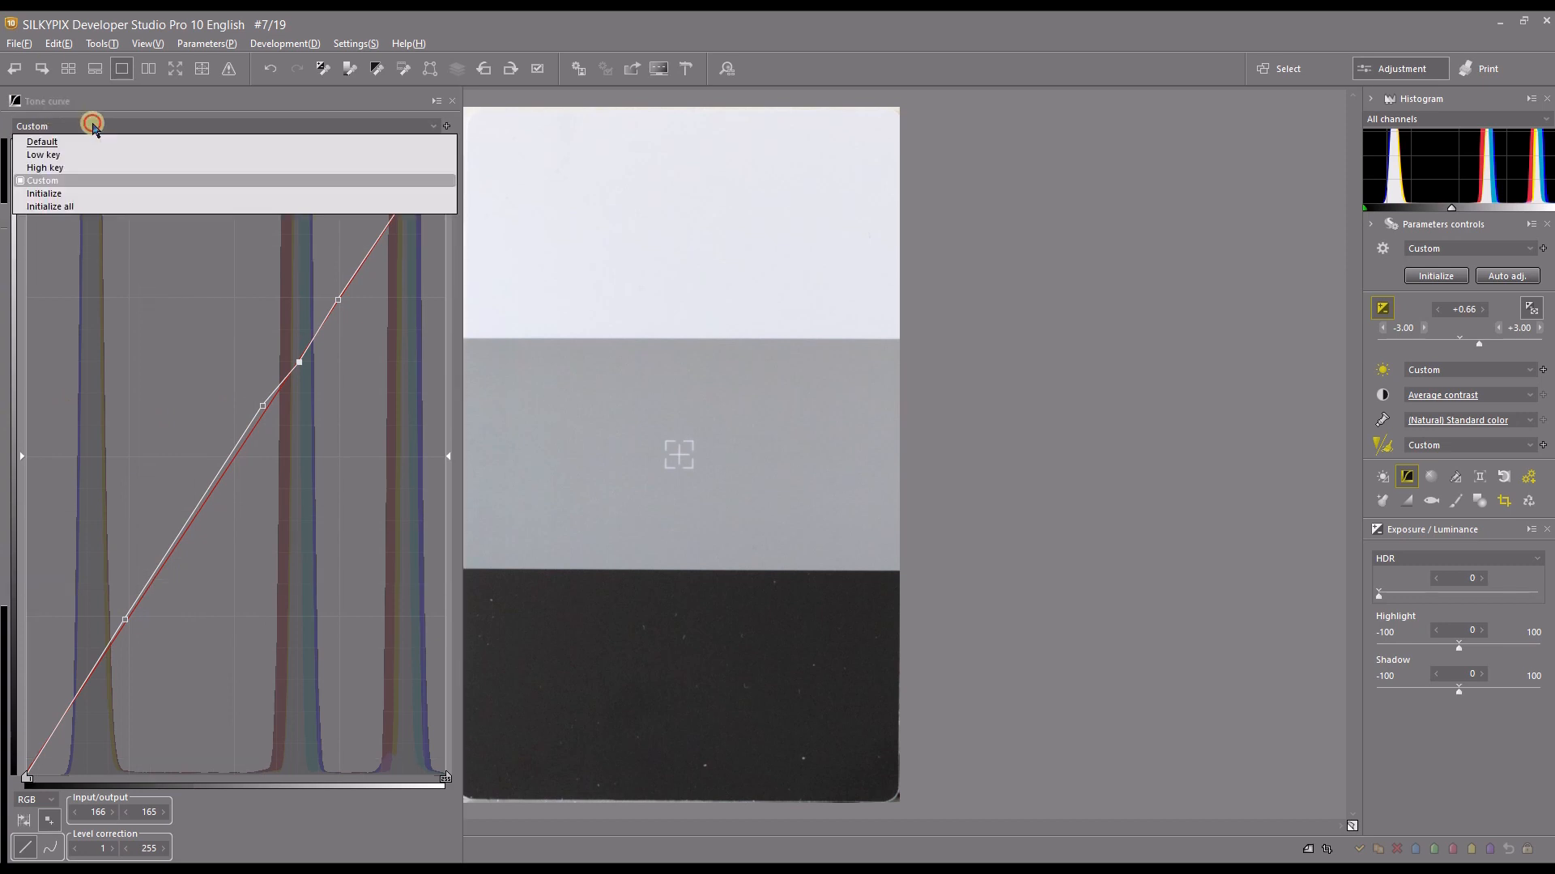
# Reset the curve to the Default preset and bring up the RGB, R, G, B, L channel list.
pyautogui.click(42, 143)
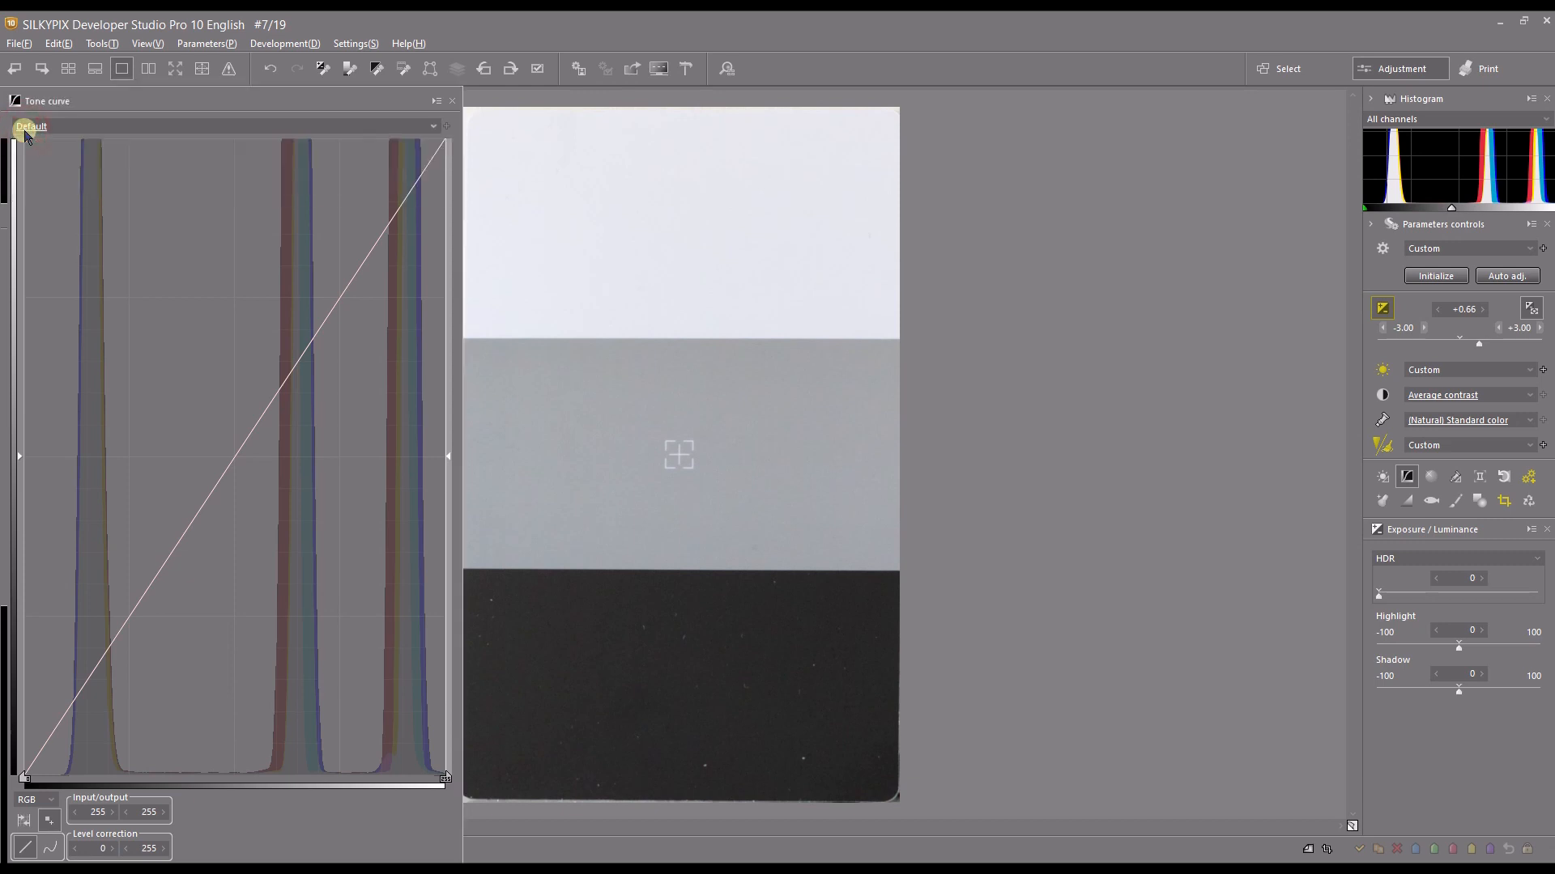
pyautogui.moveTo(27, 806)
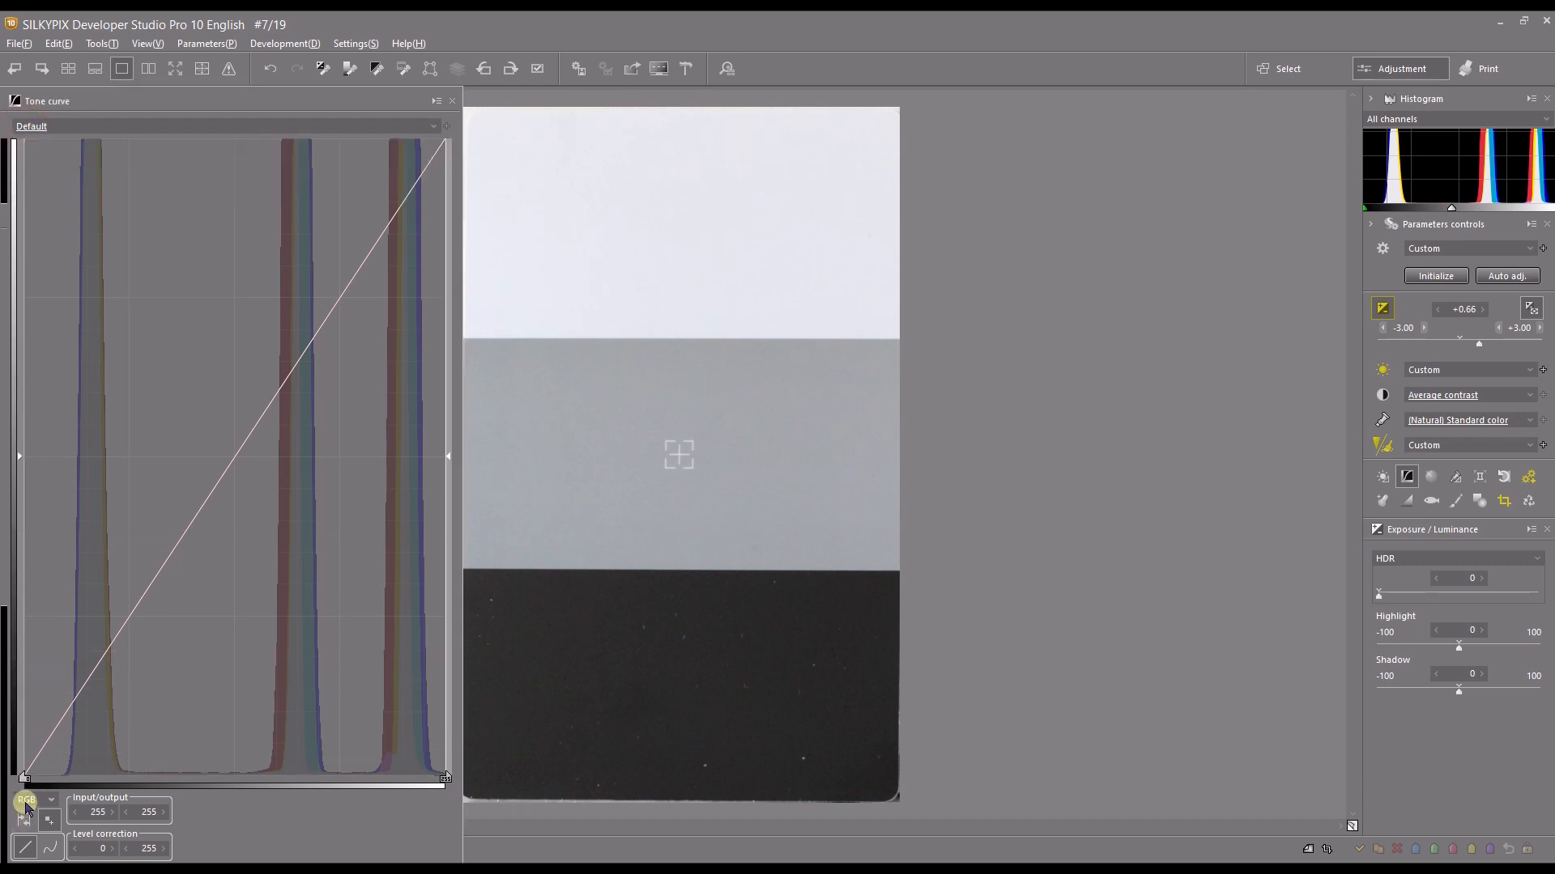
pyautogui.click(28, 800)
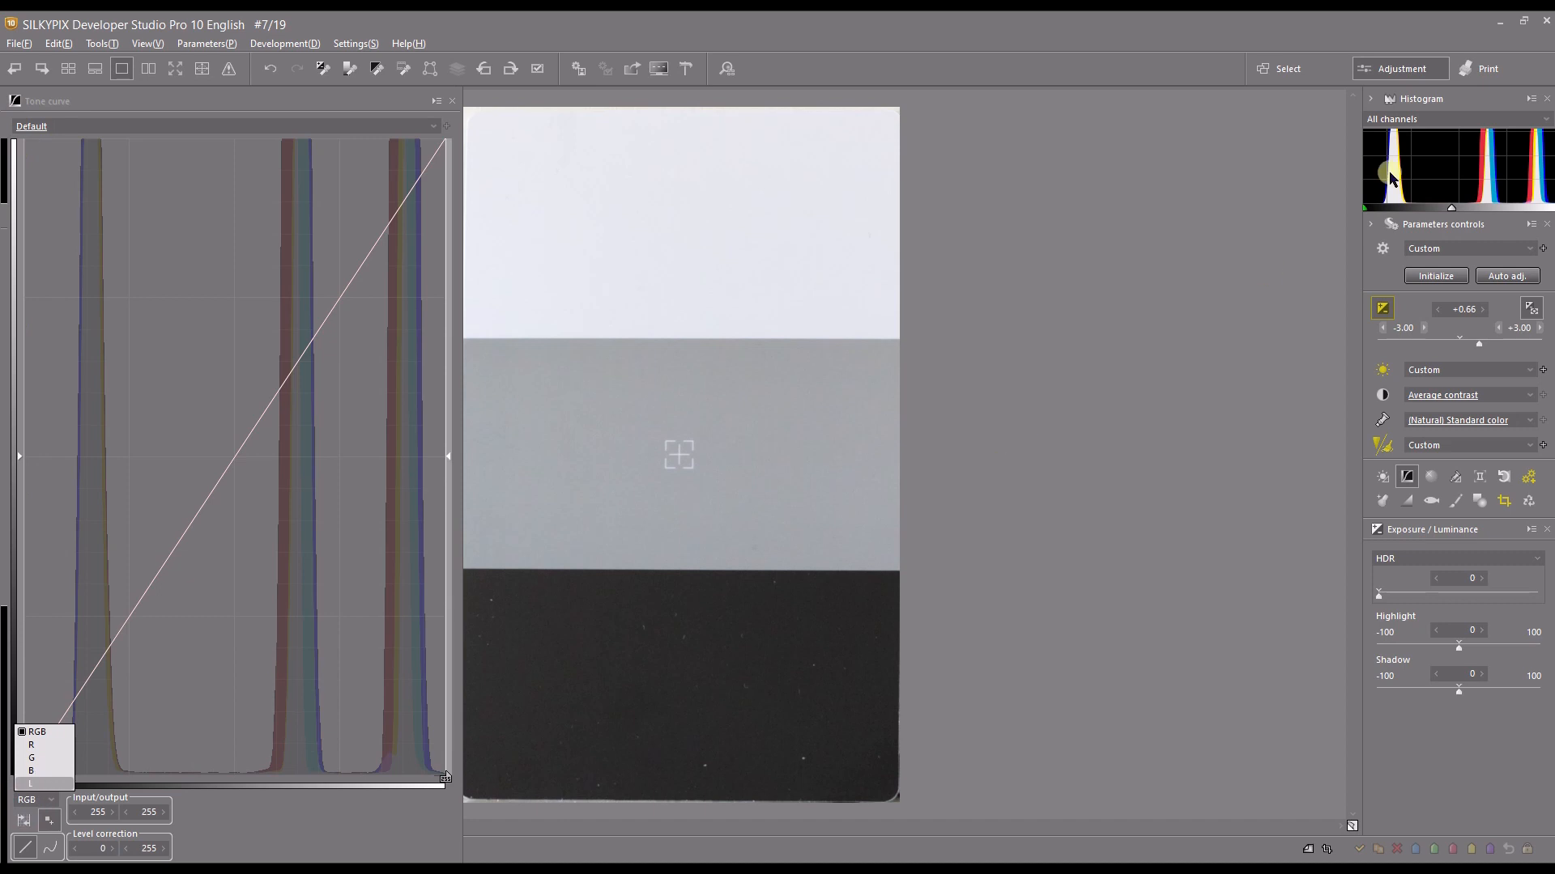
pyautogui.moveTo(1485, 156)
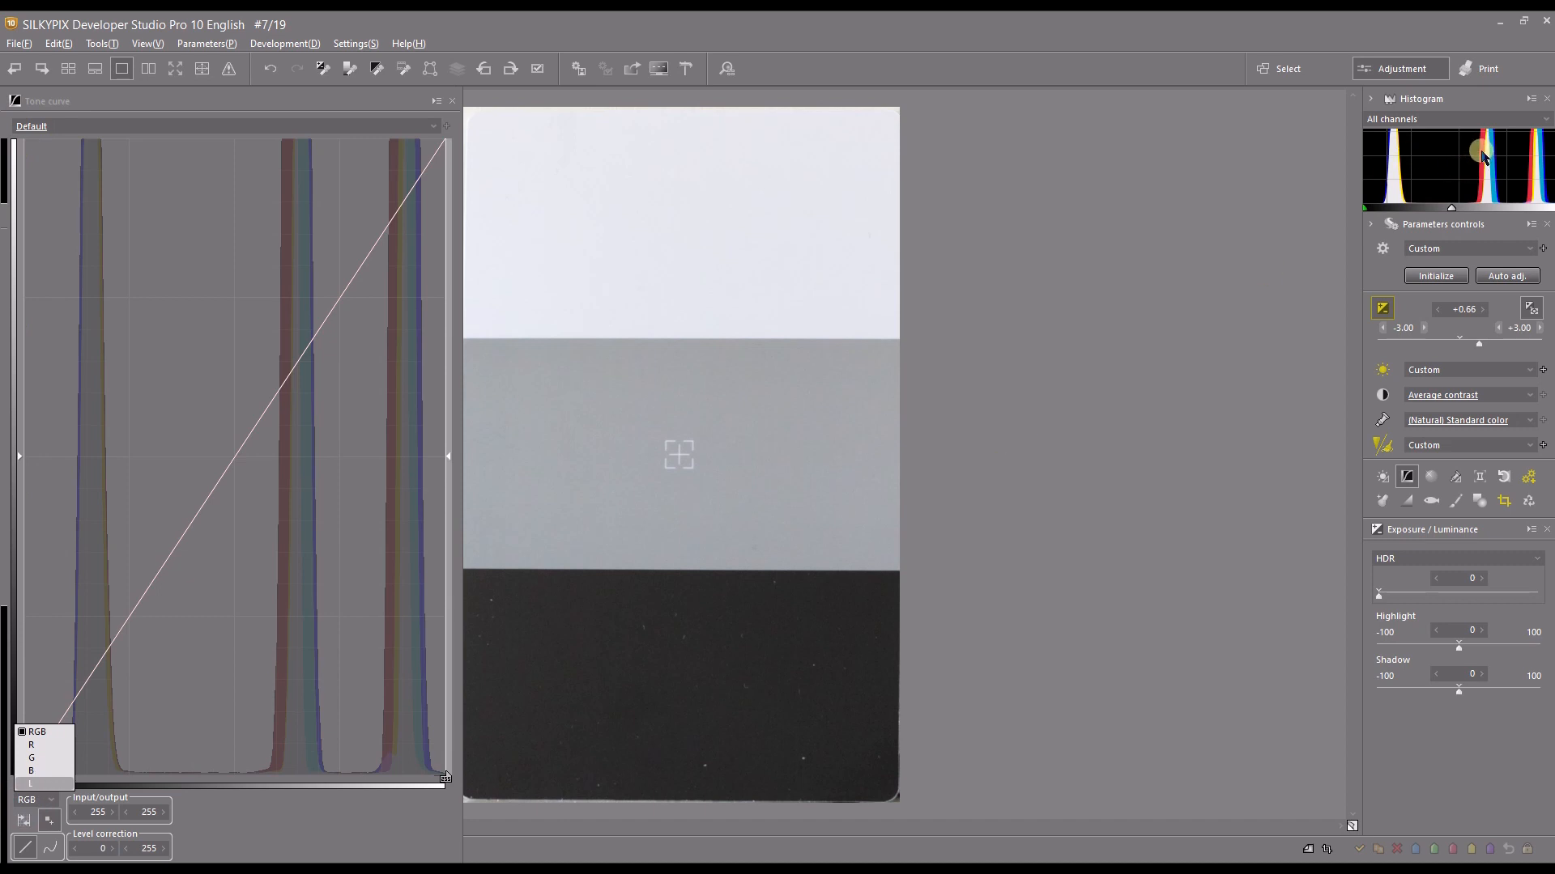
pyautogui.moveTo(1532, 173)
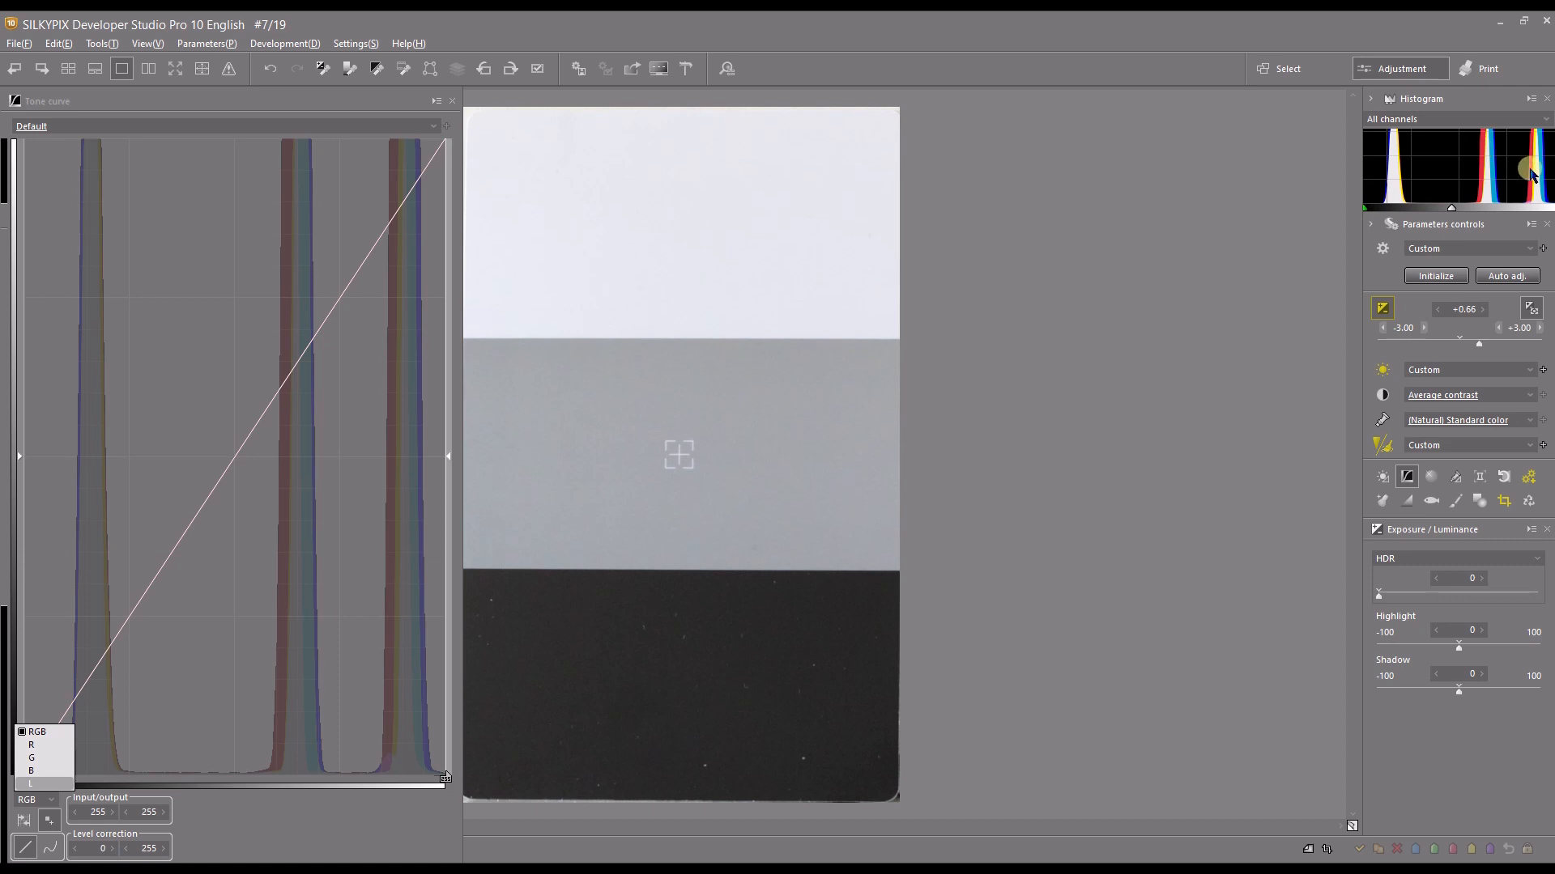
pyautogui.moveTo(1474, 175)
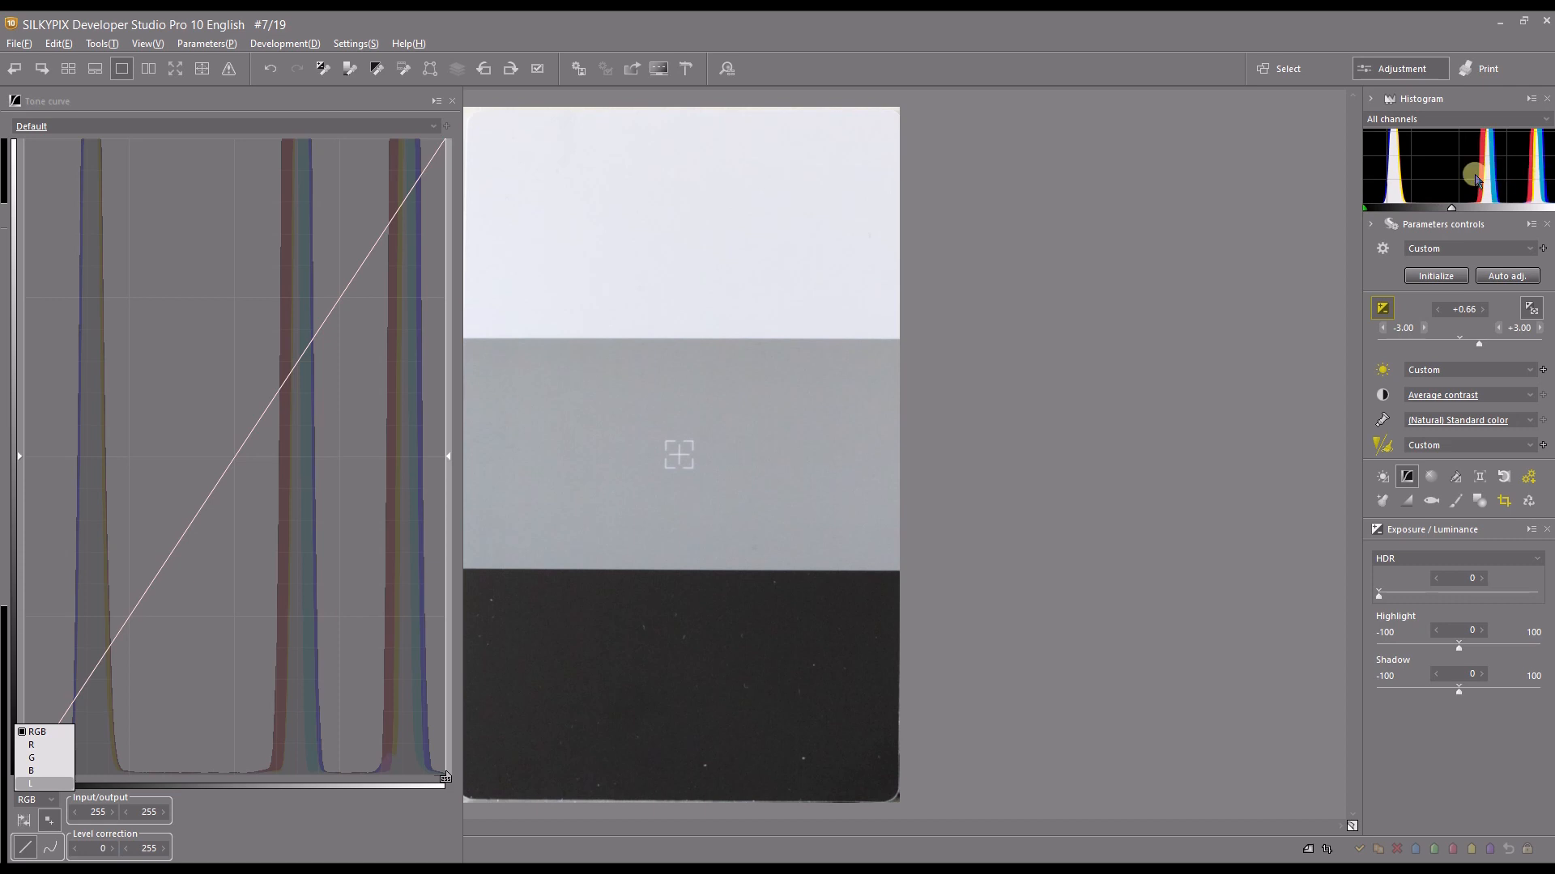
pyautogui.moveTo(1398, 165)
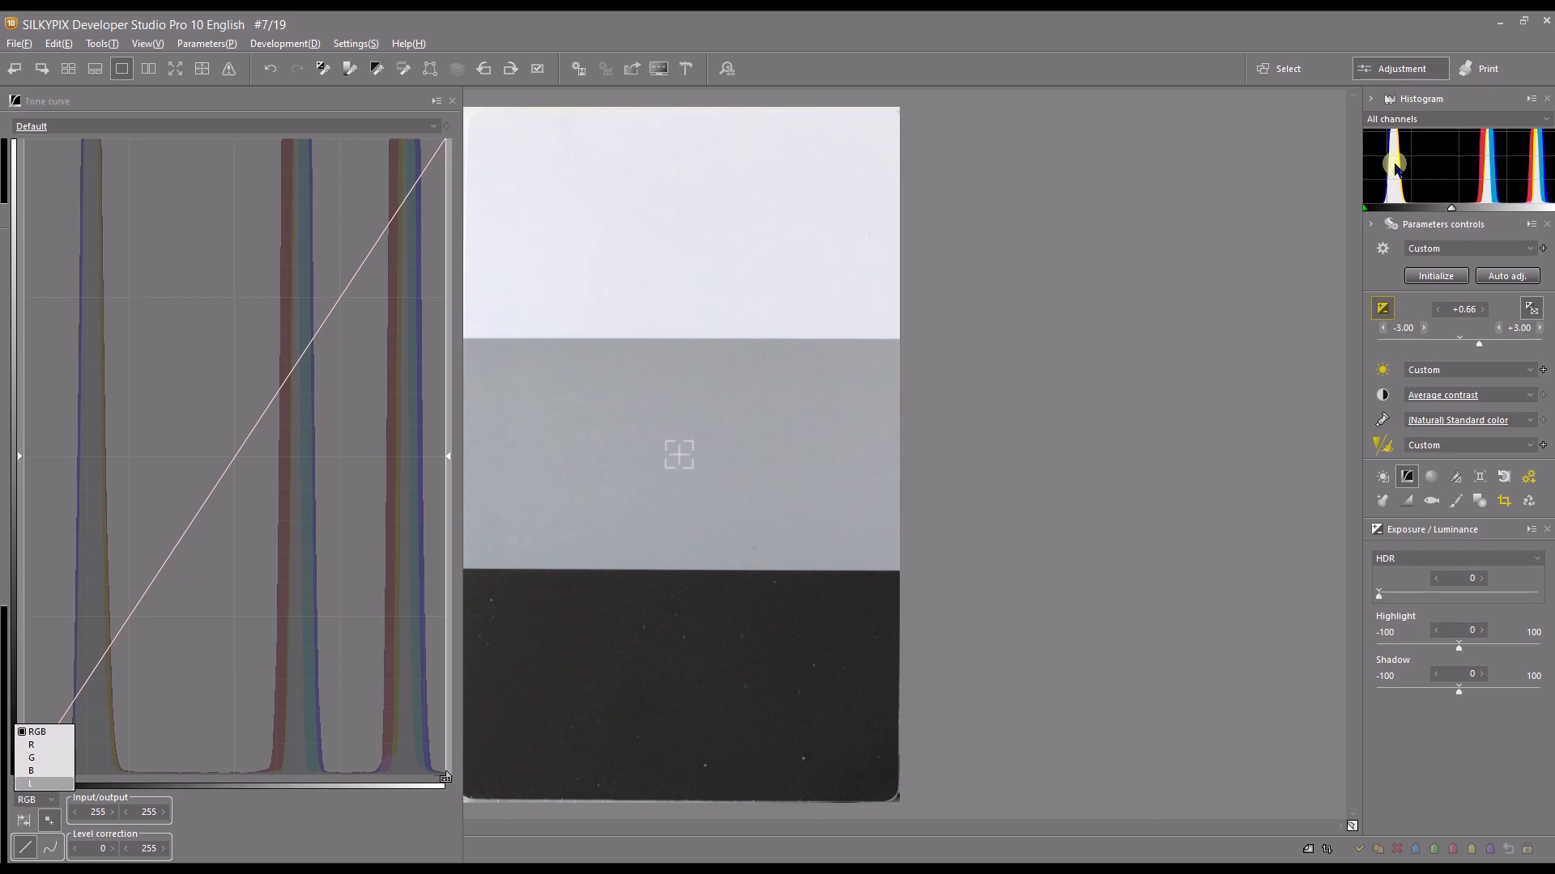
pyautogui.moveTo(1492, 149)
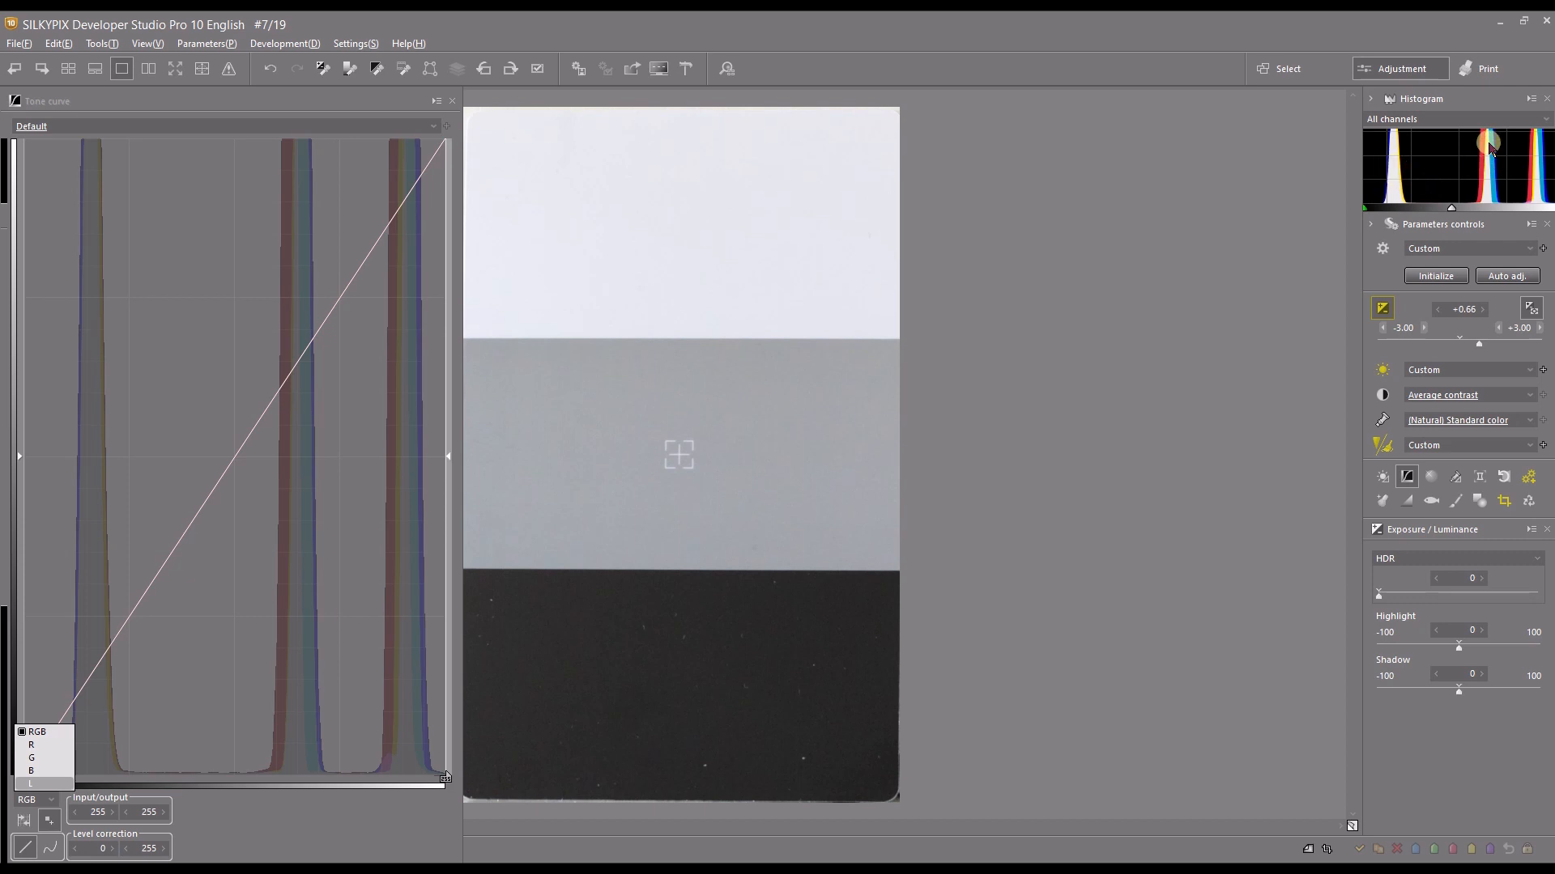
pyautogui.moveTo(1485, 146)
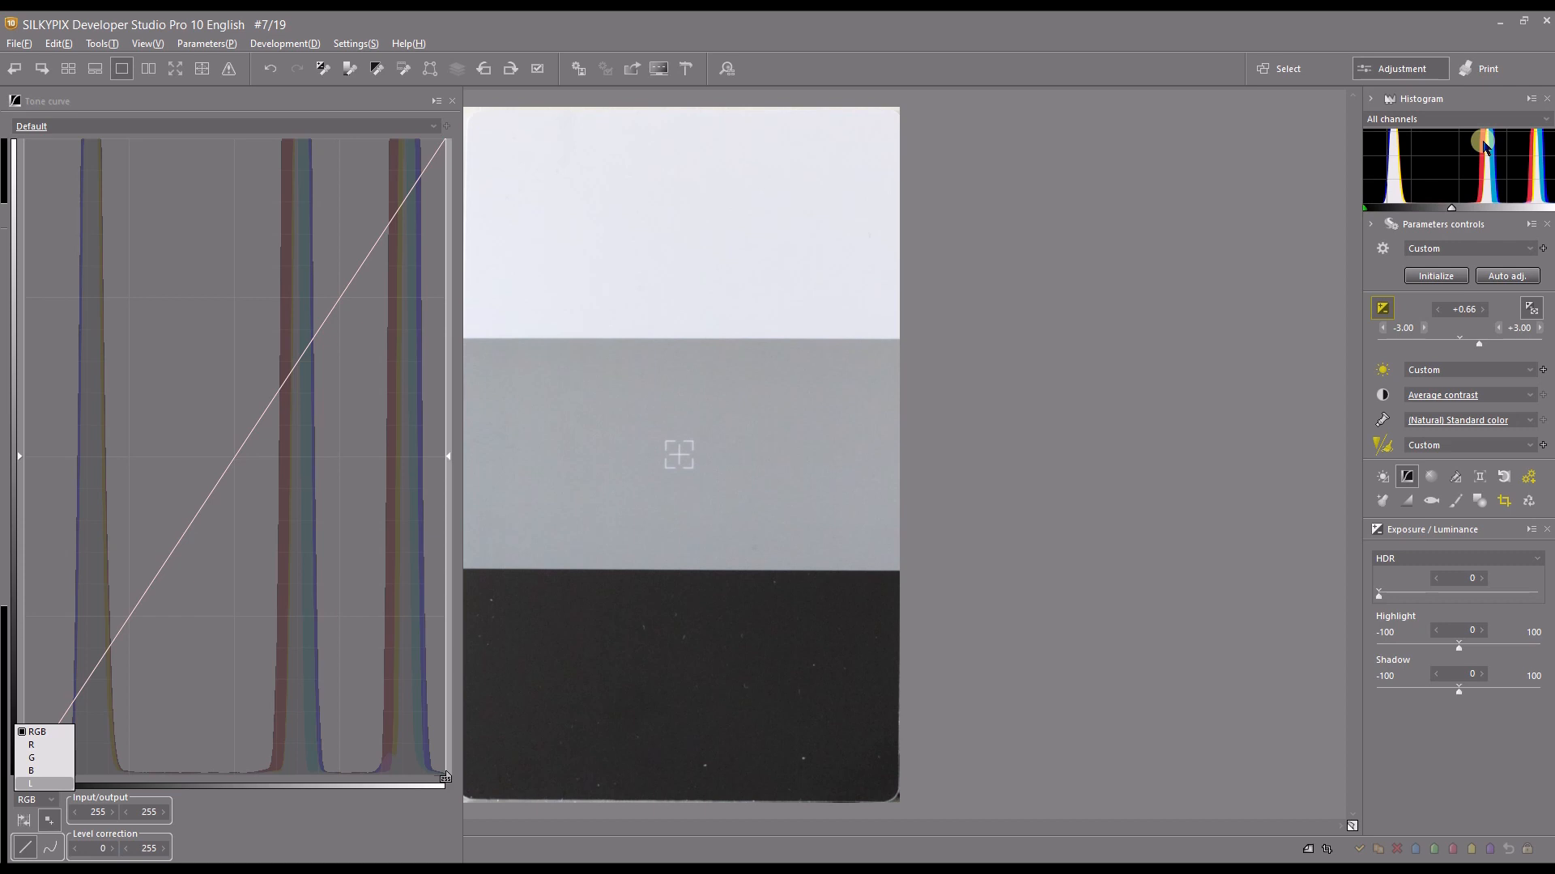
pyautogui.moveTo(1542, 167)
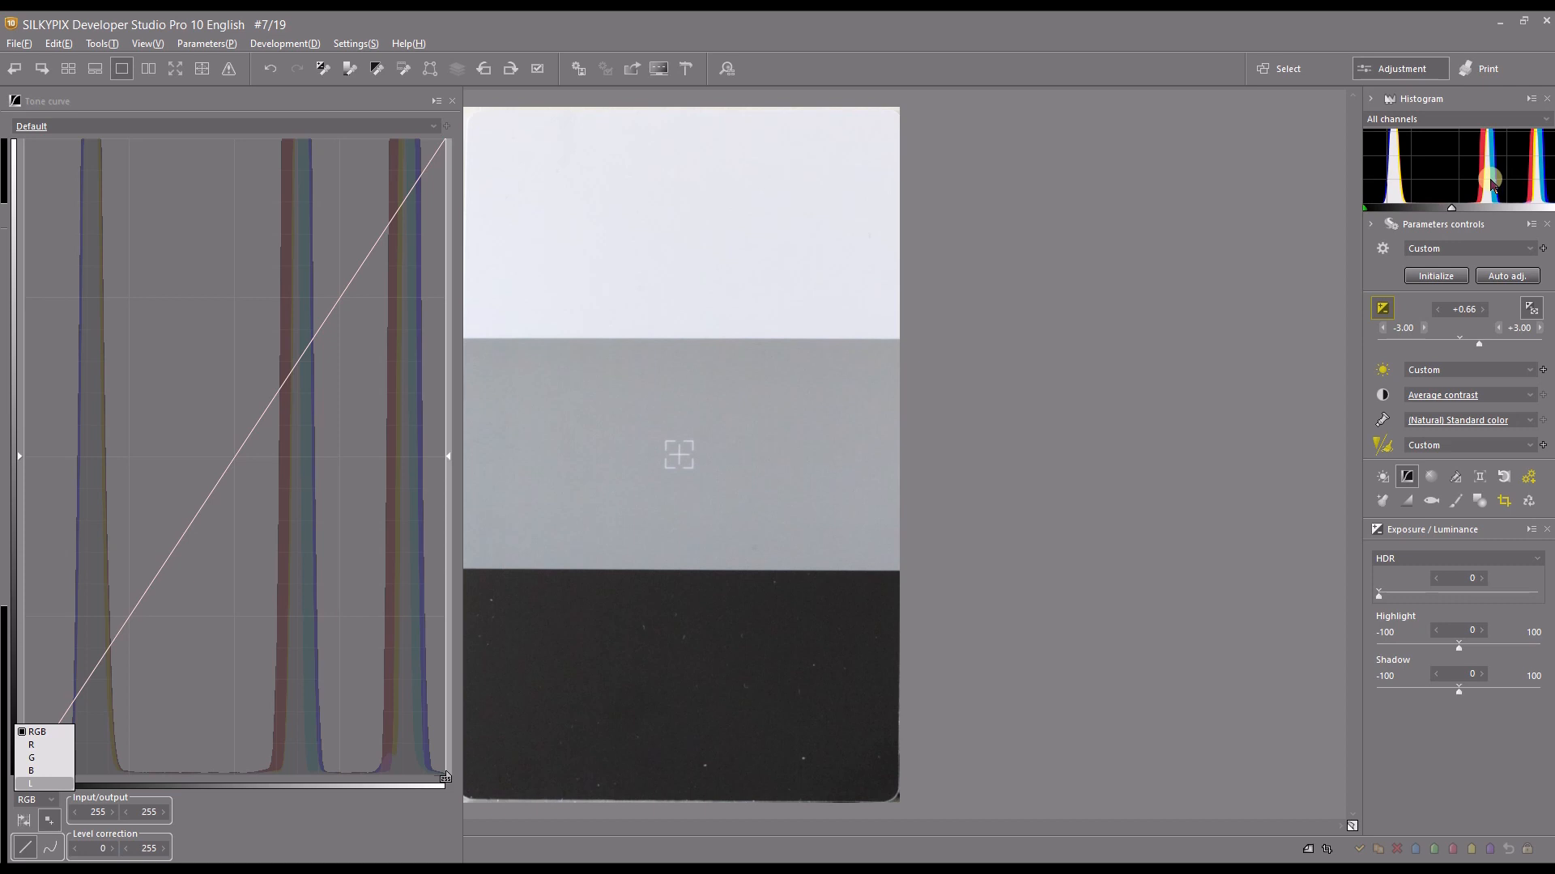
pyautogui.moveTo(1542, 167)
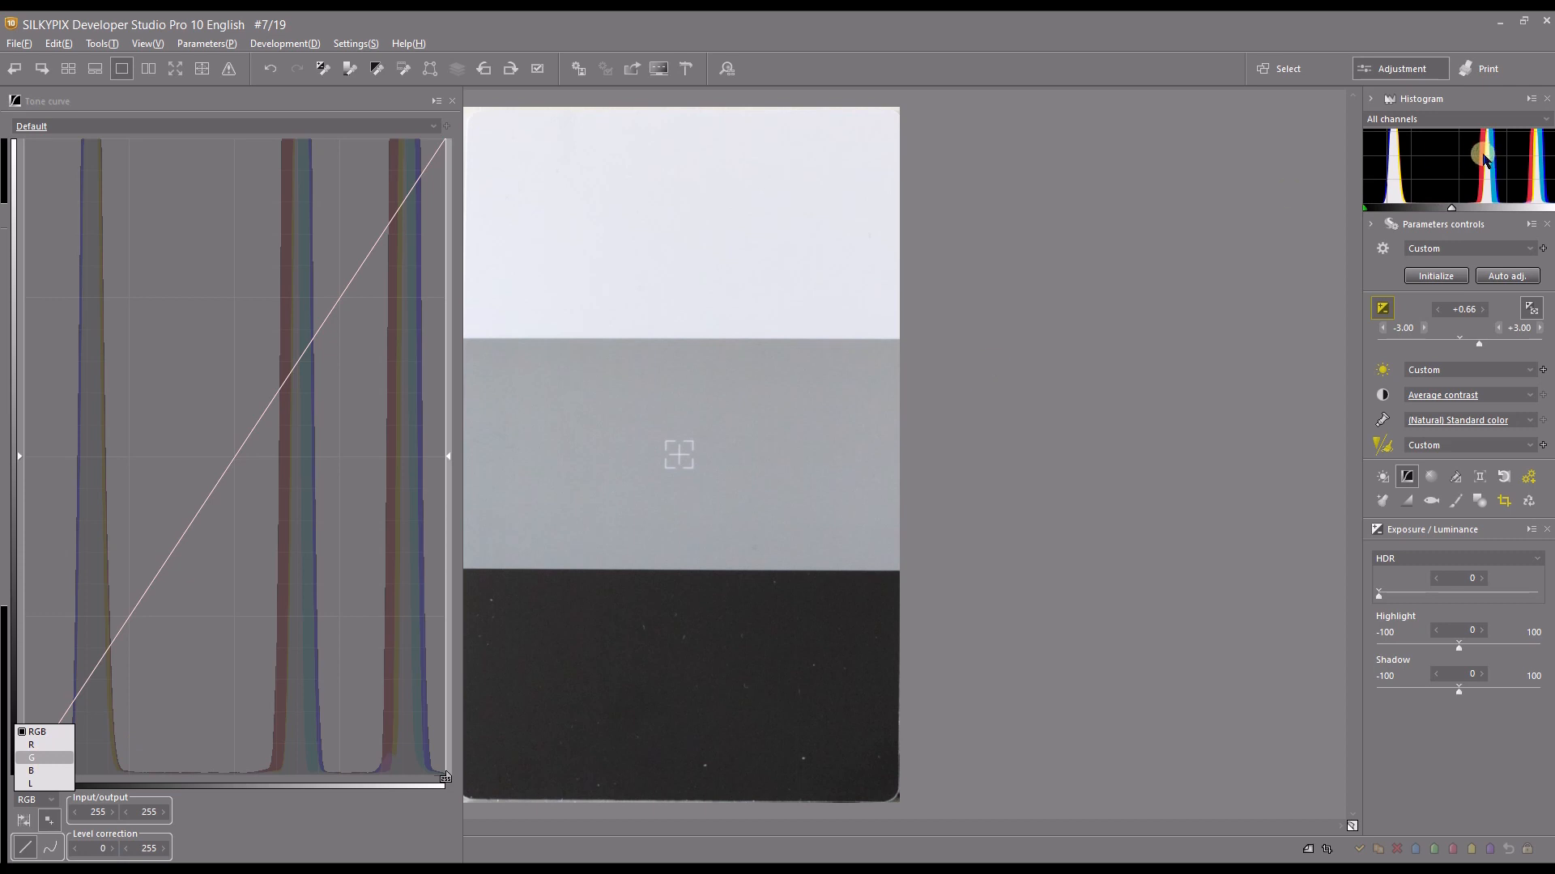
pyautogui.moveTo(1482, 152)
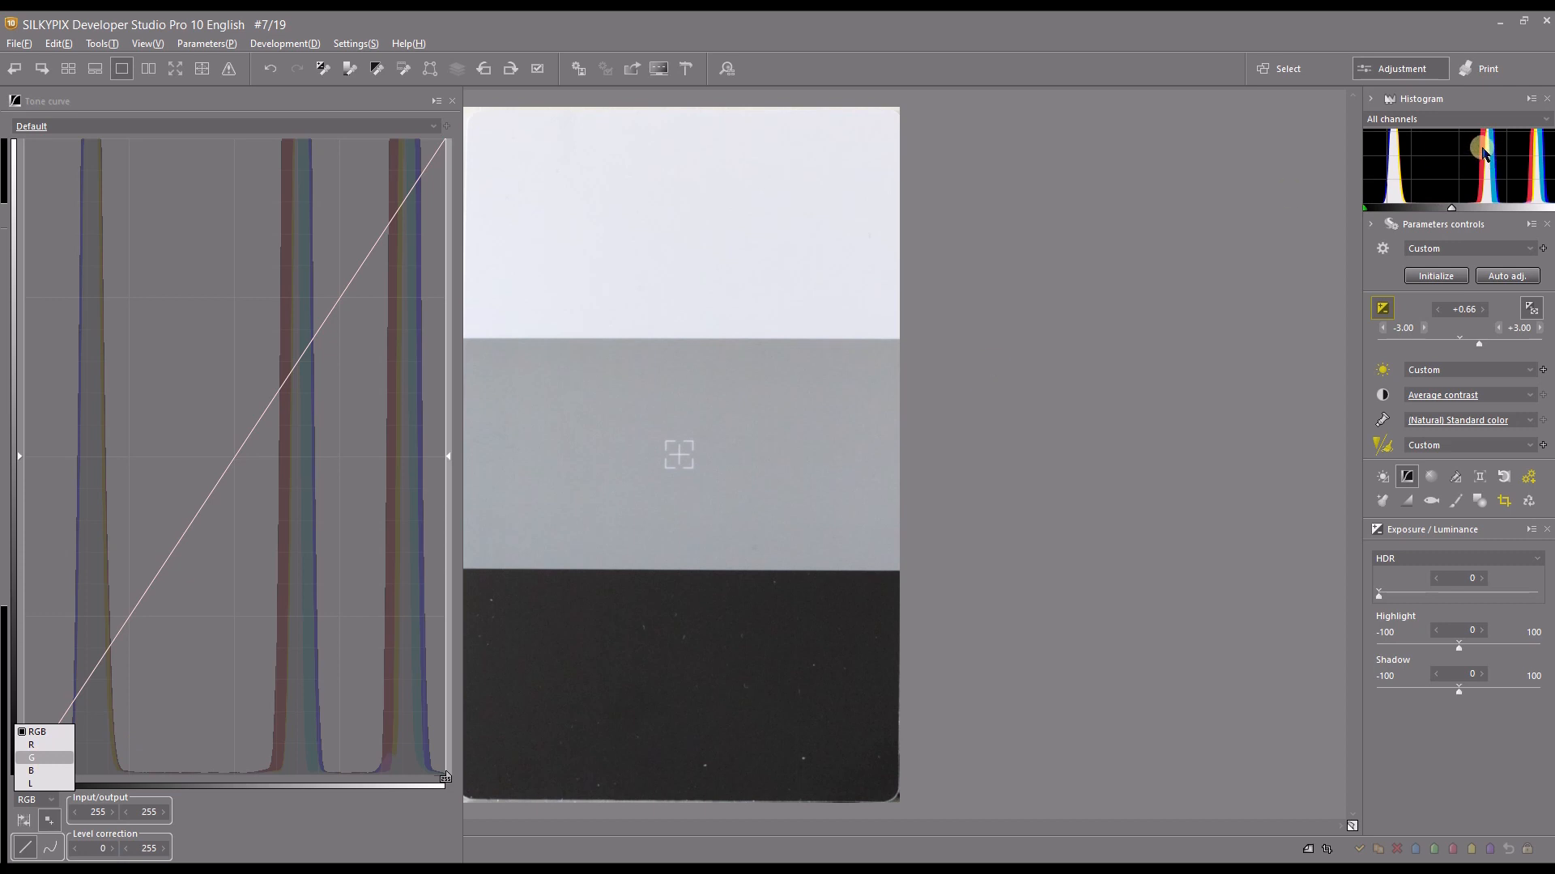
pyautogui.moveTo(1490, 149)
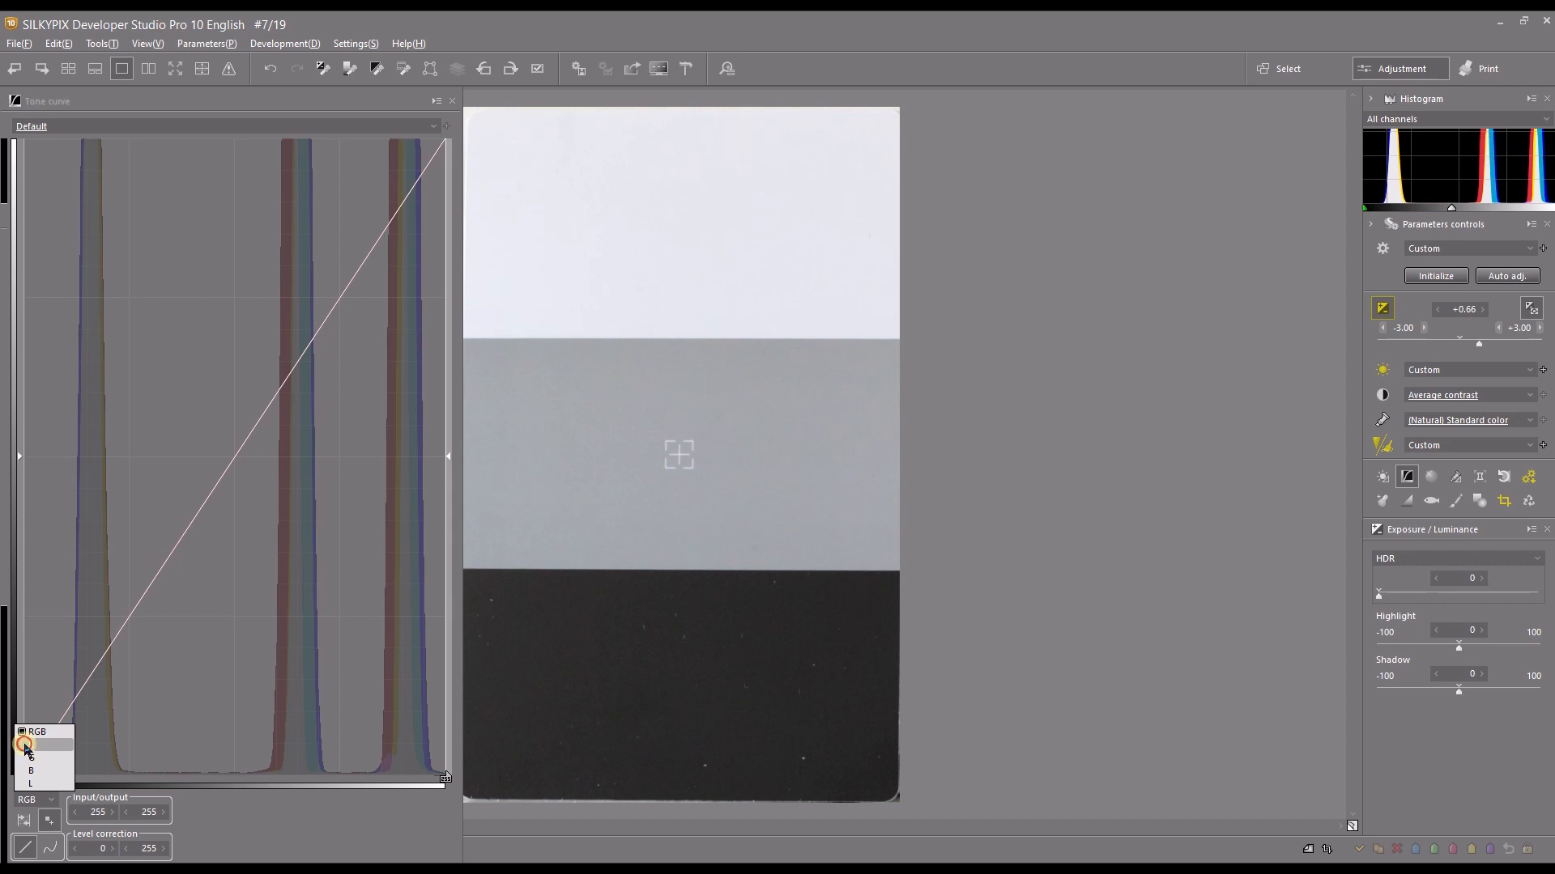
# Switch to the R channel and raise a midtone point at the grey peak to about 160 in, 167 out.
pyautogui.click(29, 756)
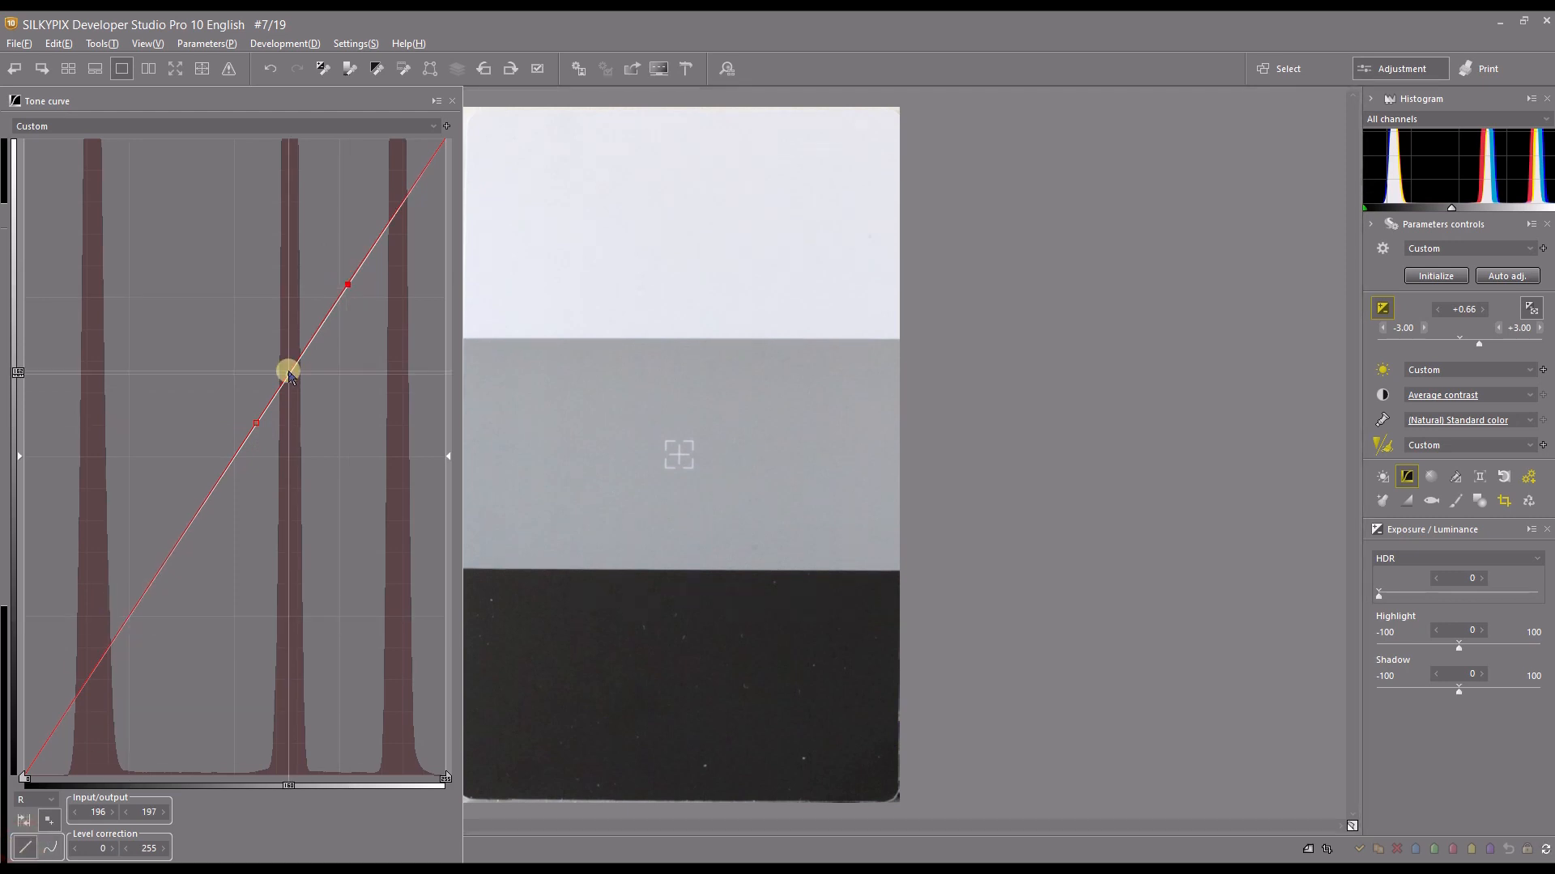
pyautogui.moveTo(288, 370); pyautogui.dragTo(289, 359)
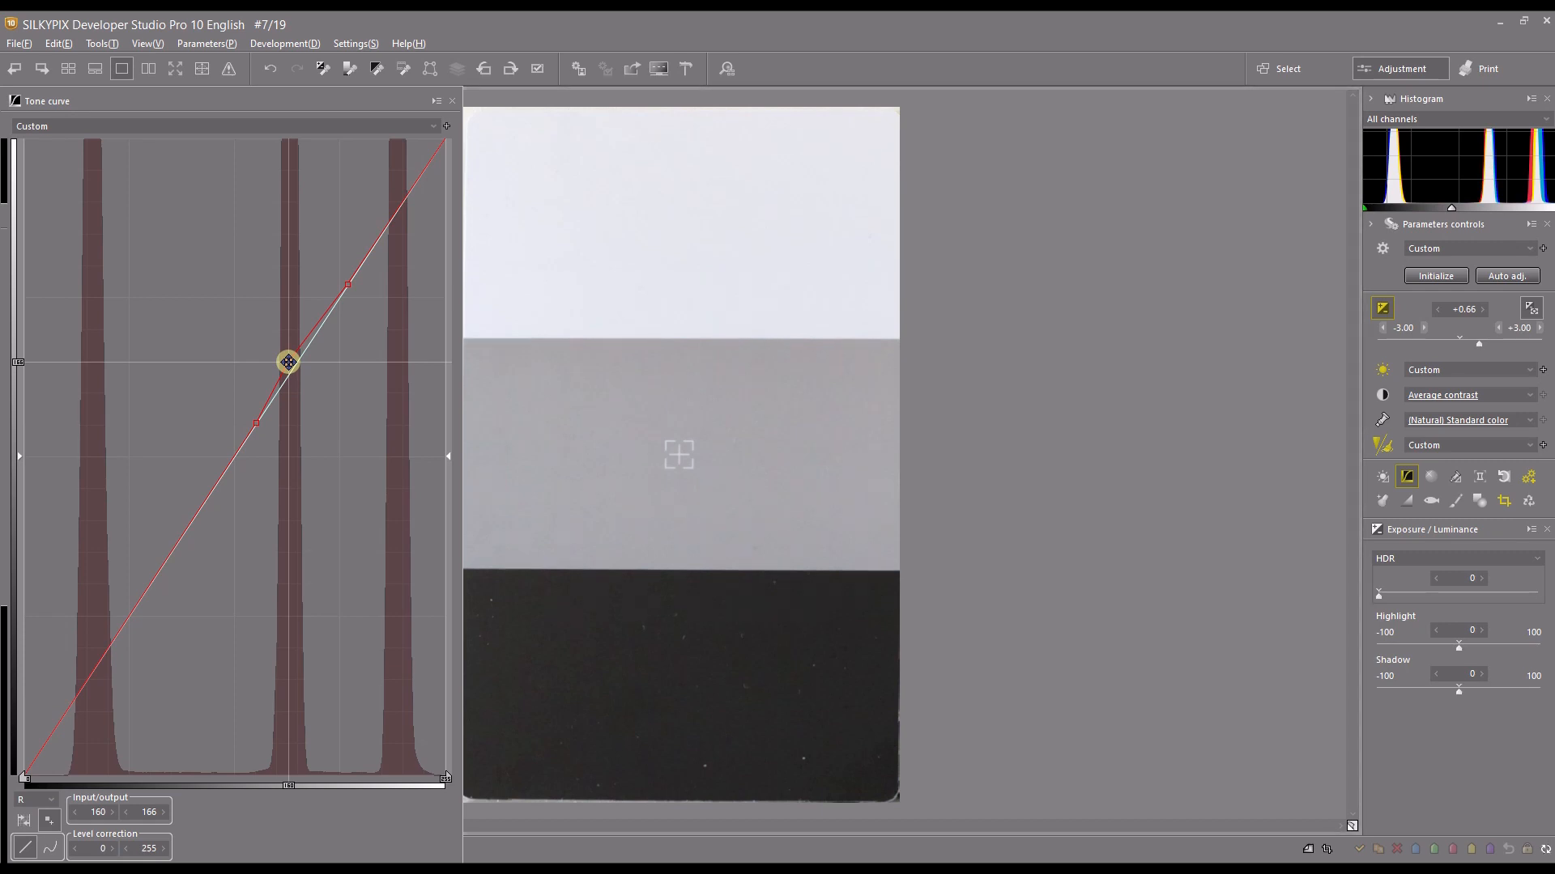
pyautogui.moveTo(288, 360); pyautogui.dragTo(288, 372)
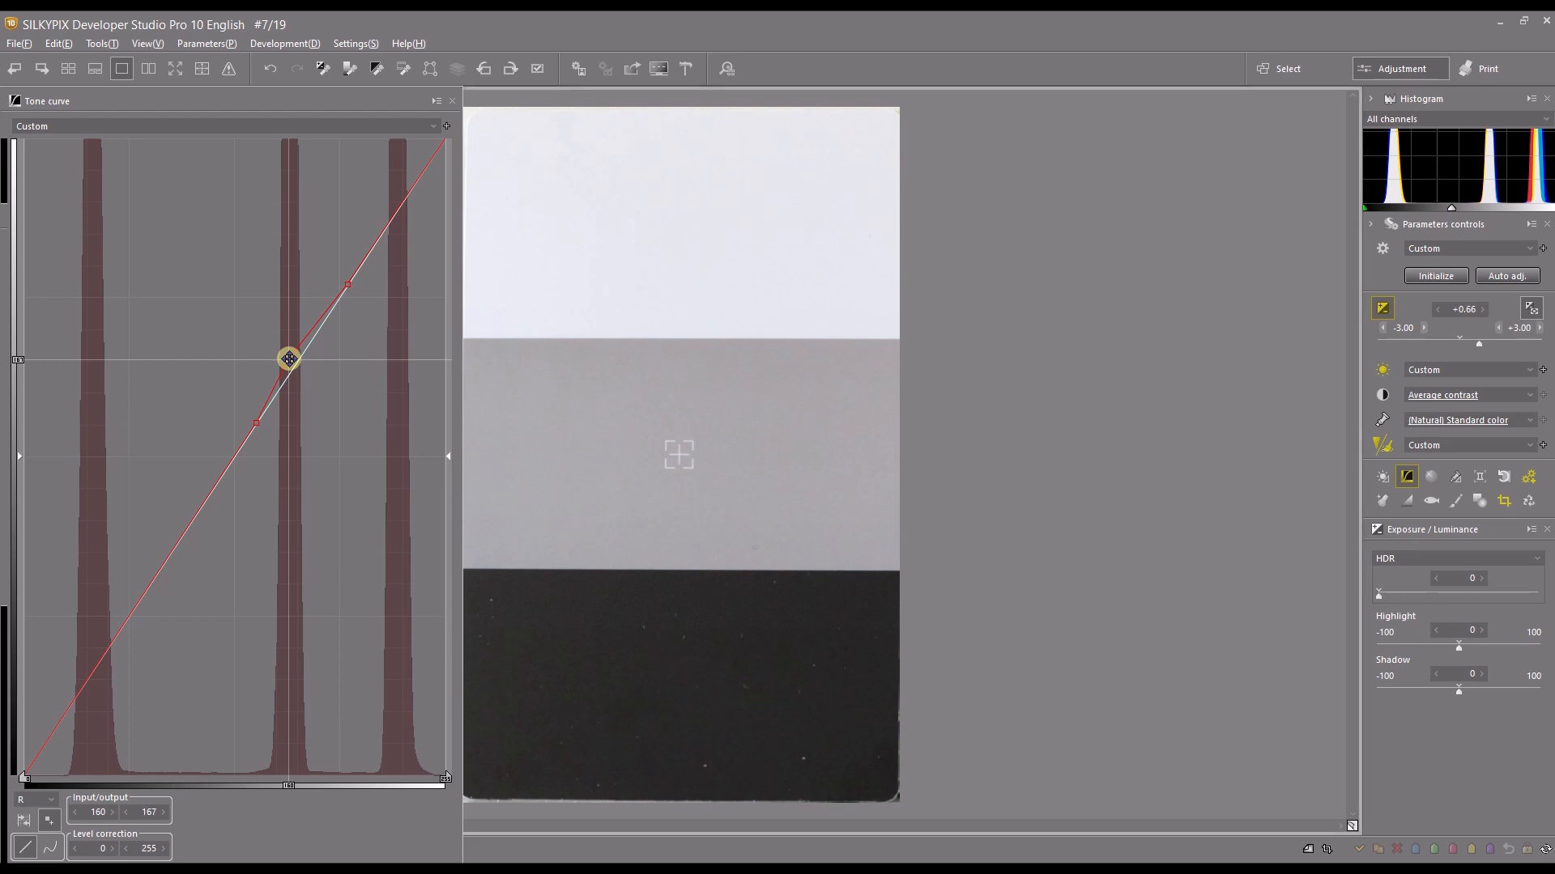
# Add a red-curve point at the white patch peak raised to 226/230, then bring up the channel list.
pyautogui.moveTo(288, 358); pyautogui.dragTo(398, 178)
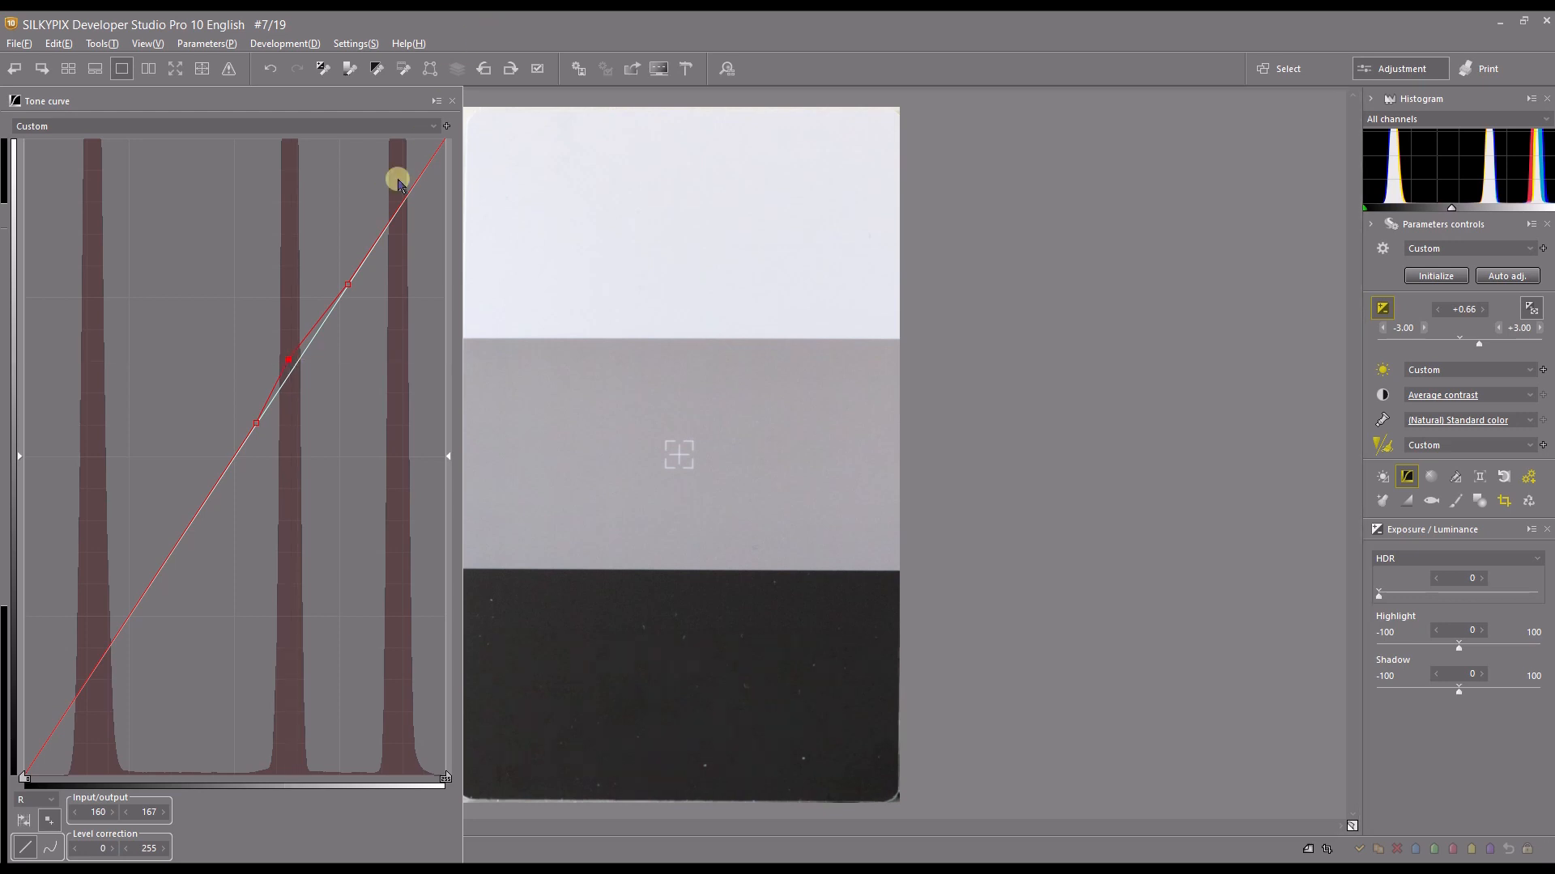
pyautogui.moveTo(397, 178); pyautogui.dragTo(399, 209)
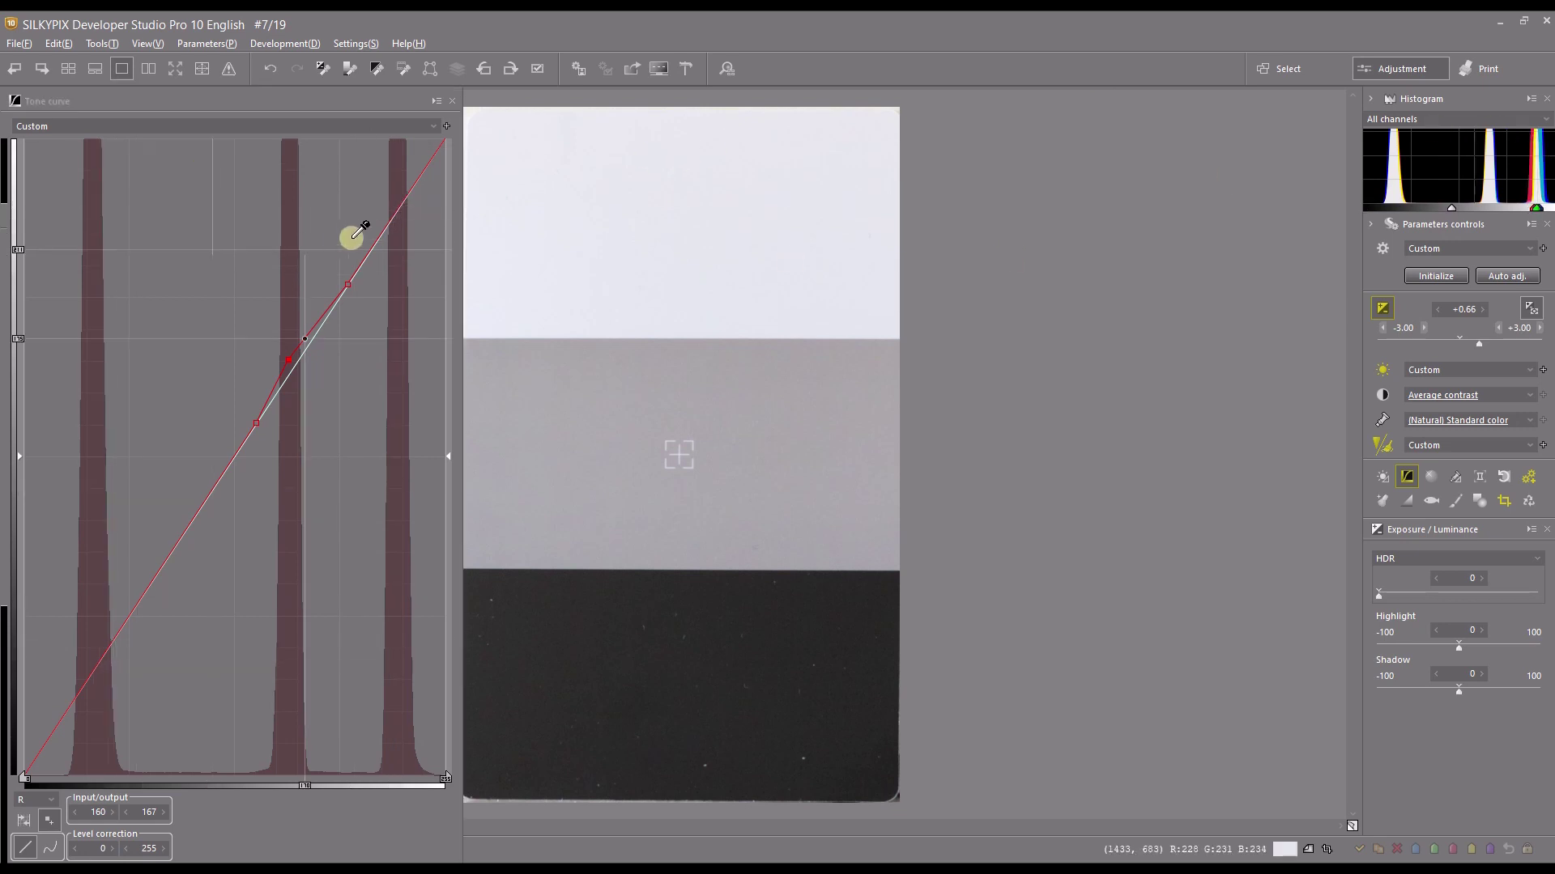
pyautogui.moveTo(350, 236); pyautogui.dragTo(395, 211)
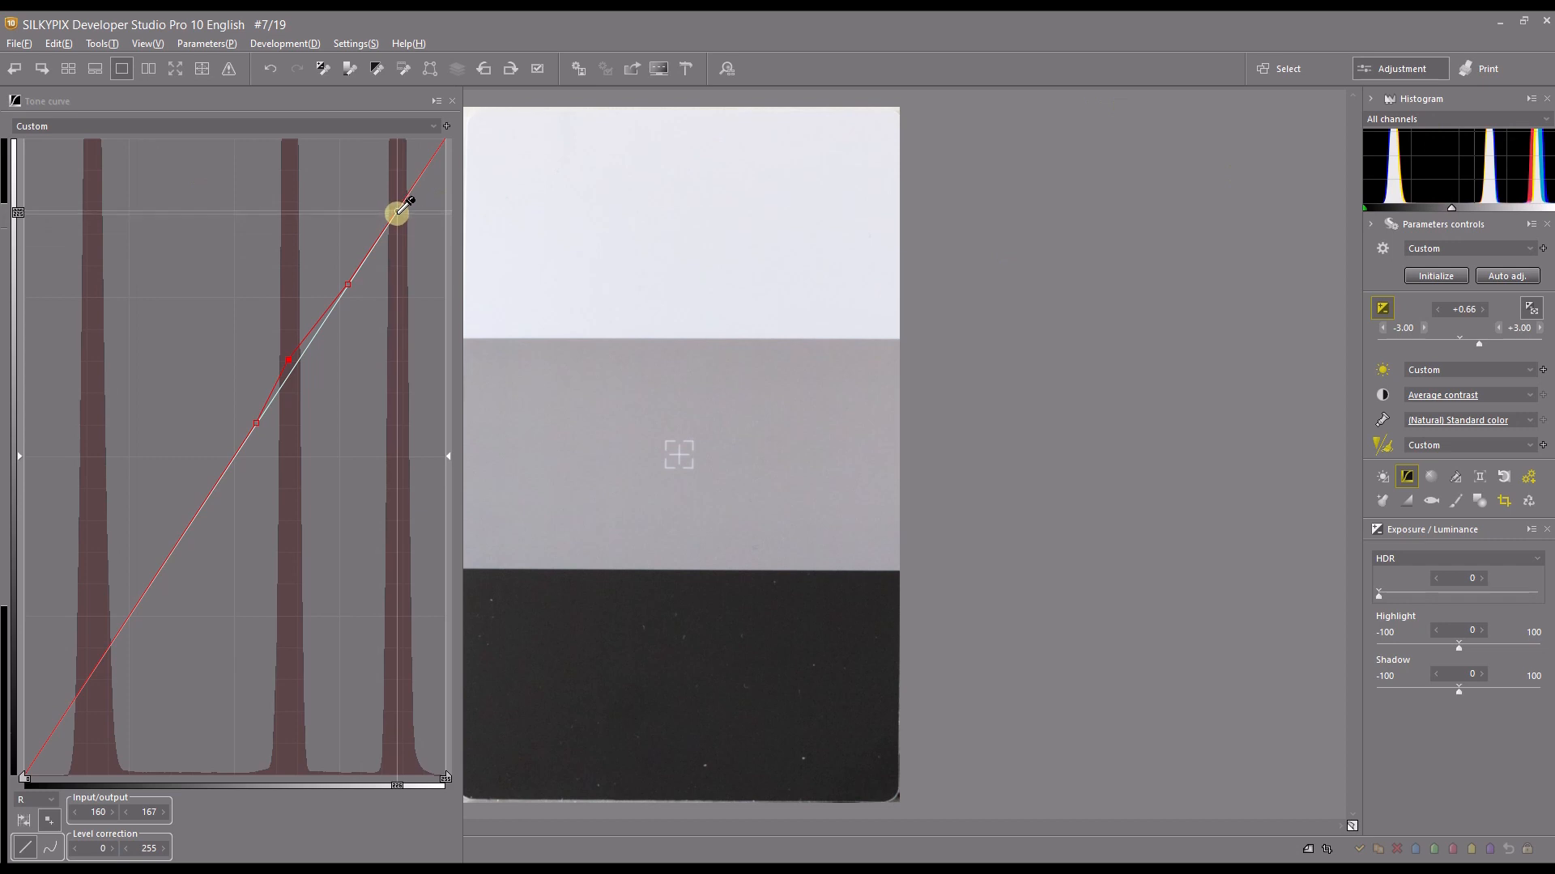
pyautogui.moveTo(396, 212); pyautogui.dragTo(395, 212)
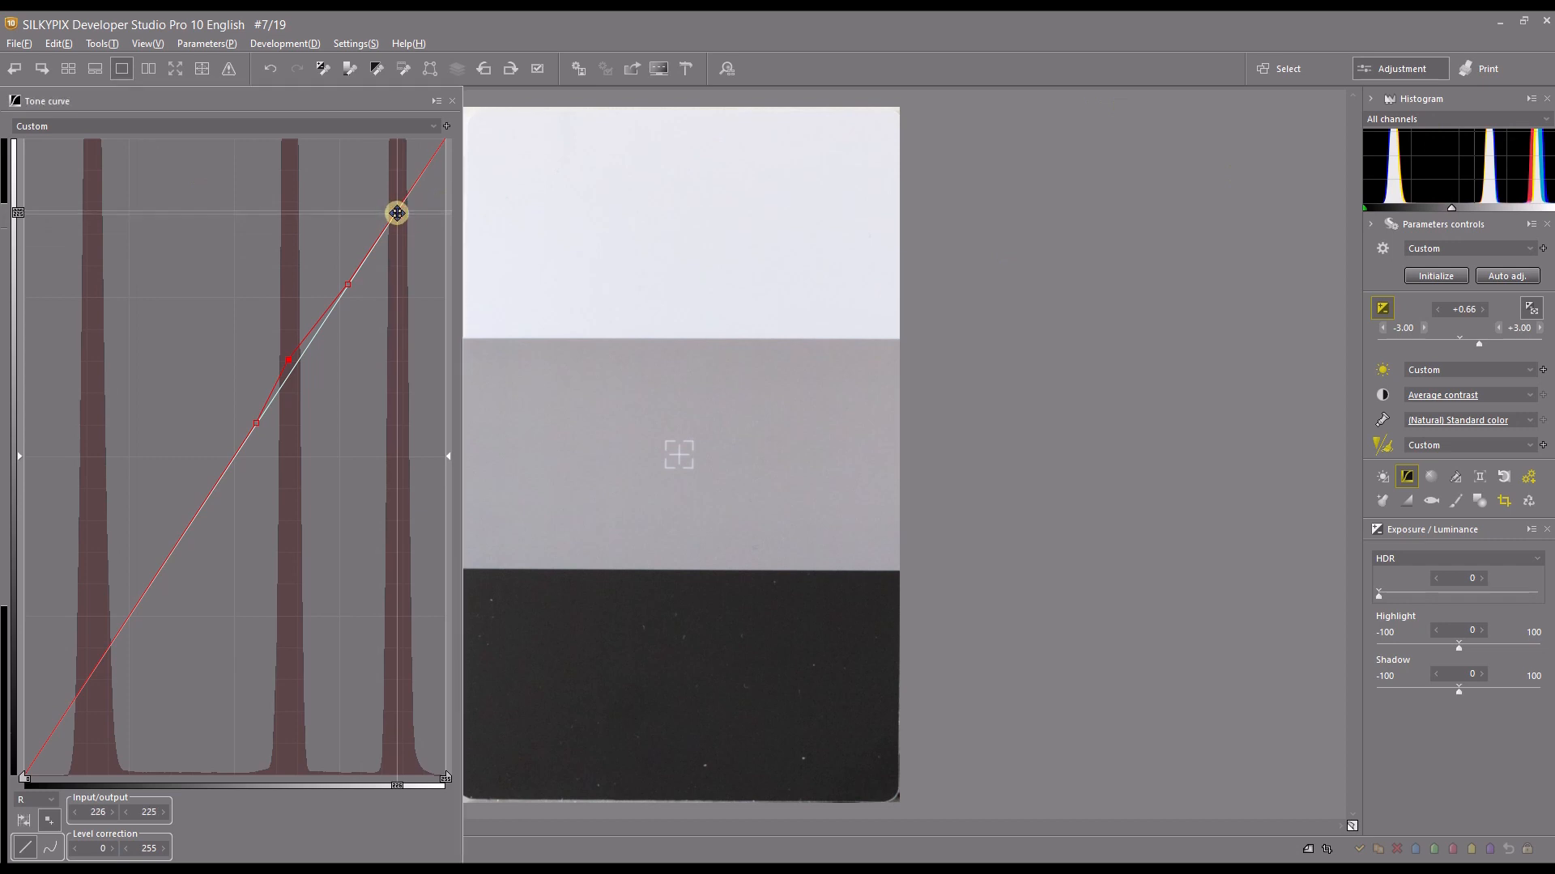
pyautogui.moveTo(395, 212); pyautogui.dragTo(396, 204)
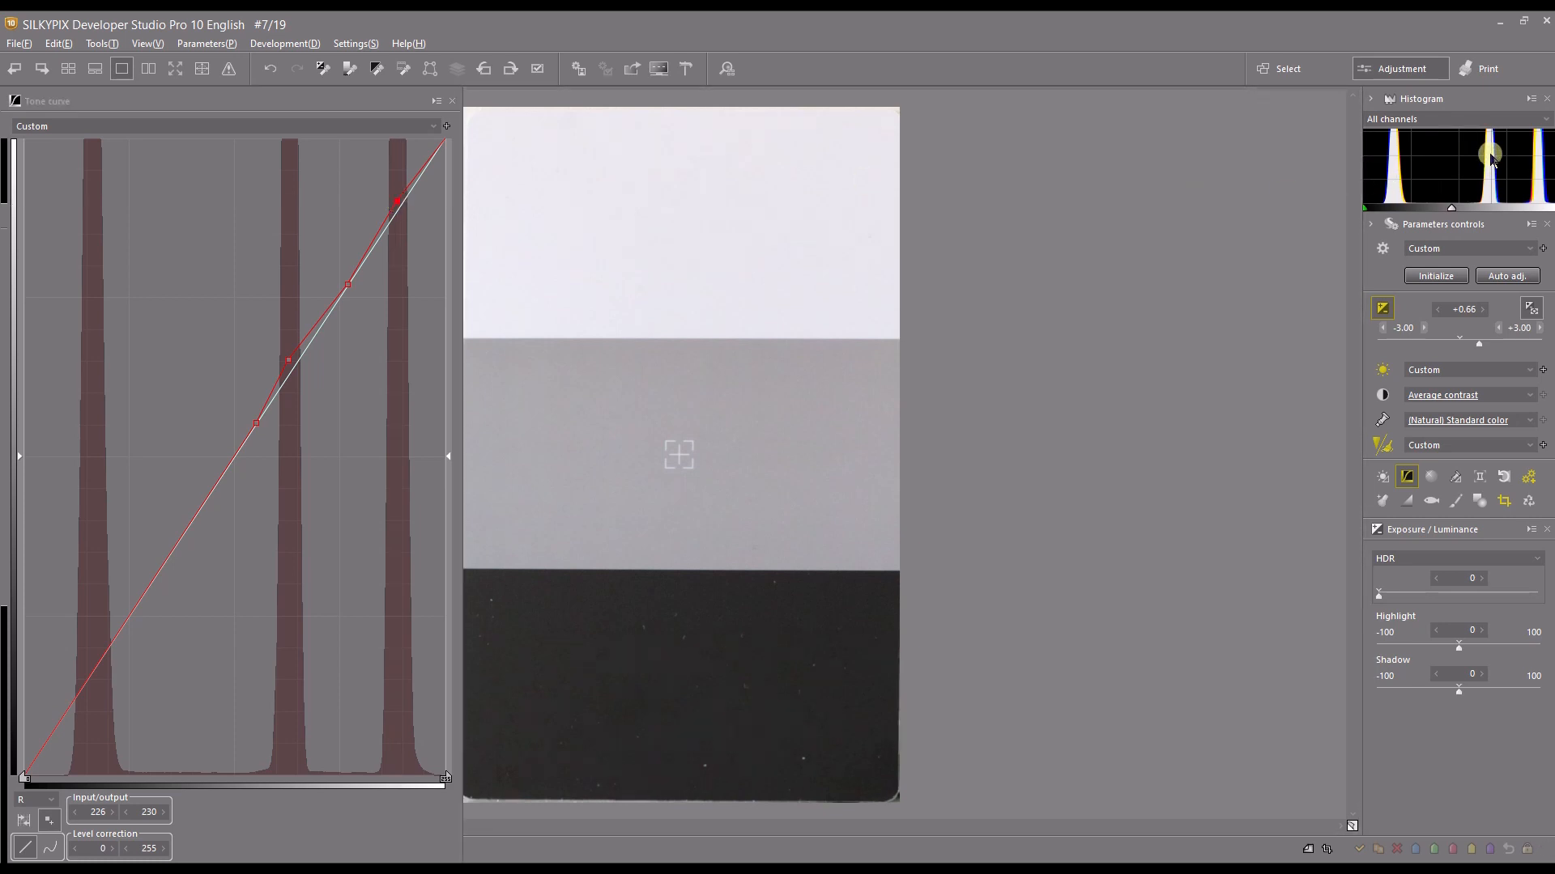
pyautogui.moveTo(1542, 183)
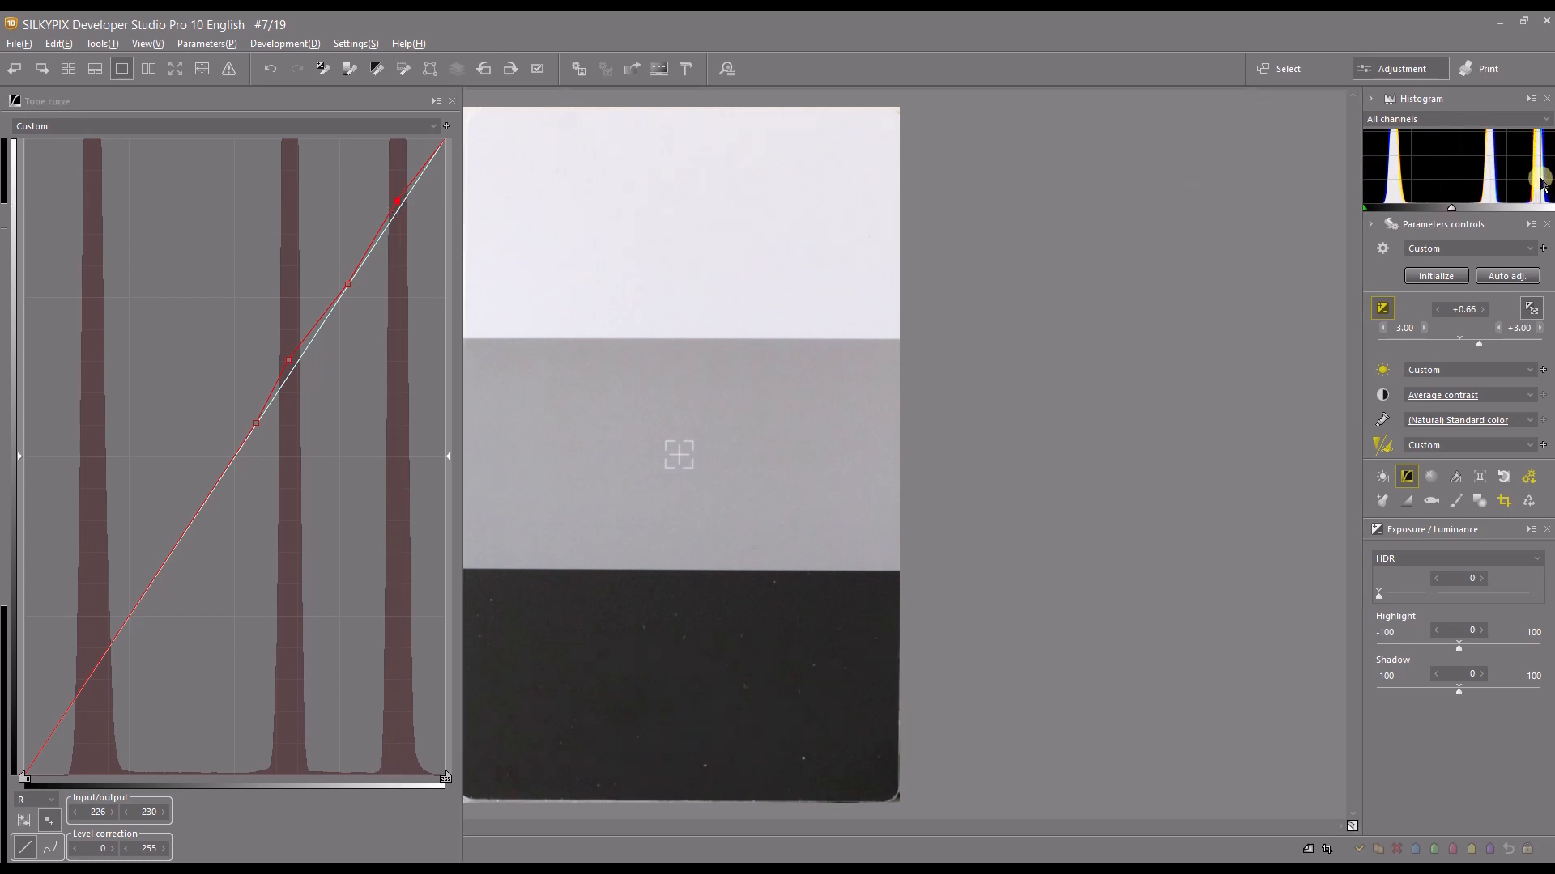
pyautogui.moveTo(1388, 144)
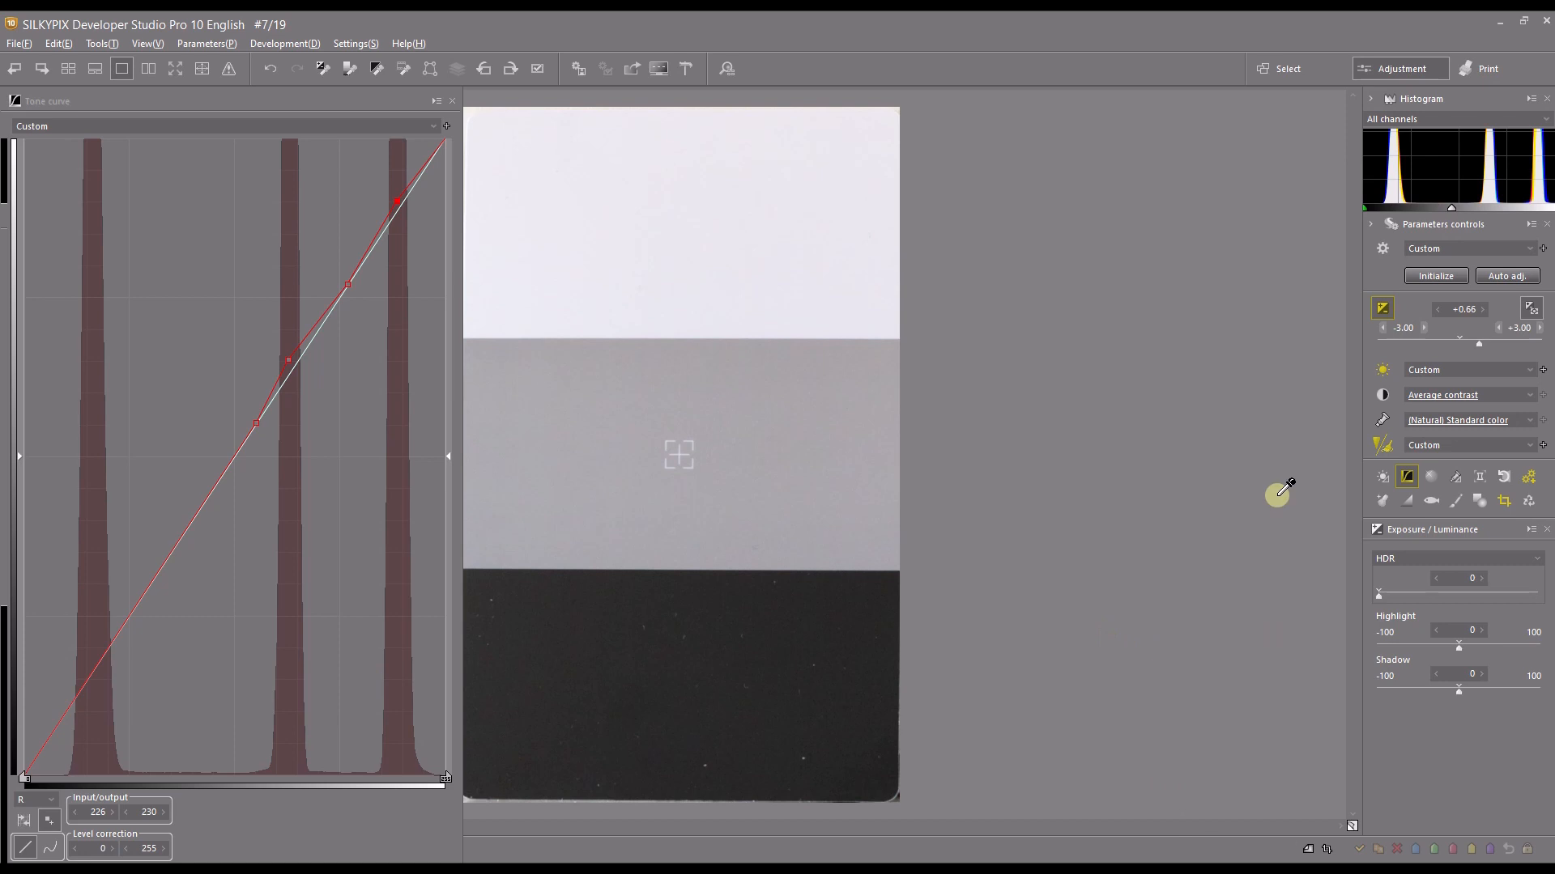
pyautogui.moveTo(485, 303)
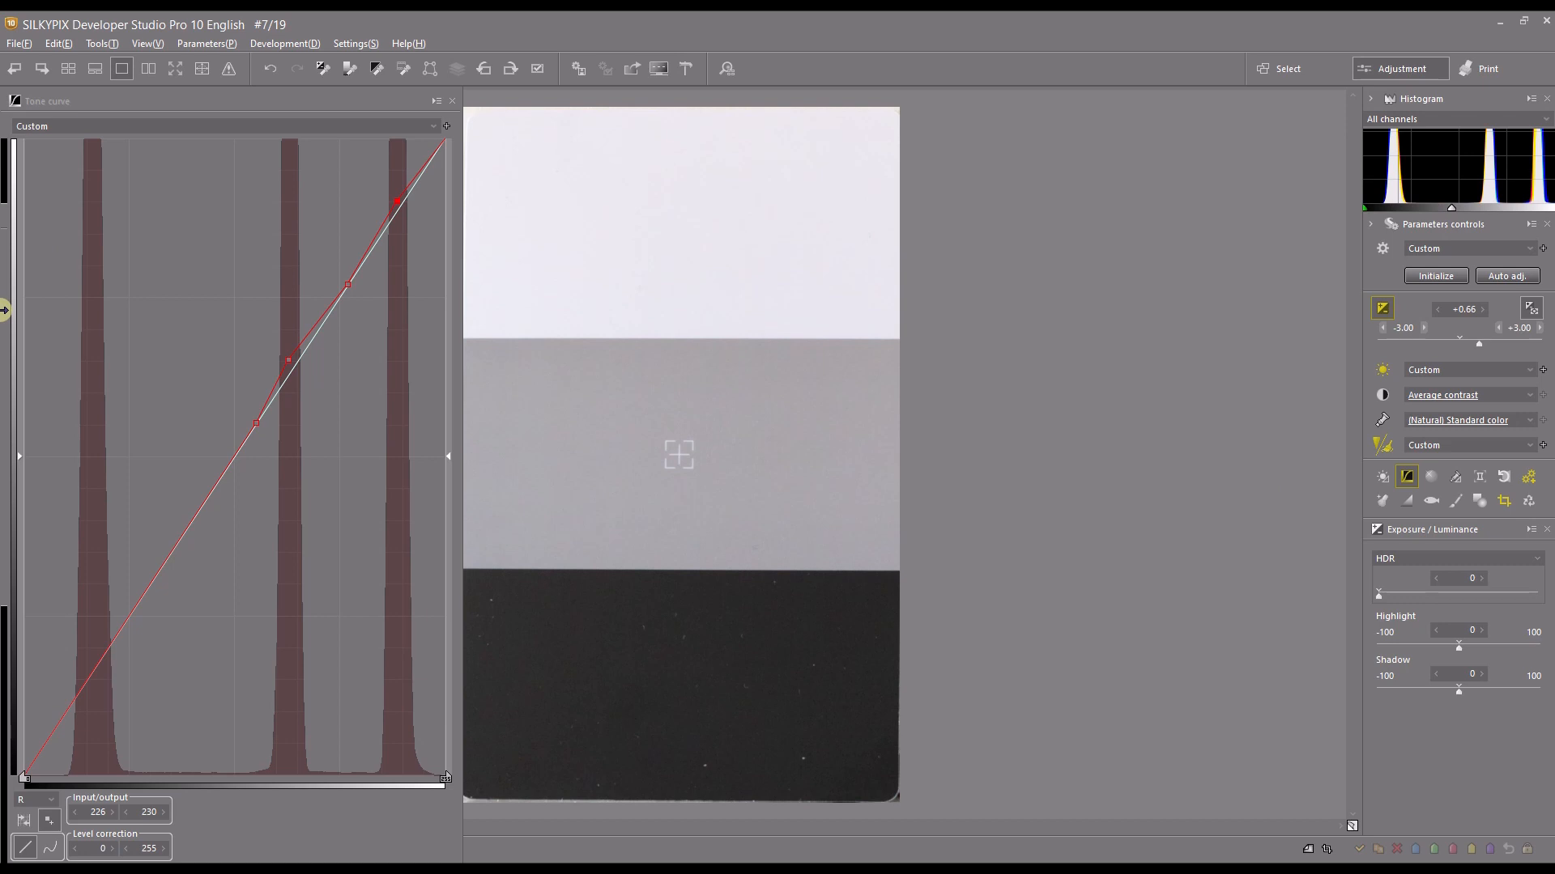
pyautogui.moveTo(5, 753)
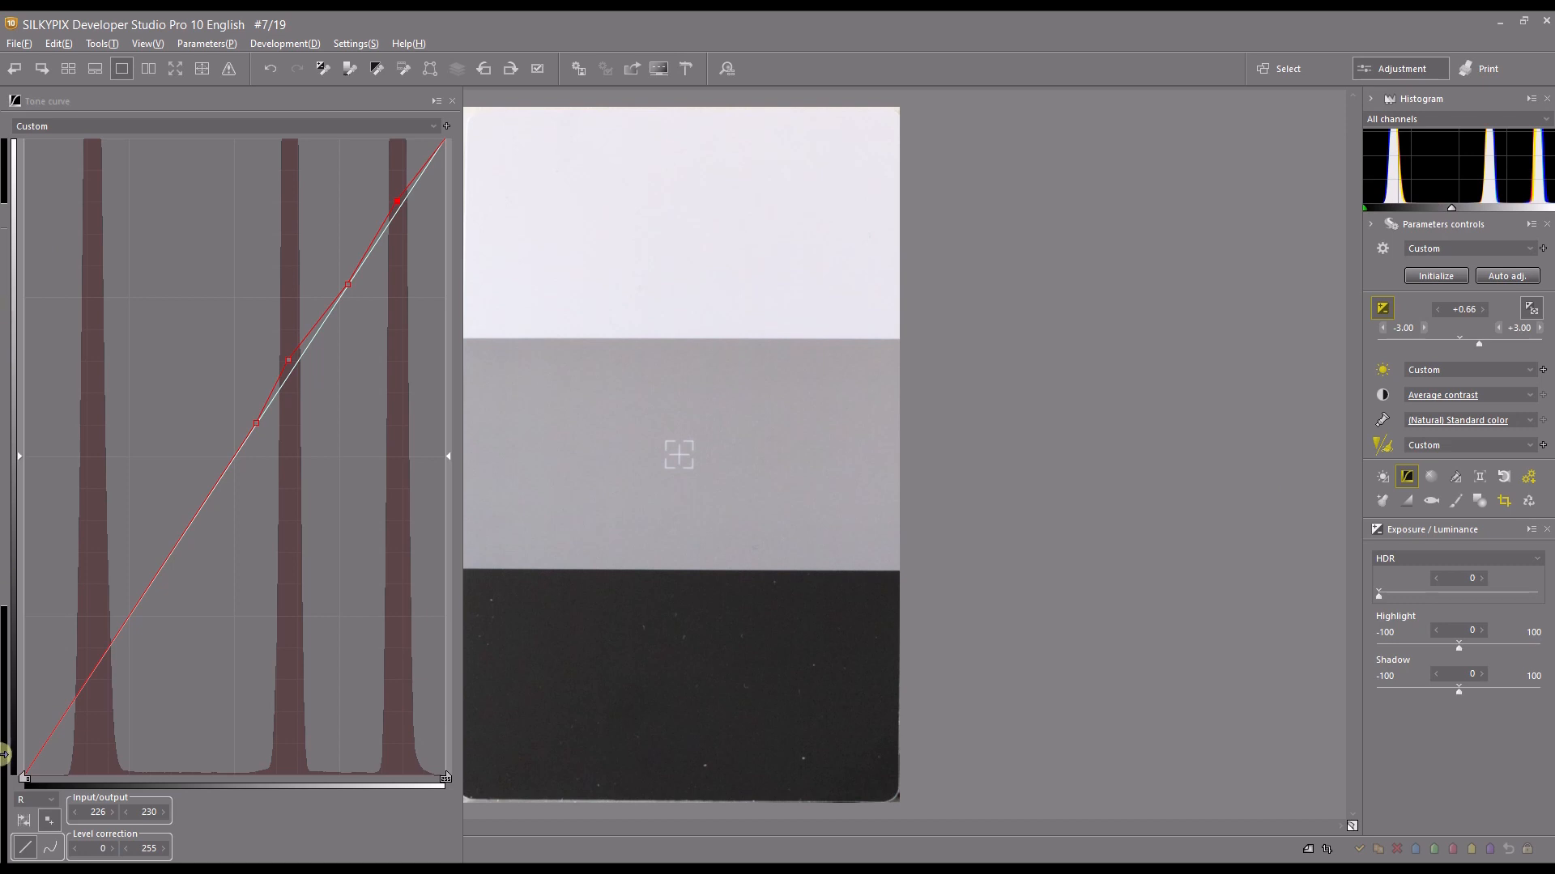
pyautogui.click(34, 800)
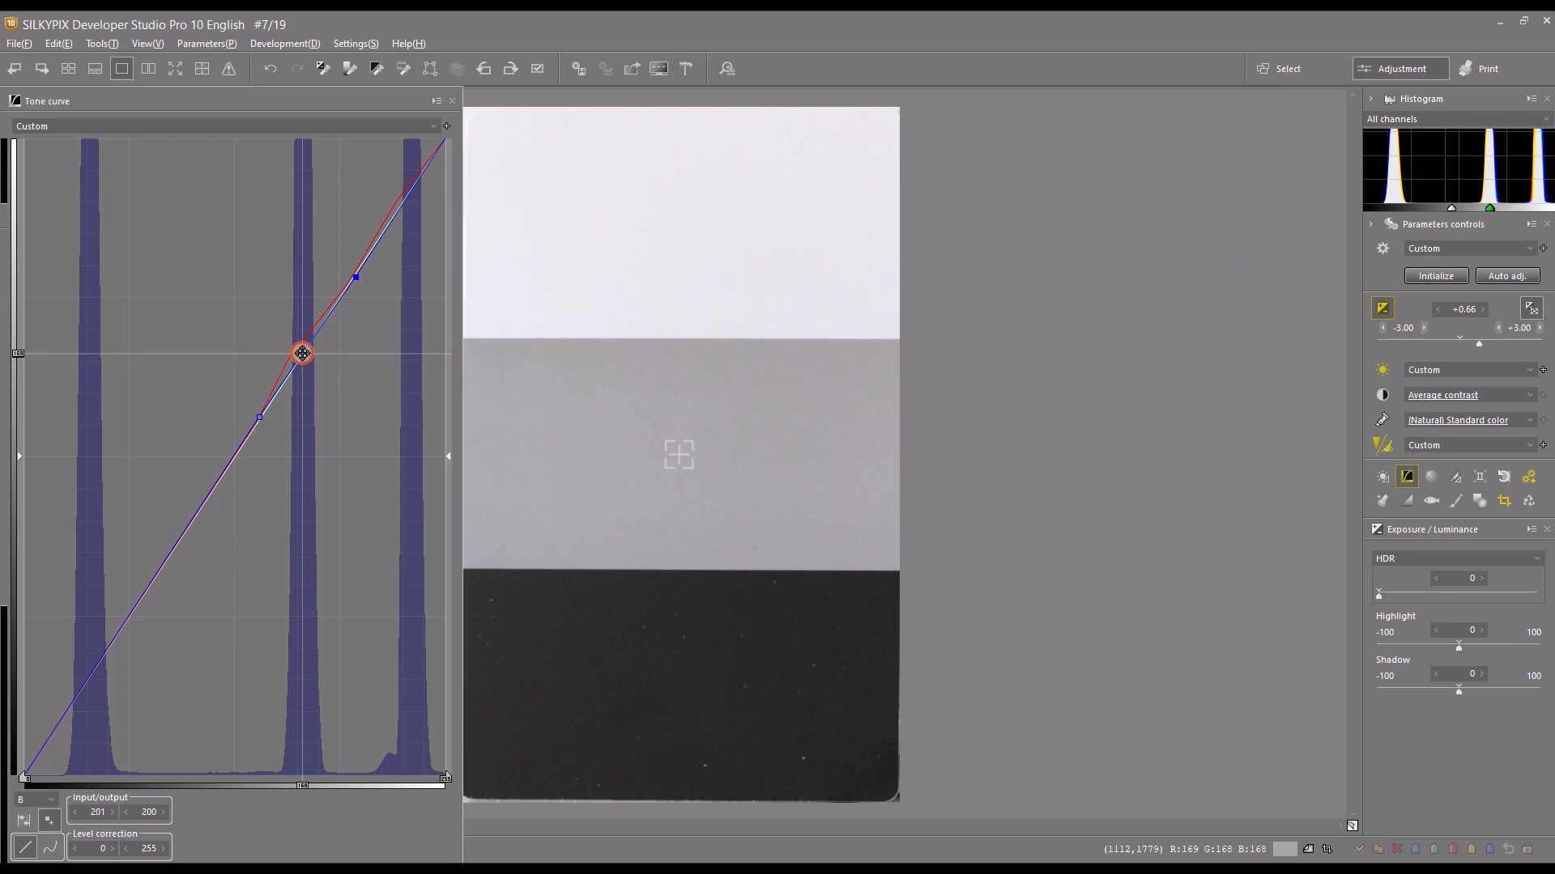
# Lower the blue curve's midtone point to about 169/166 and the highlight point to 234/230.
pyautogui.moveTo(303, 355); pyautogui.dragTo(410, 196)
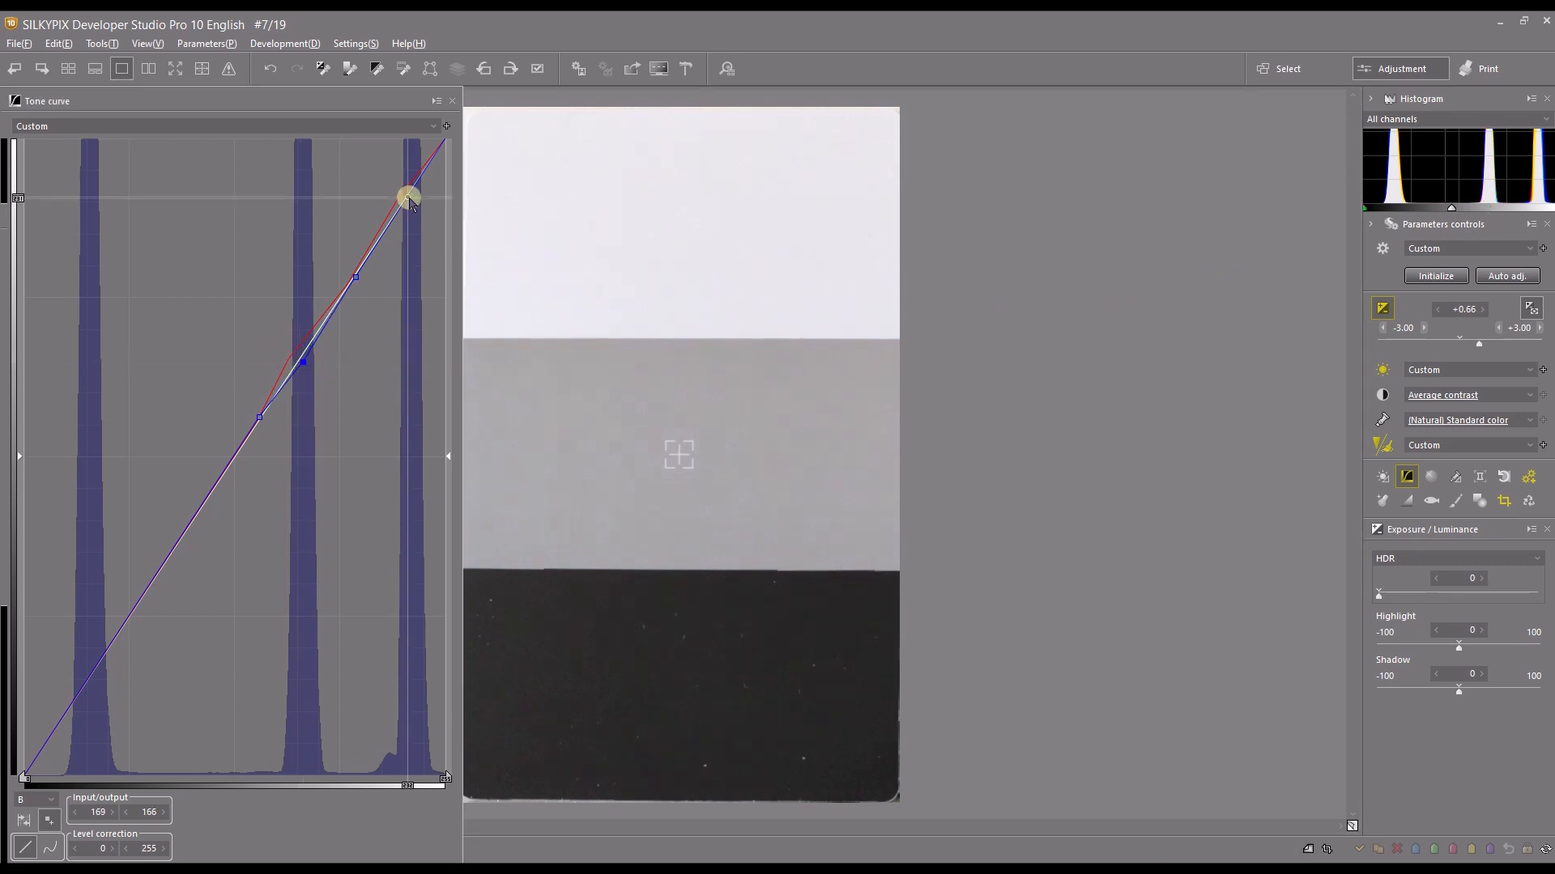
pyautogui.moveTo(410, 196); pyautogui.dragTo(410, 199)
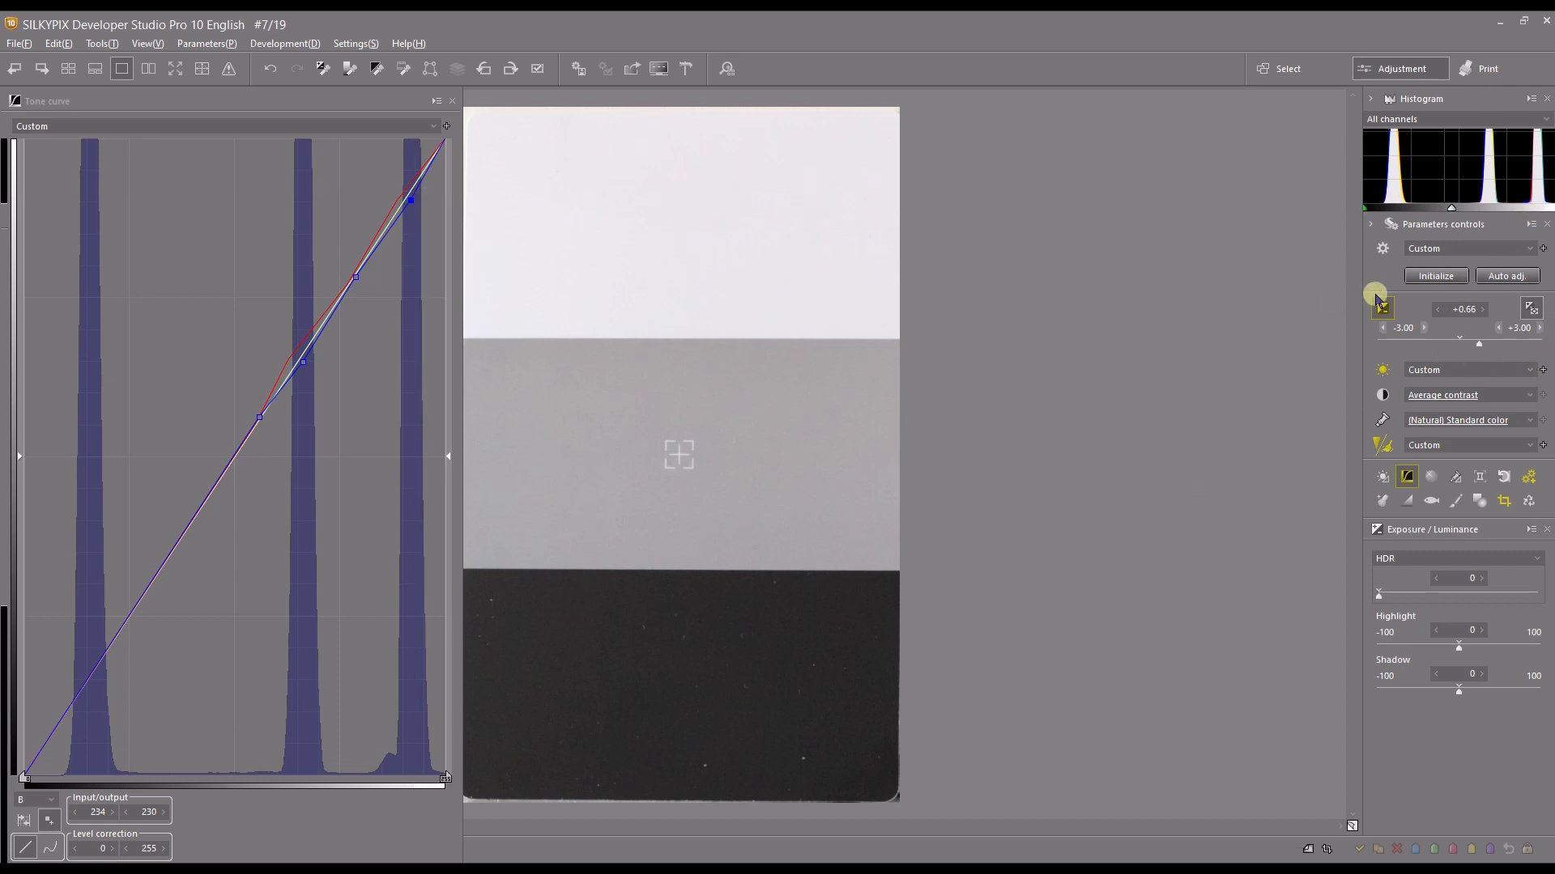
pyautogui.moveTo(1381, 395)
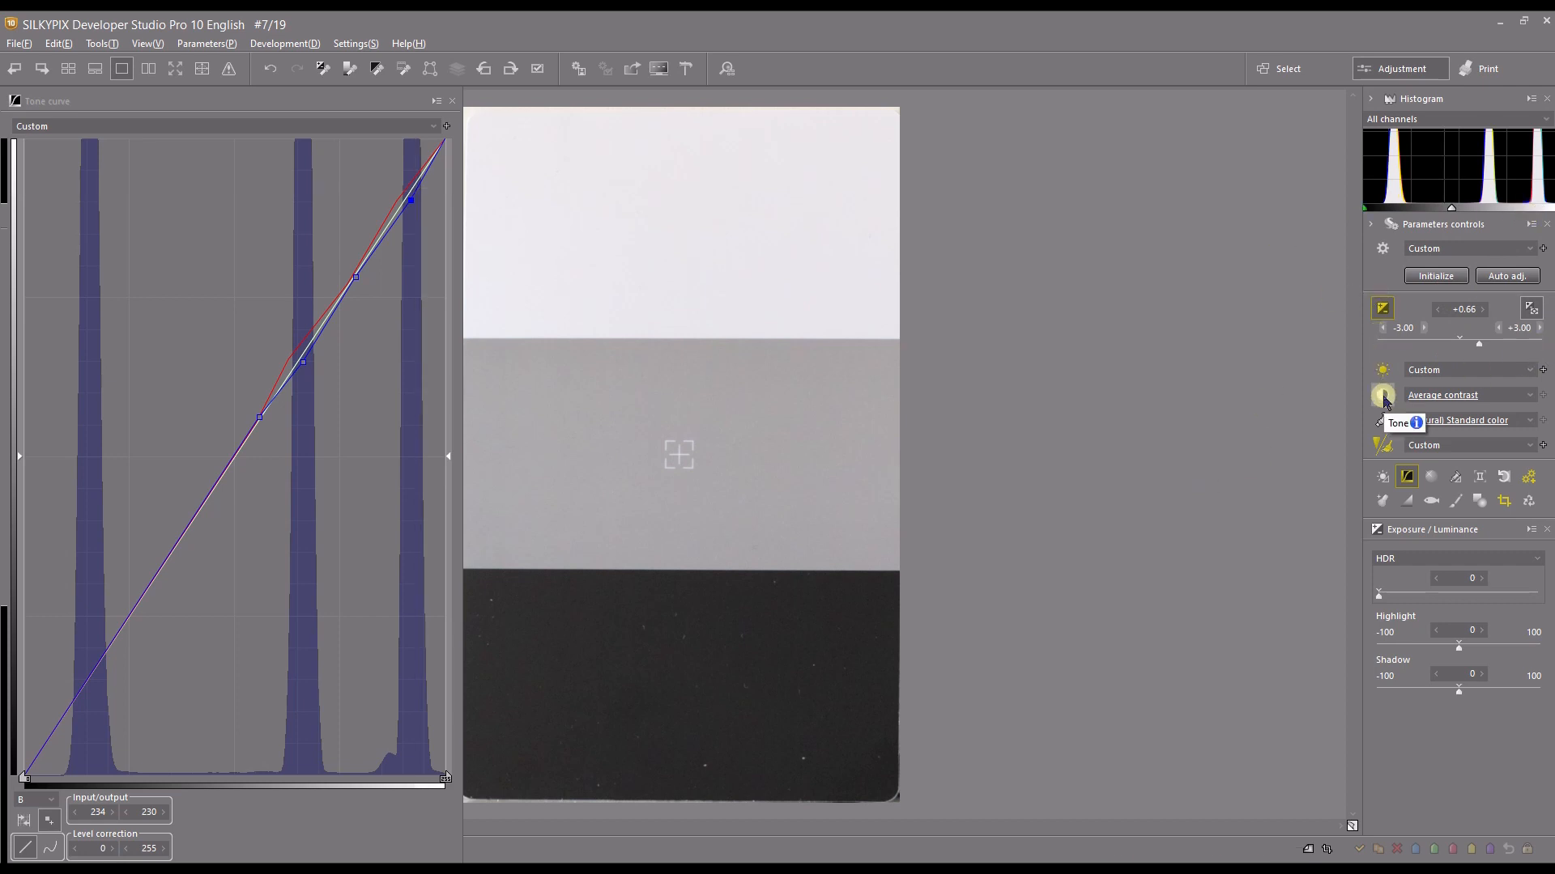
pyautogui.moveTo(1375, 598)
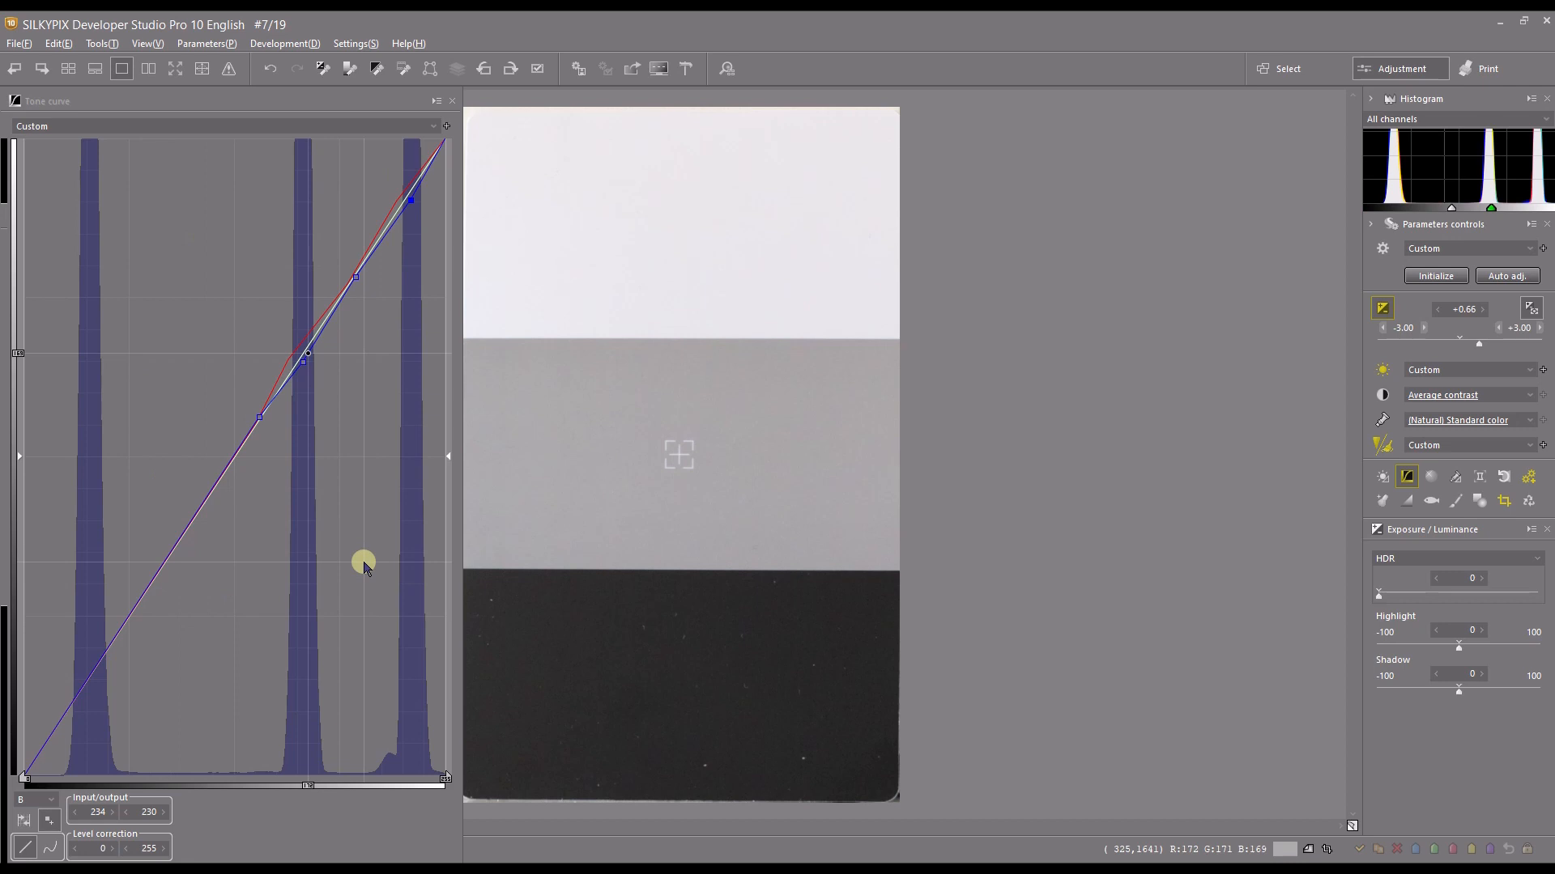
pyautogui.moveTo(308, 355); pyautogui.dragTo(310, 307)
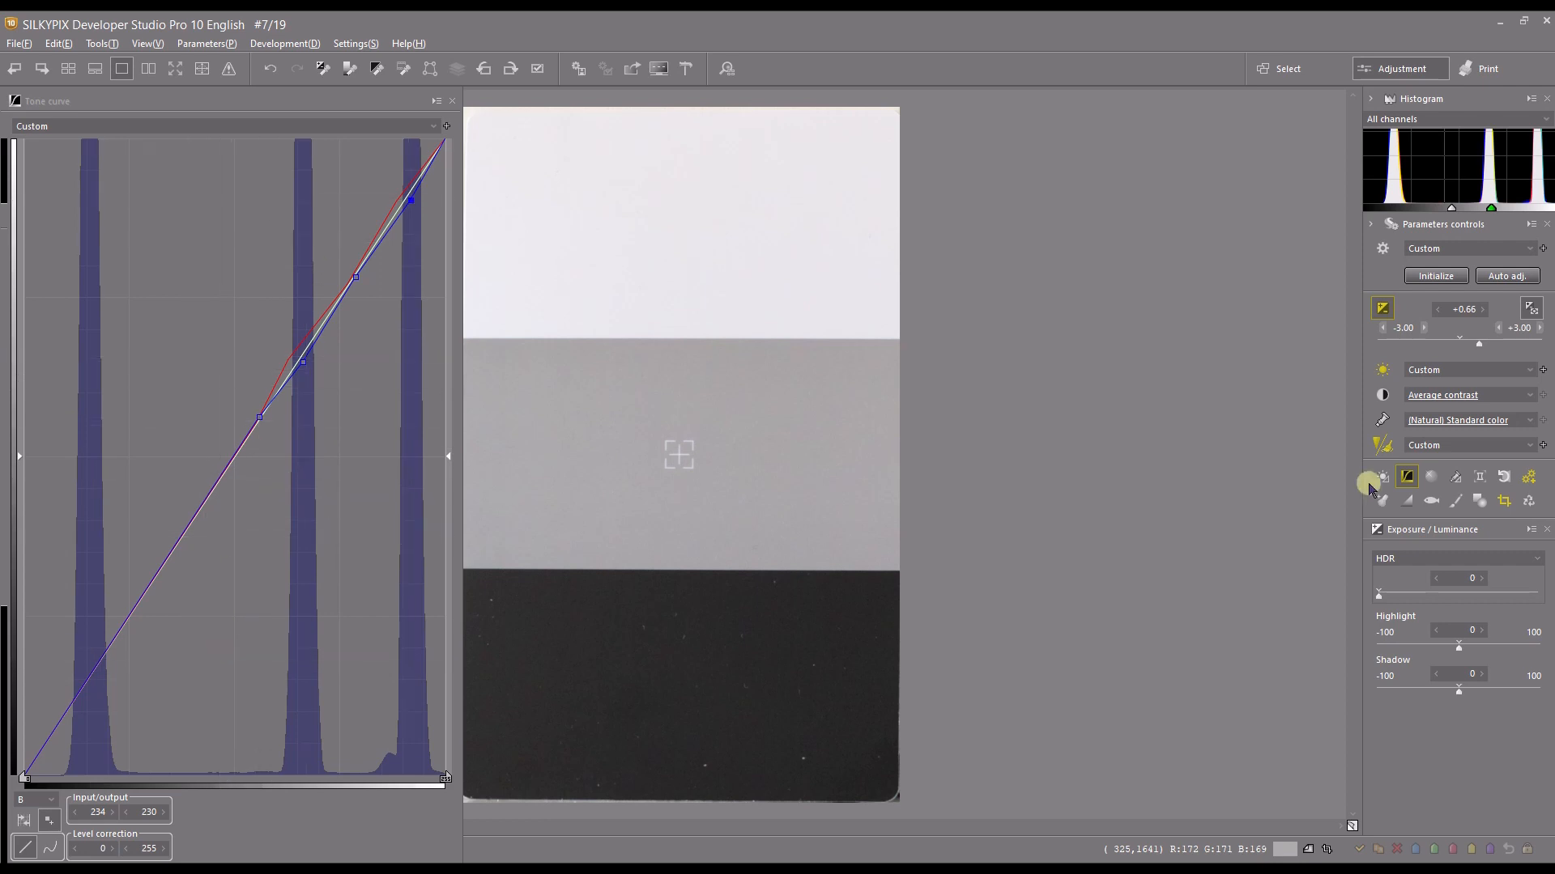
pyautogui.moveTo(1396, 457)
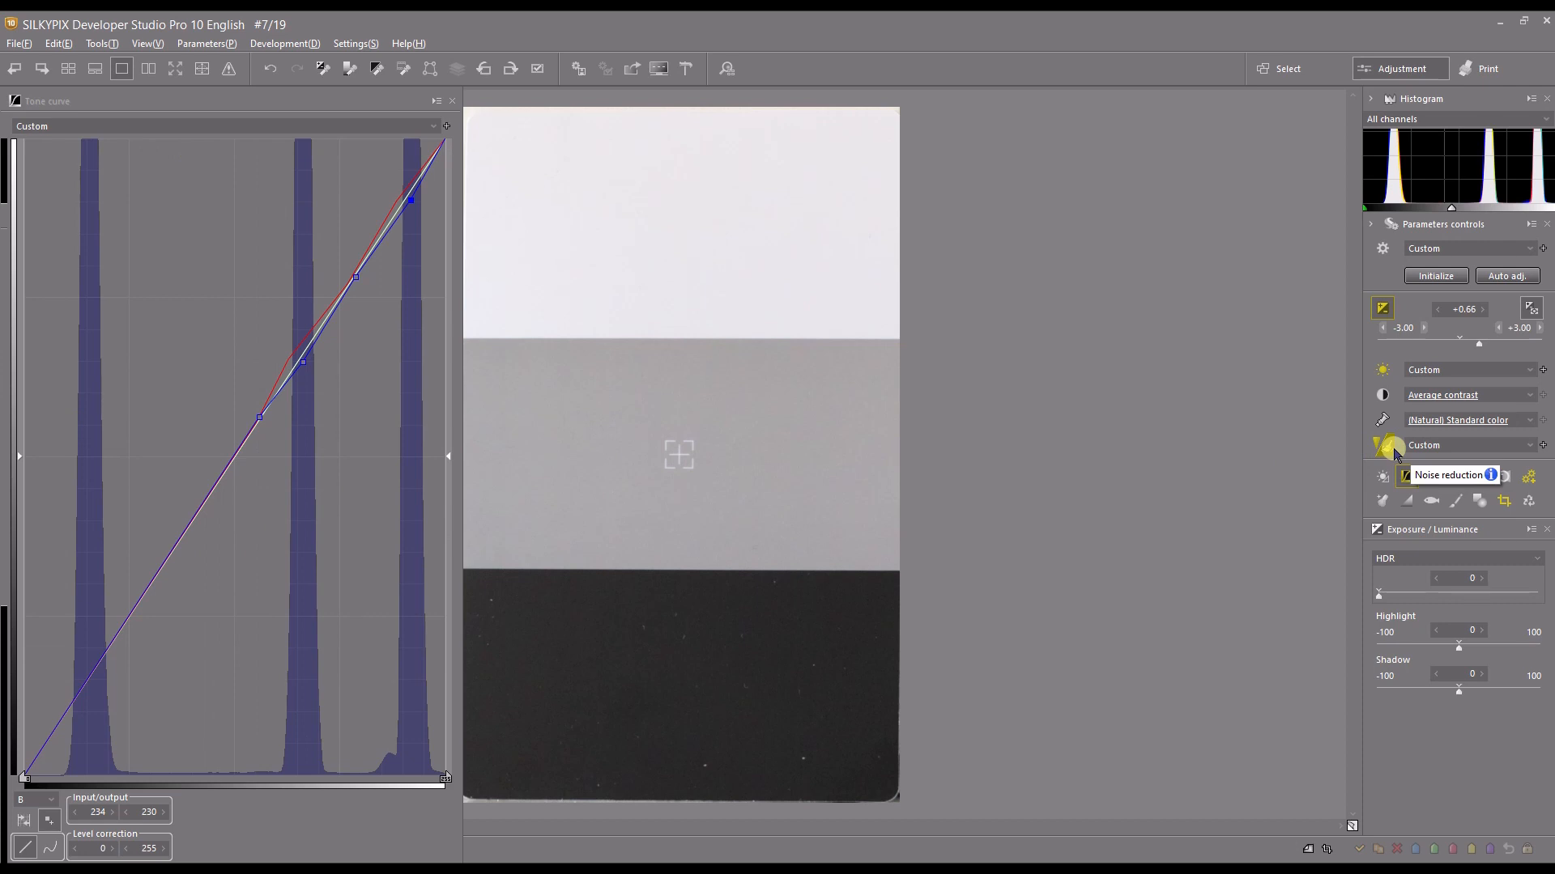
pyautogui.moveTo(1386, 500)
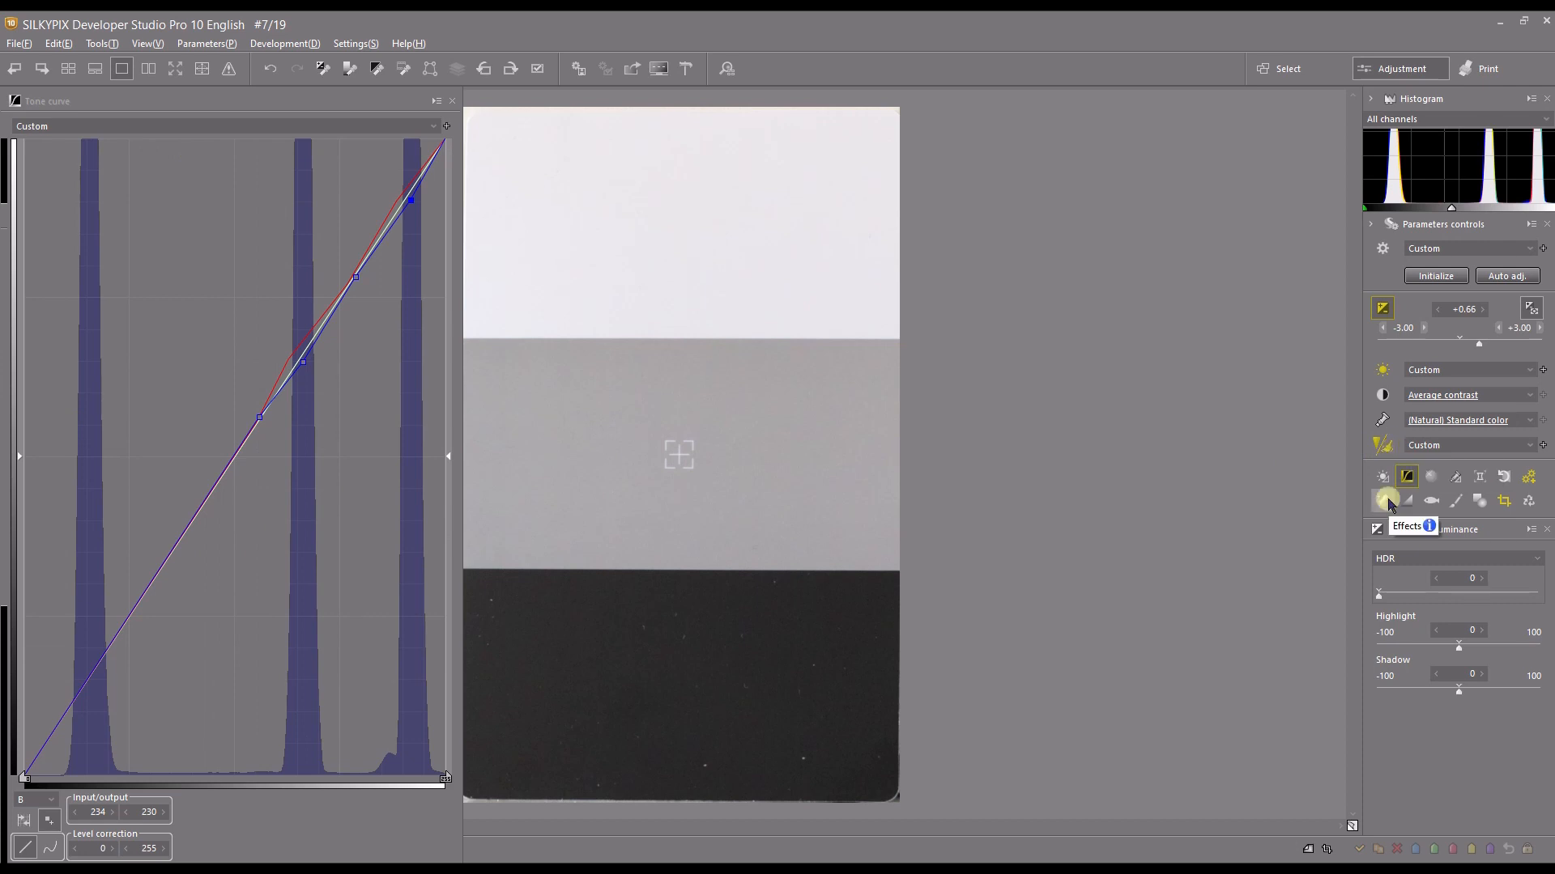